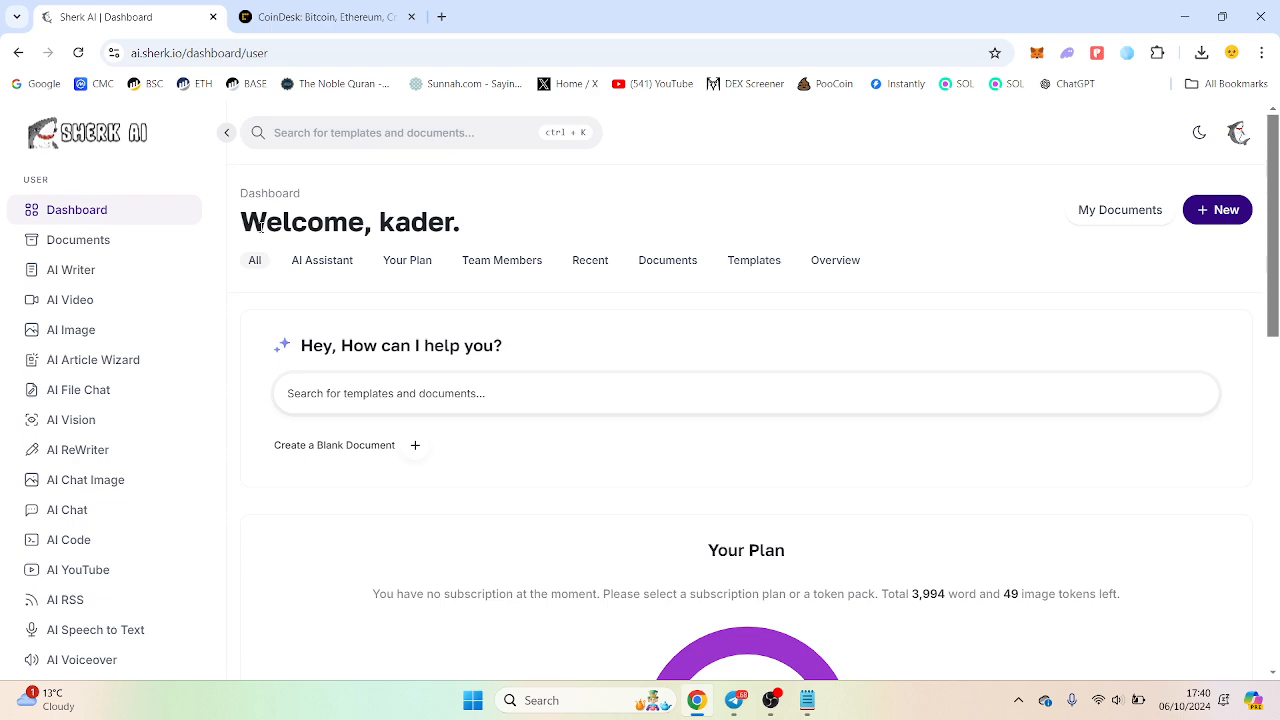
pyautogui.moveTo(98, 326)
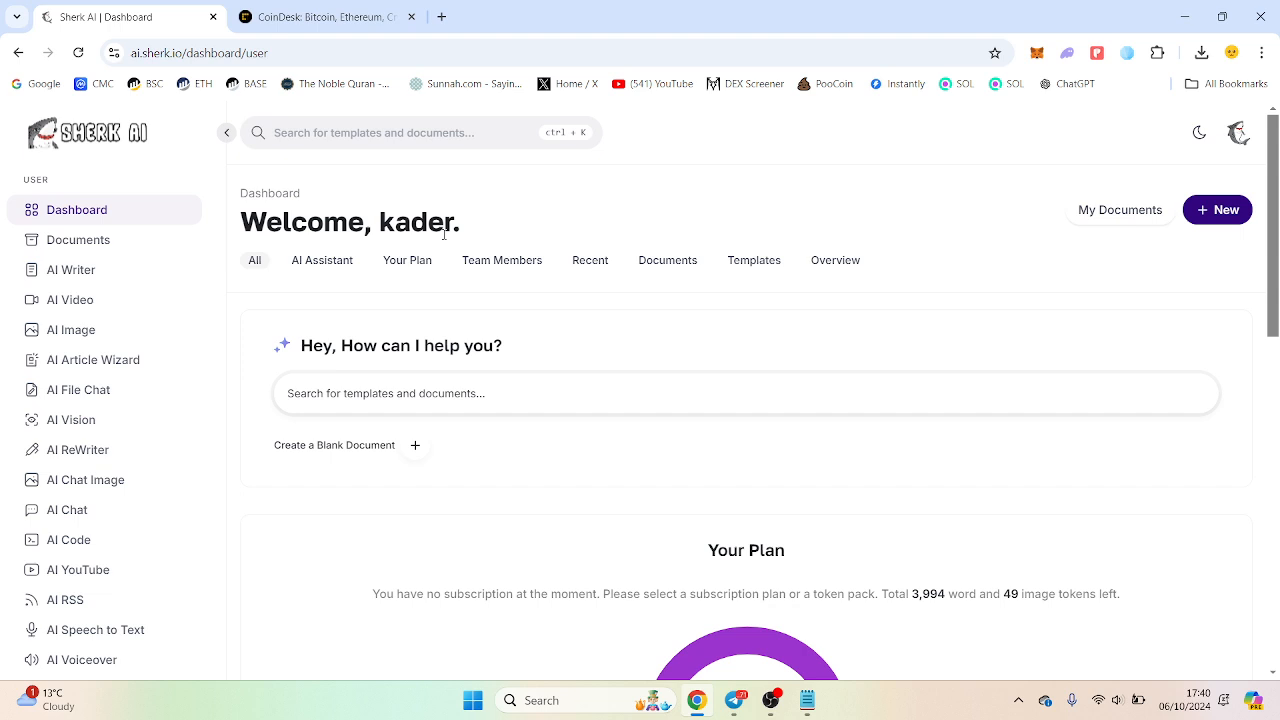
pyautogui.moveTo(316, 244)
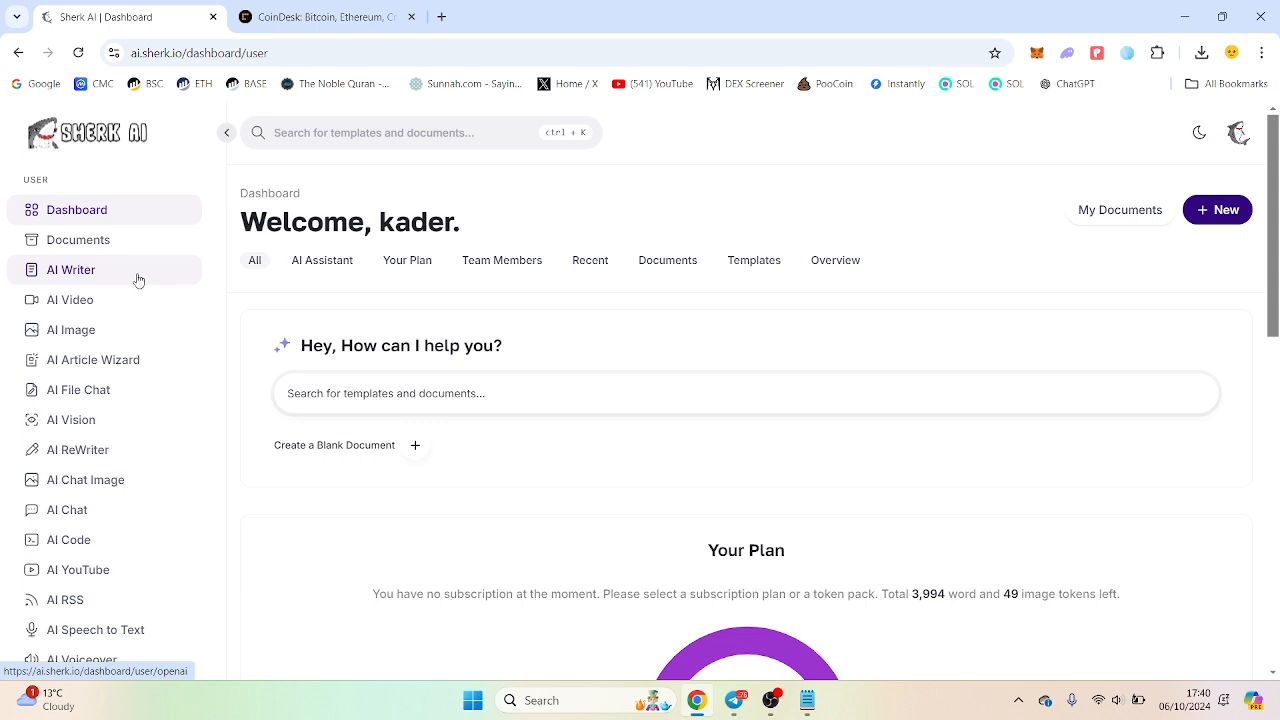
# Browse the AI Writer template gallery down to the product-name and blog-section generators.
pyautogui.click(70, 268)
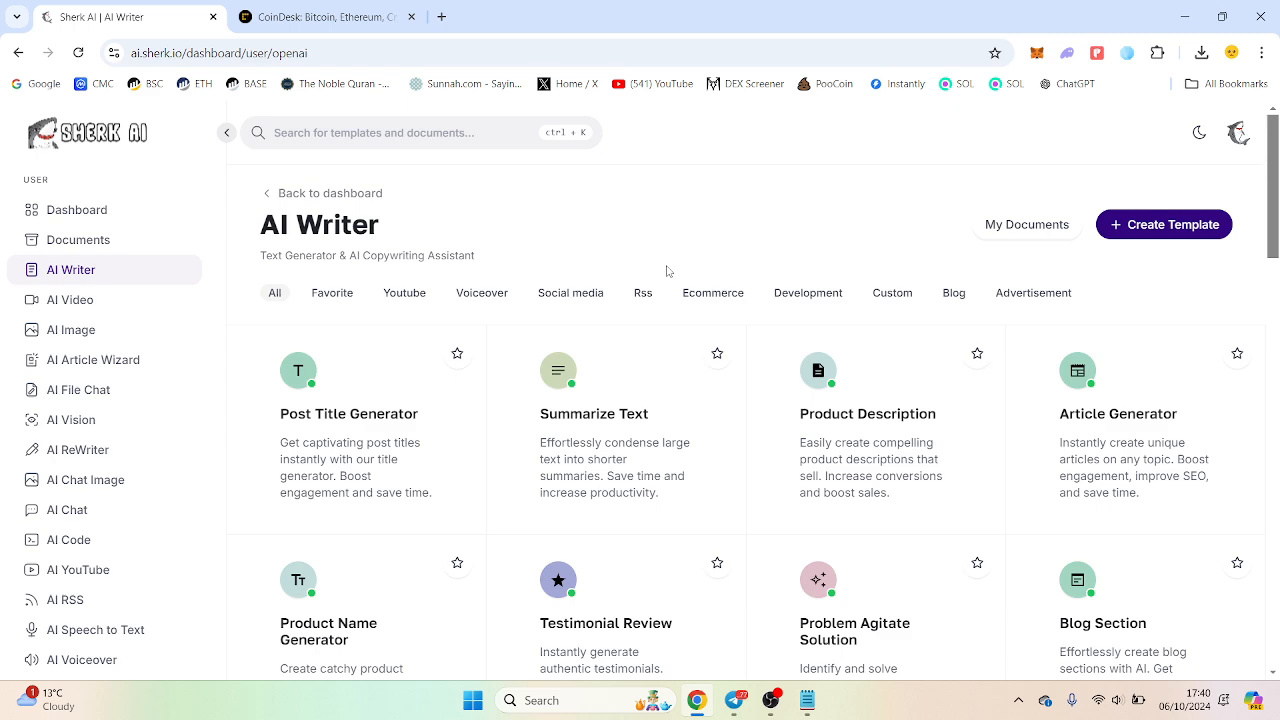
pyautogui.scroll(-3)
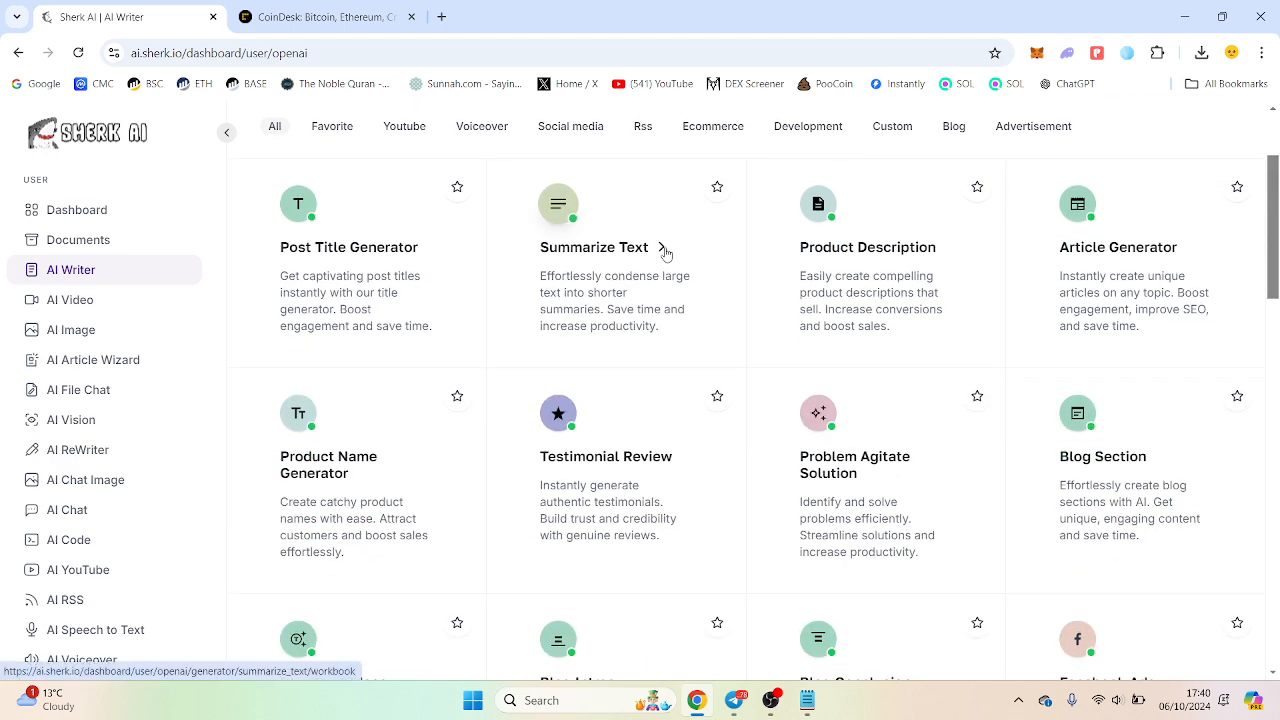
pyautogui.moveTo(652, 298)
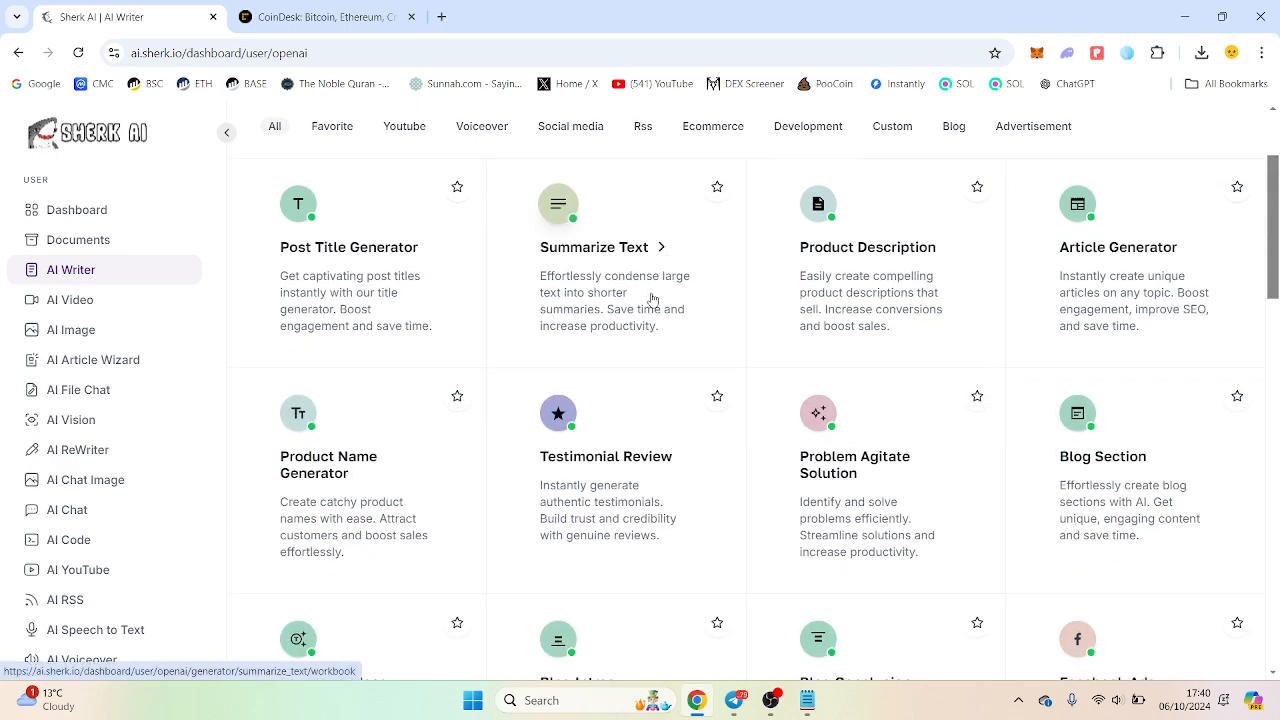
pyautogui.moveTo(370, 332)
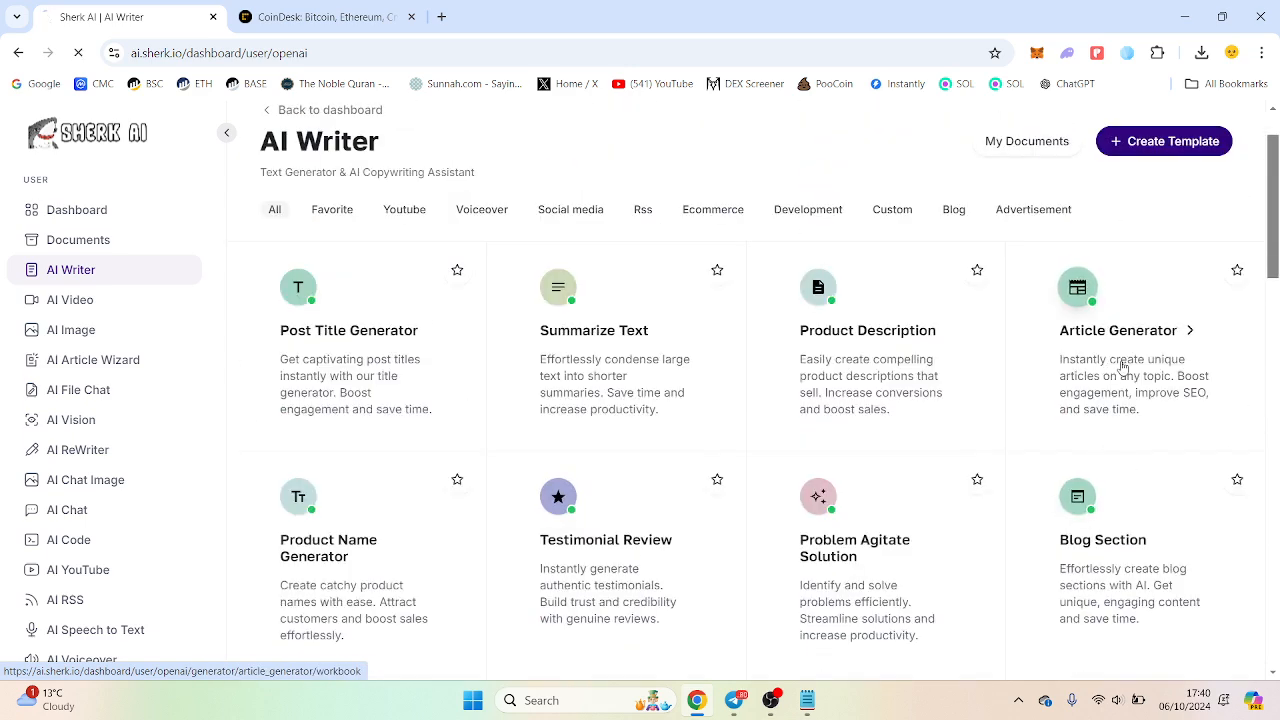
# Generate an article titled 'write about how bitcoin was founded' in the Article Generator.
pyautogui.click(1118, 330)
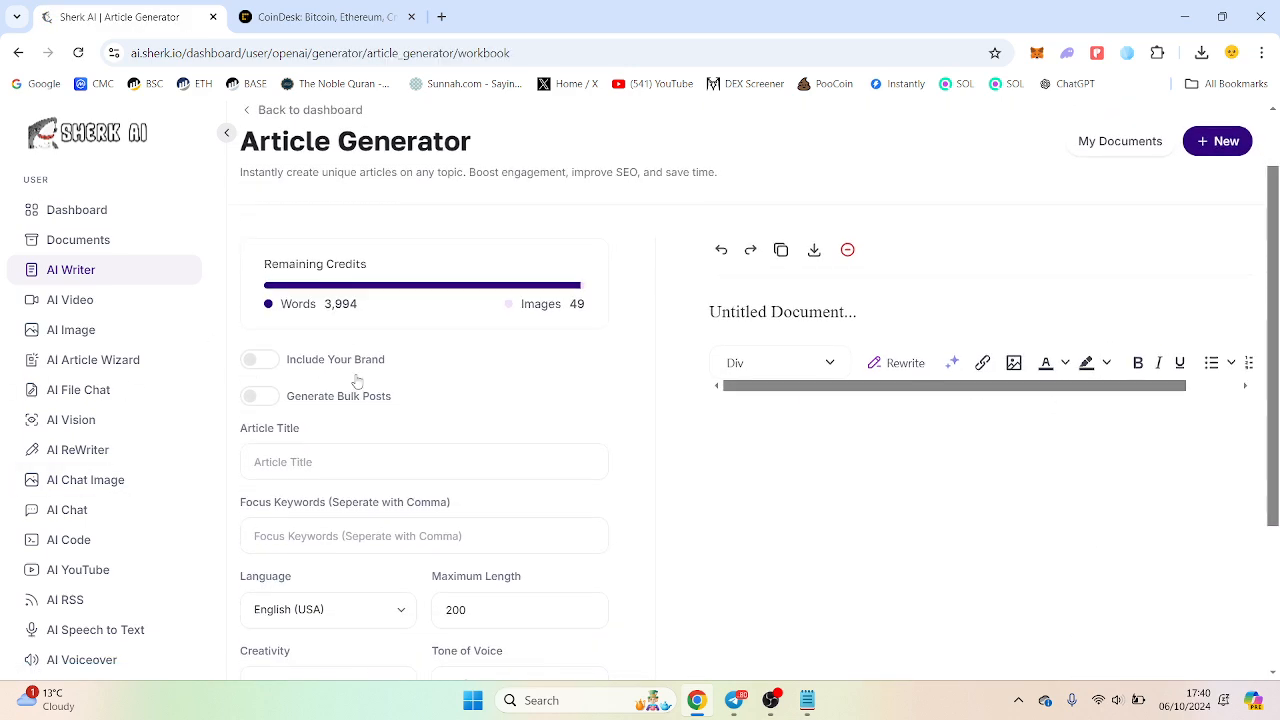
pyautogui.click(424, 462)
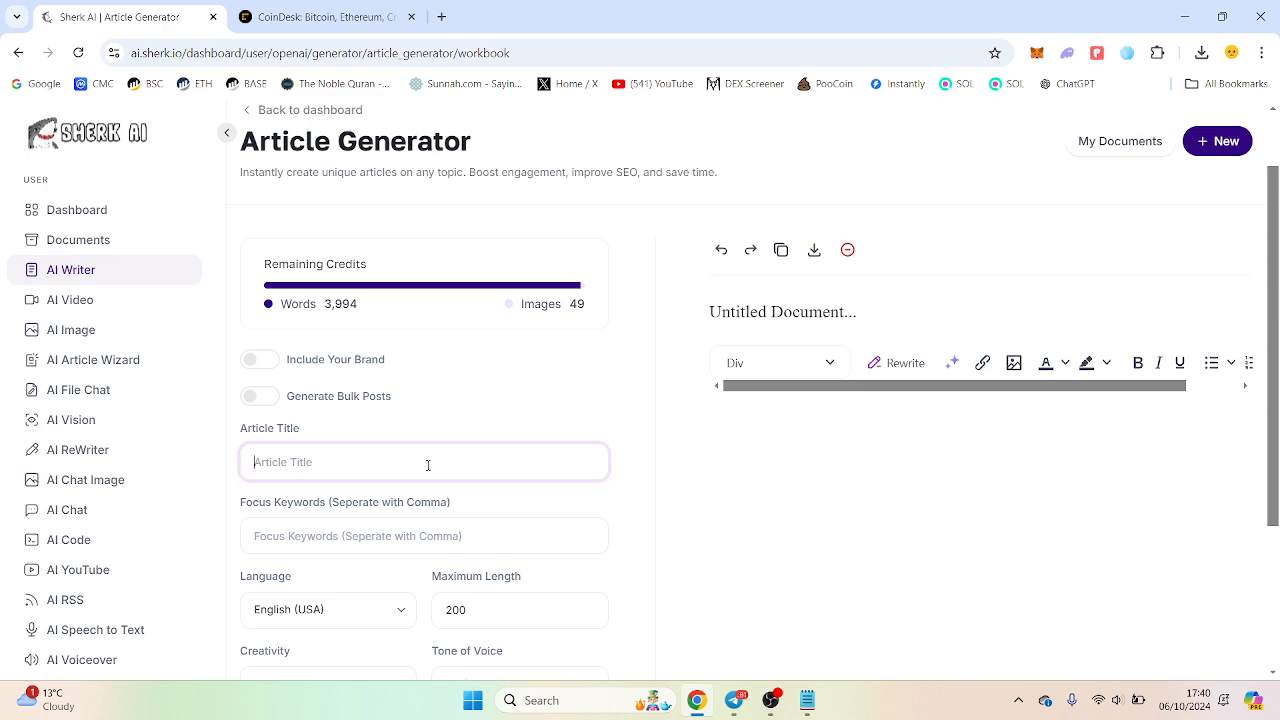
pyautogui.write('write')
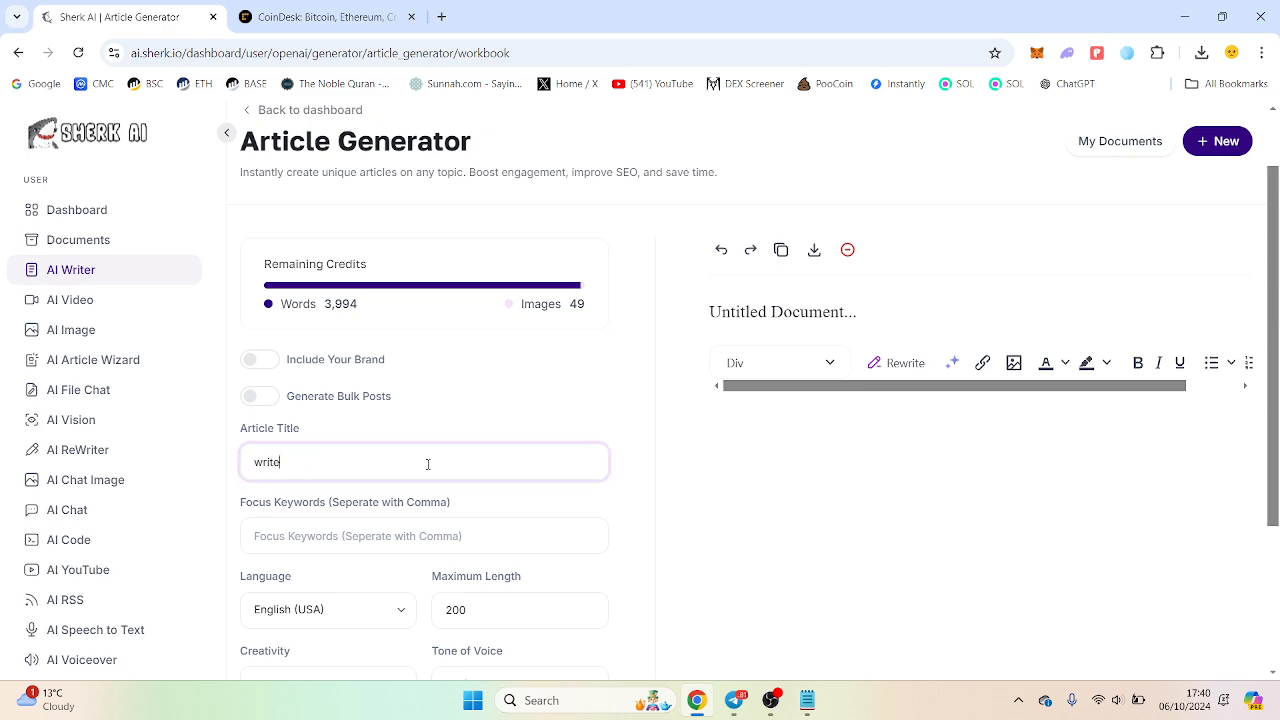
pyautogui.write('about h')
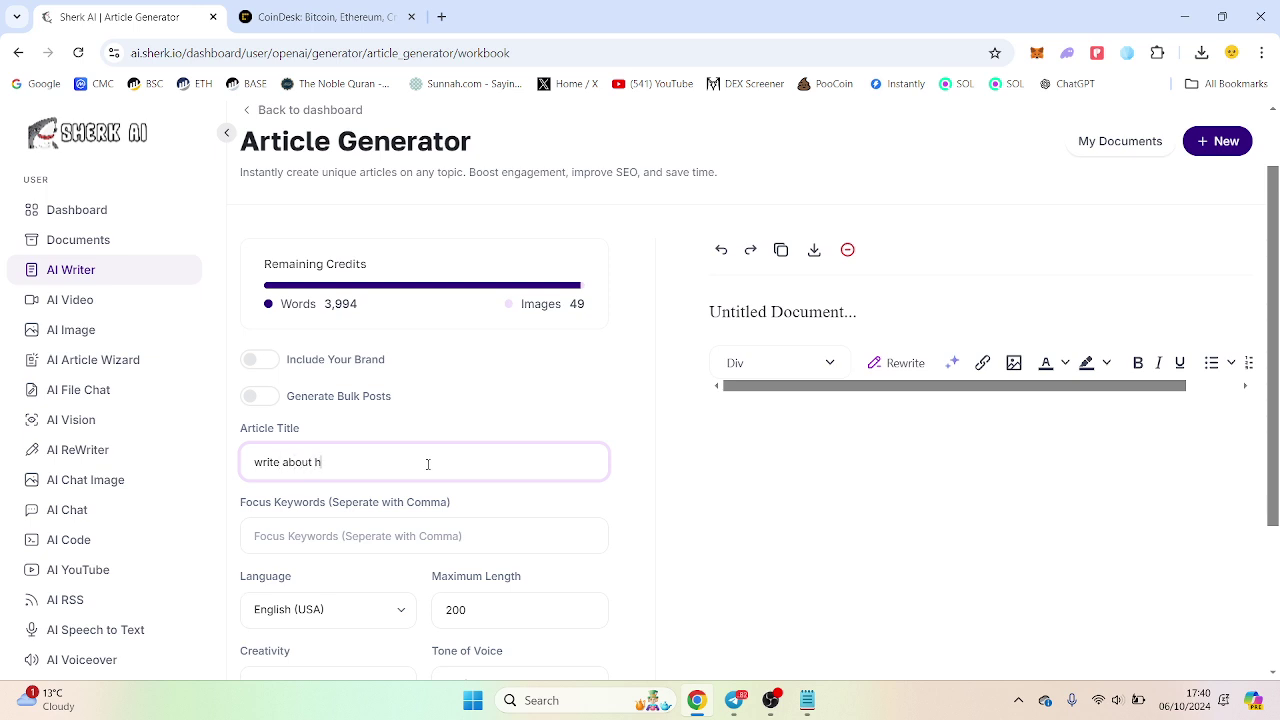
pyautogui.write('ow bitcoin was founded')
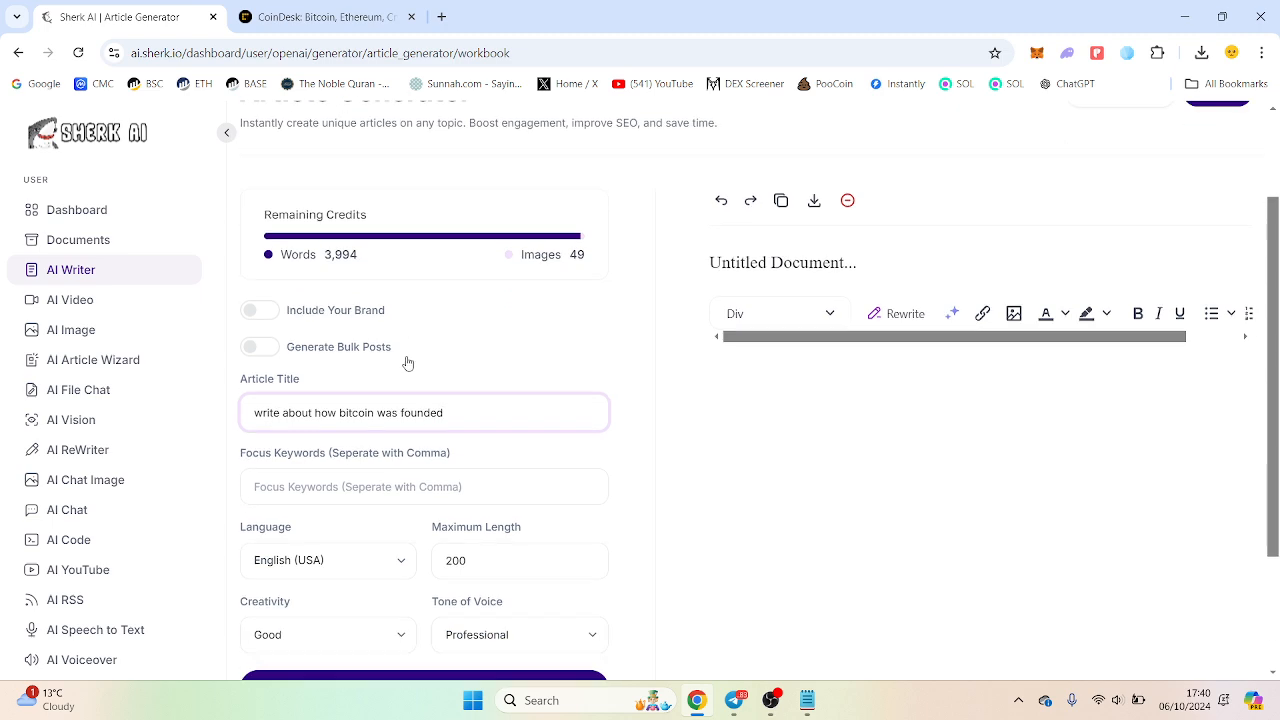
pyautogui.click(424, 688)
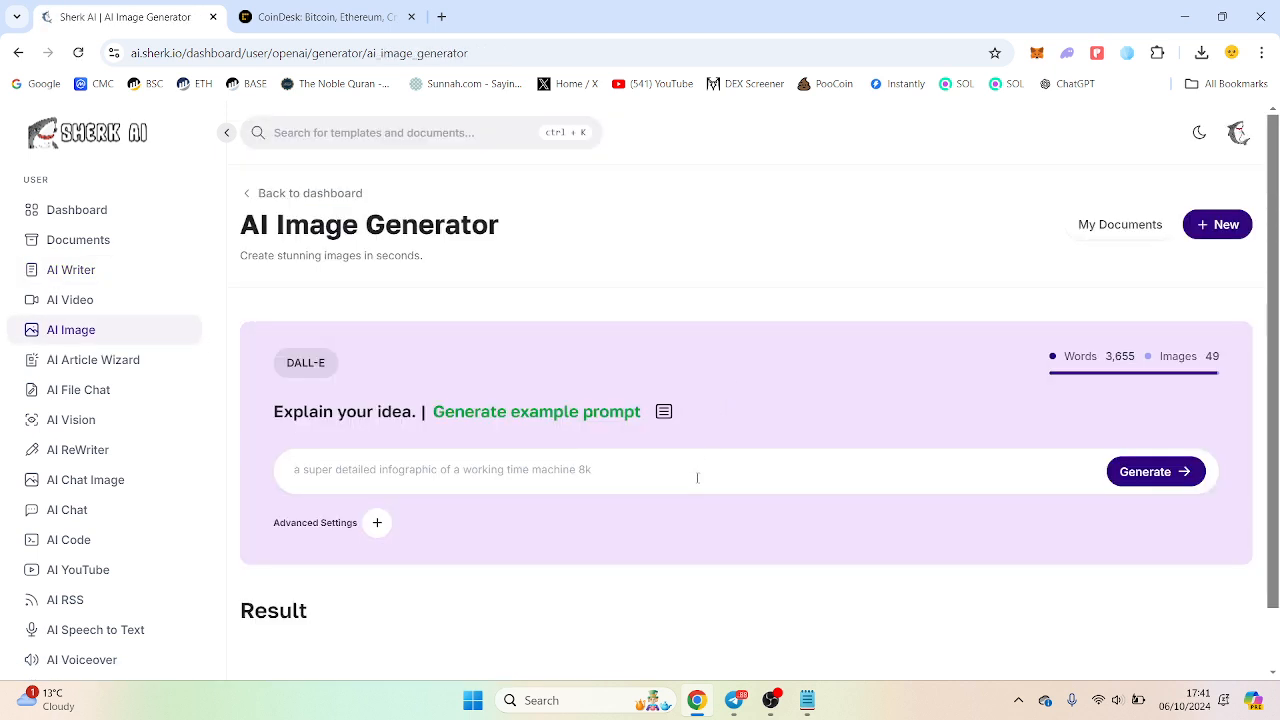
# Generate an image from the prompt 'bitcoin as a cake' and view its details.
pyautogui.write('bitcoin')
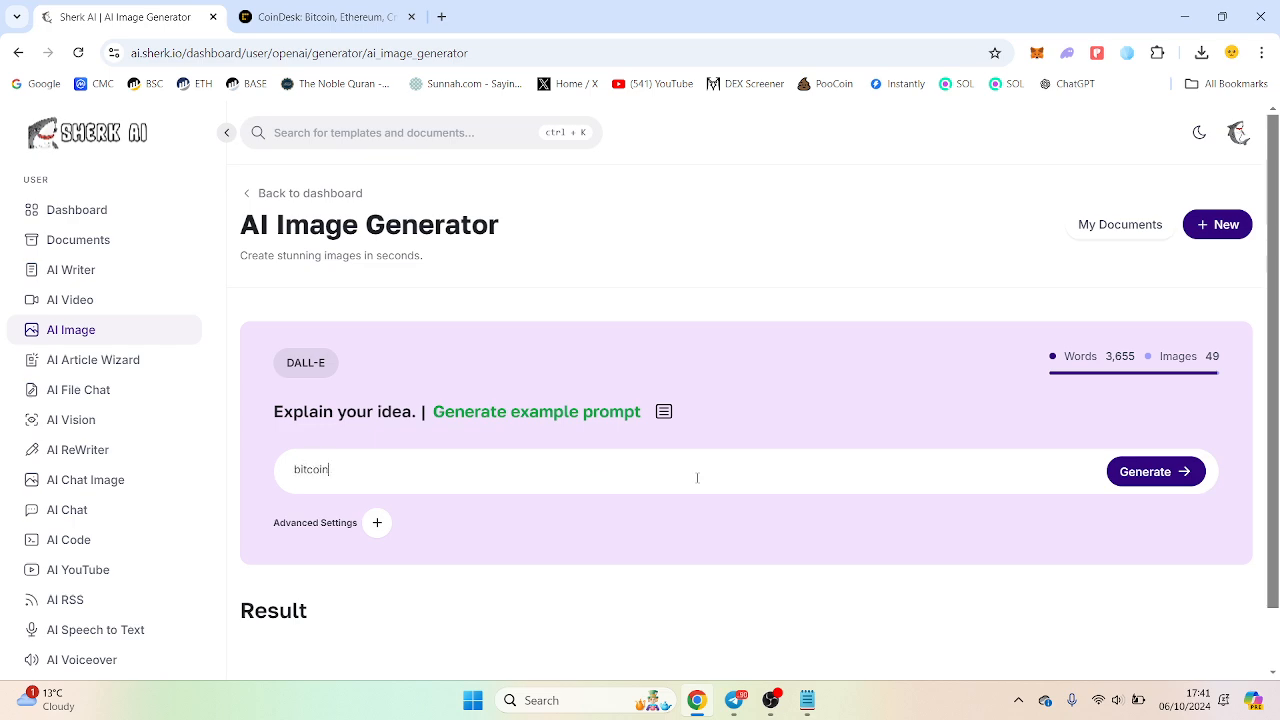
pyautogui.write('as a c')
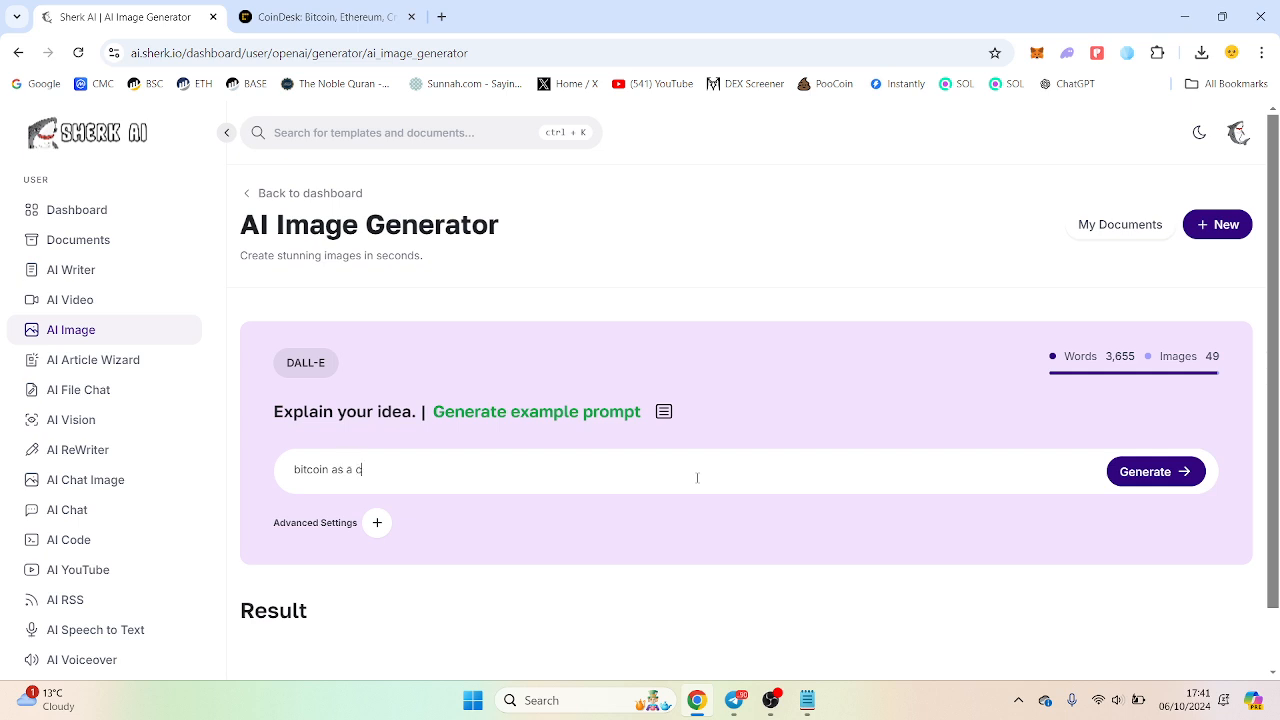
pyautogui.click(1156, 472)
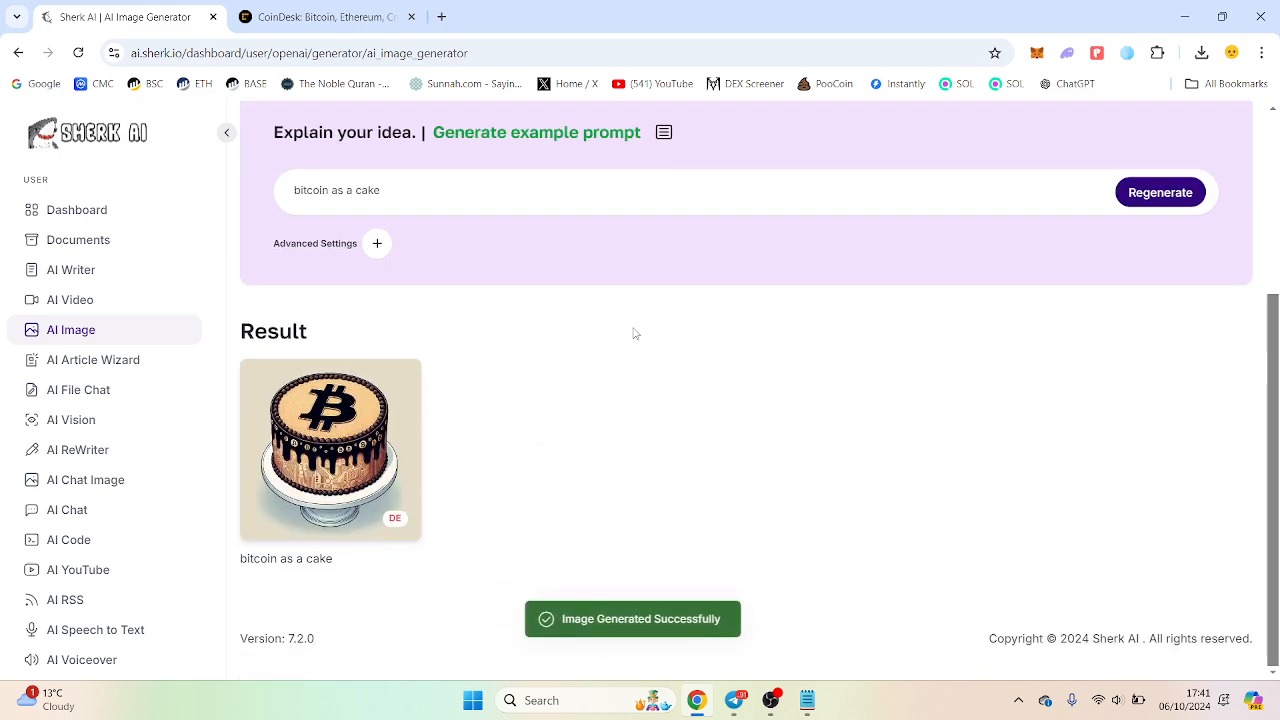
pyautogui.moveTo(330, 446)
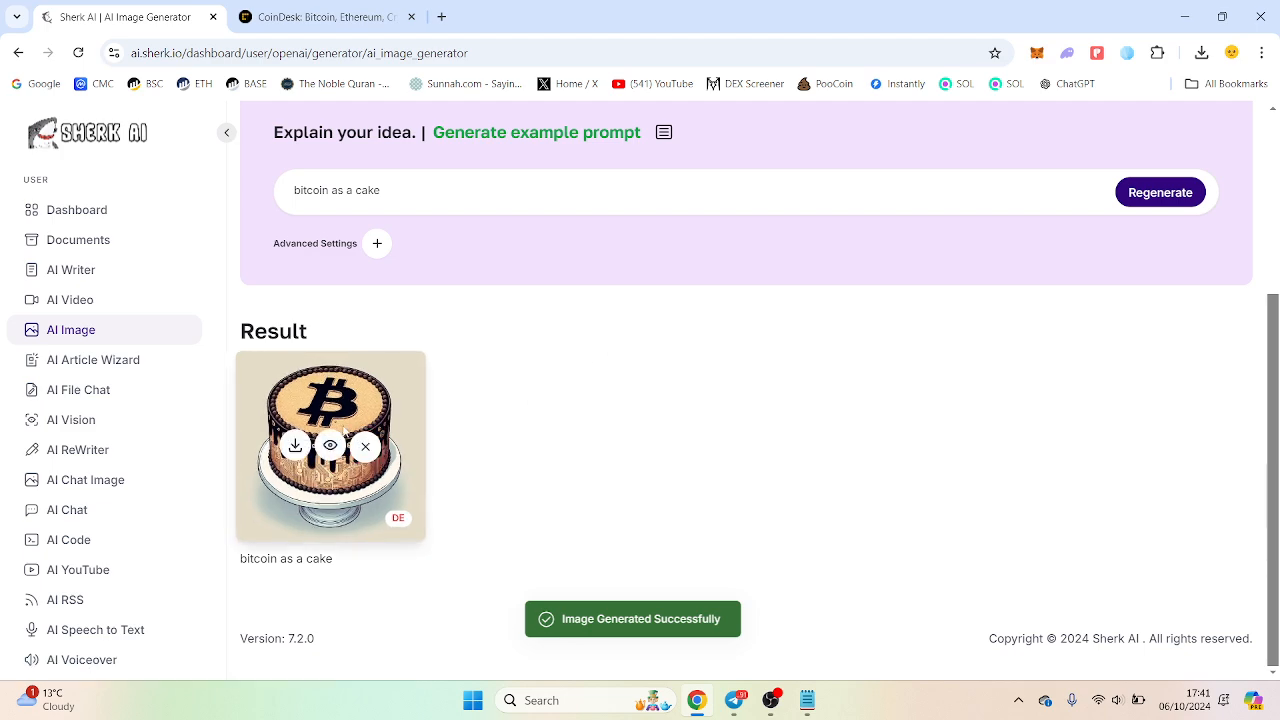
pyautogui.click(330, 446)
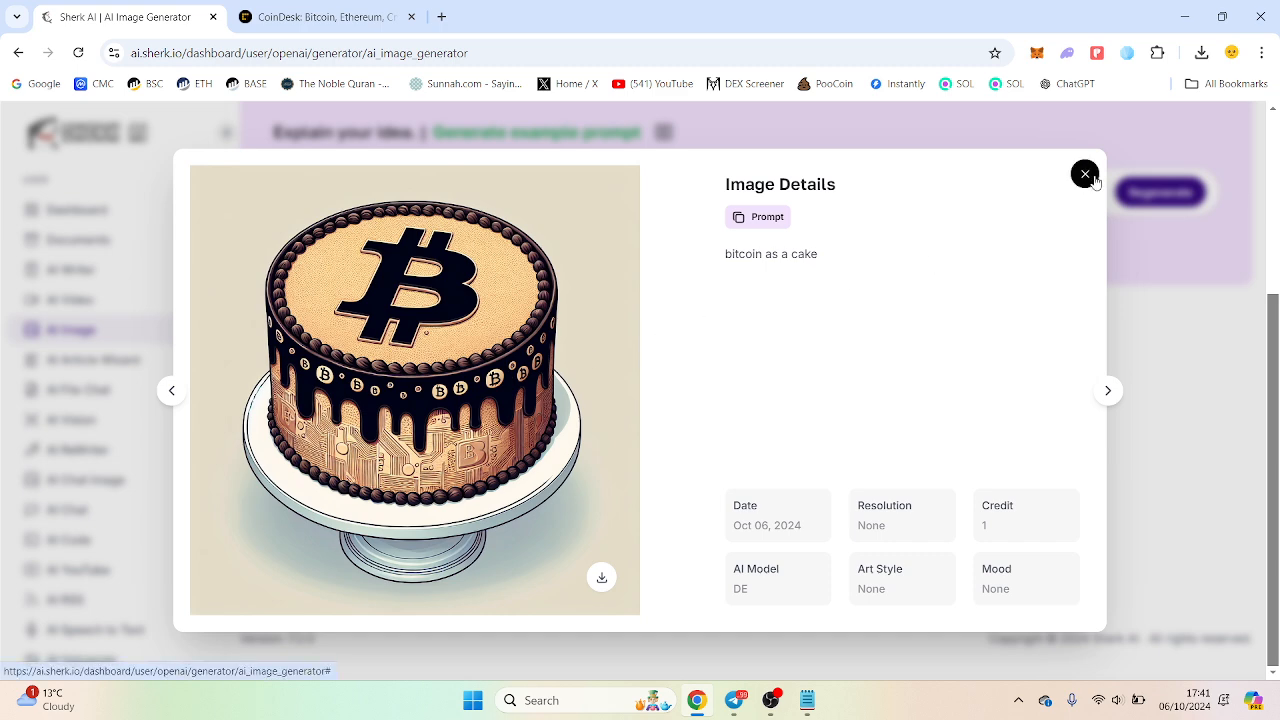
pyautogui.click(1084, 172)
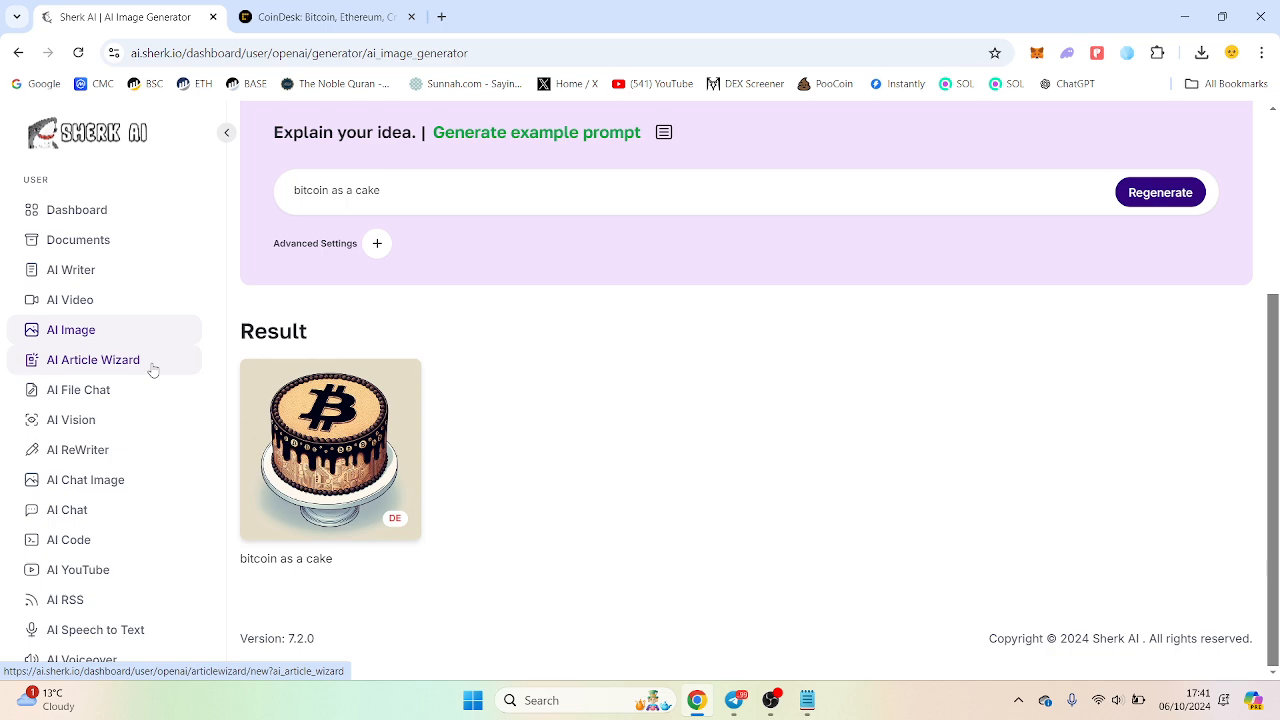
# Generate keywords for the topic 'bitcoin' in the AI Article Wizard, then move to AI File Chat.
pyautogui.click(92, 360)
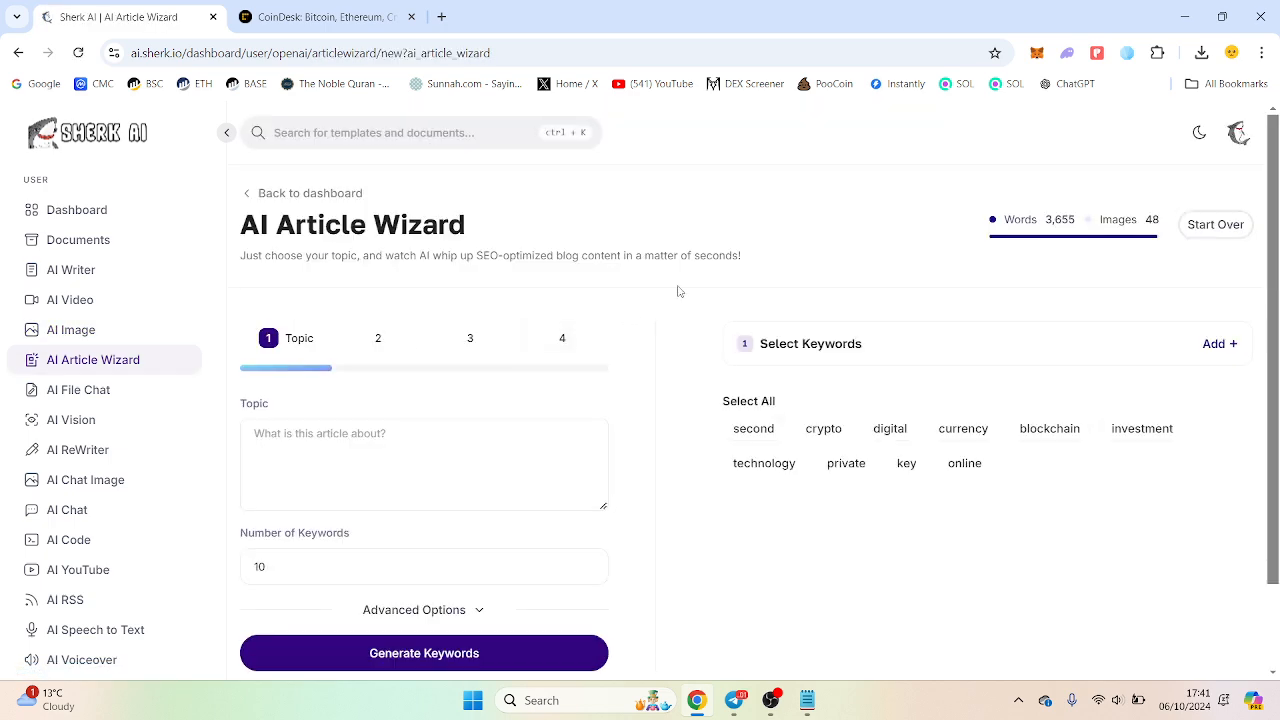
pyautogui.scroll(-3)
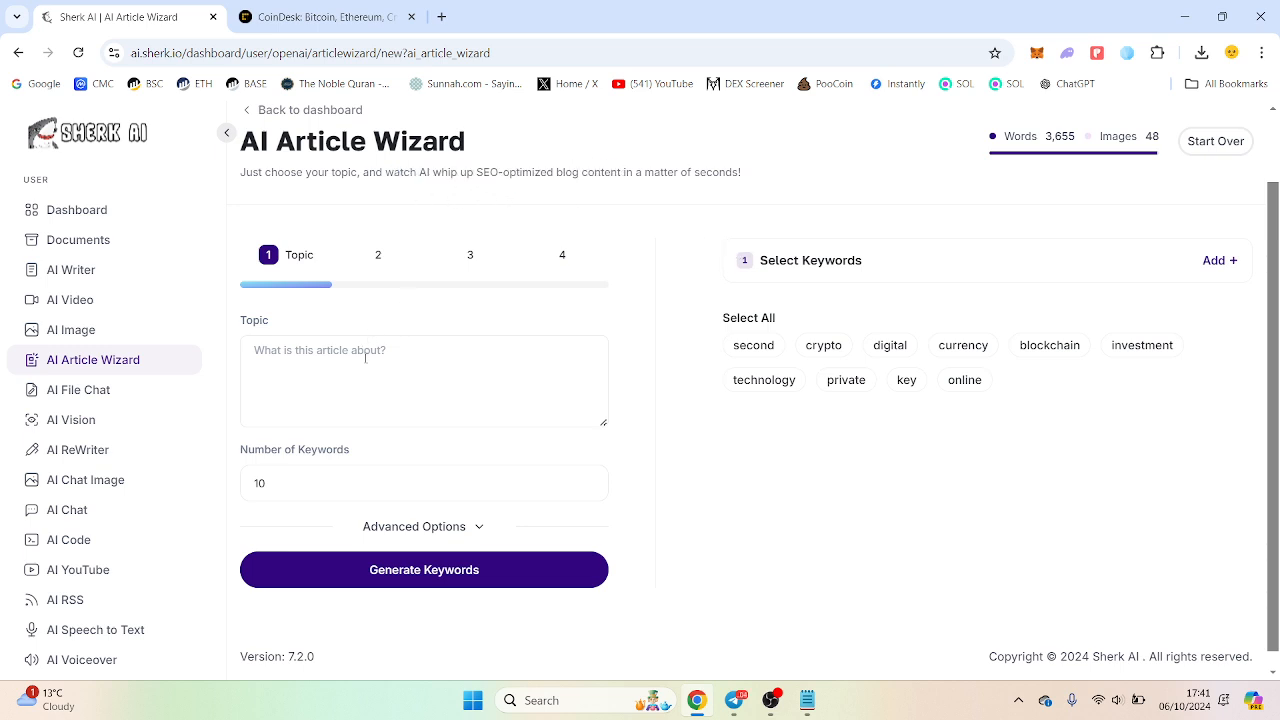
pyautogui.moveTo(906, 370)
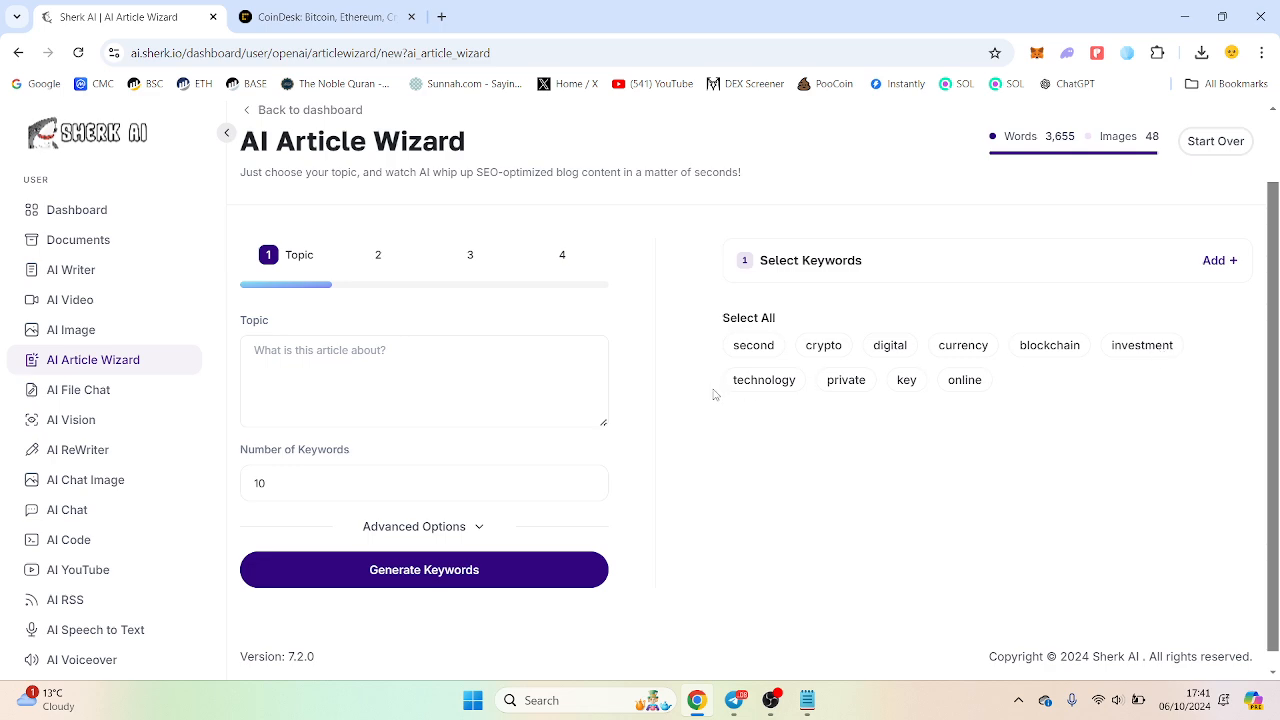
pyautogui.write('b')
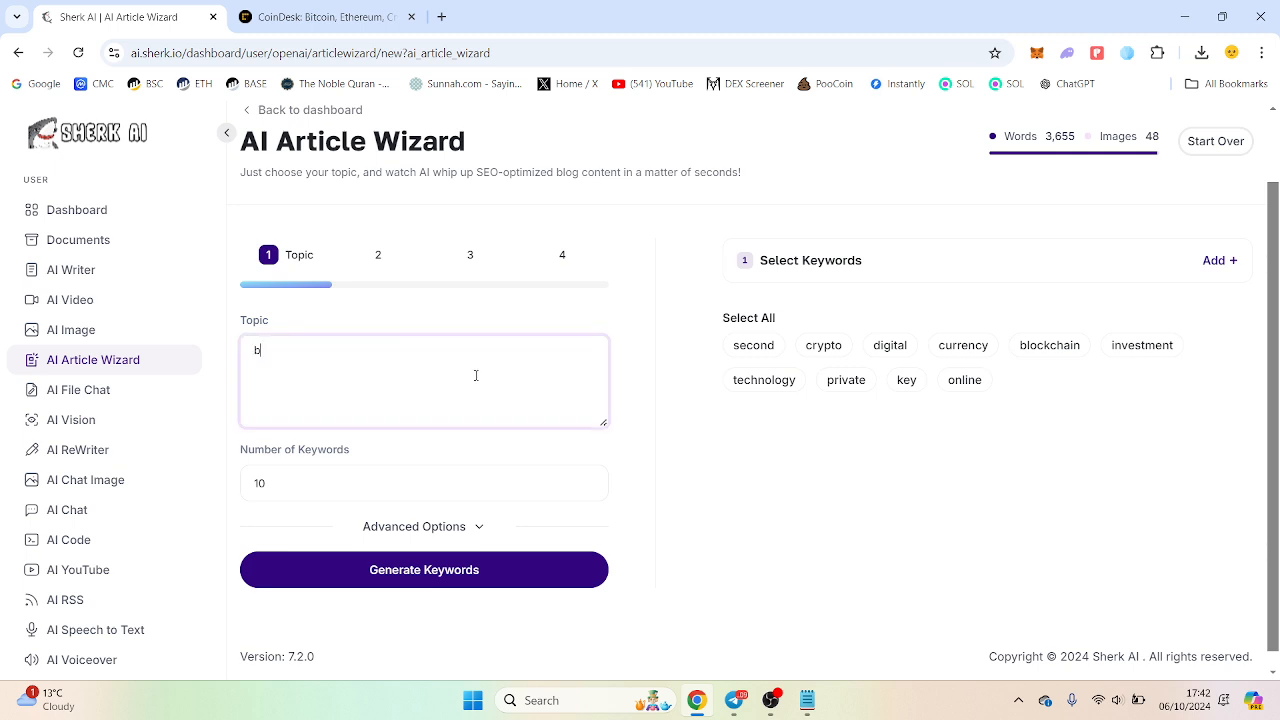
pyautogui.write('itcoin')
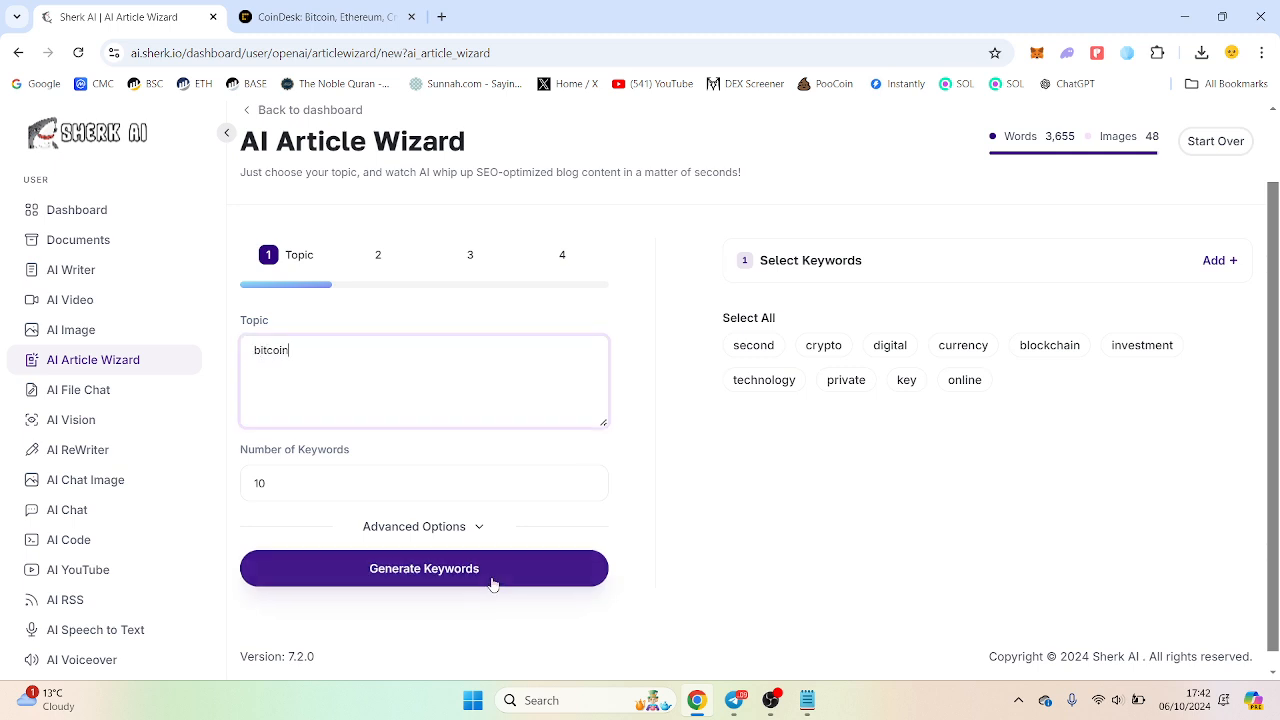
pyautogui.click(424, 568)
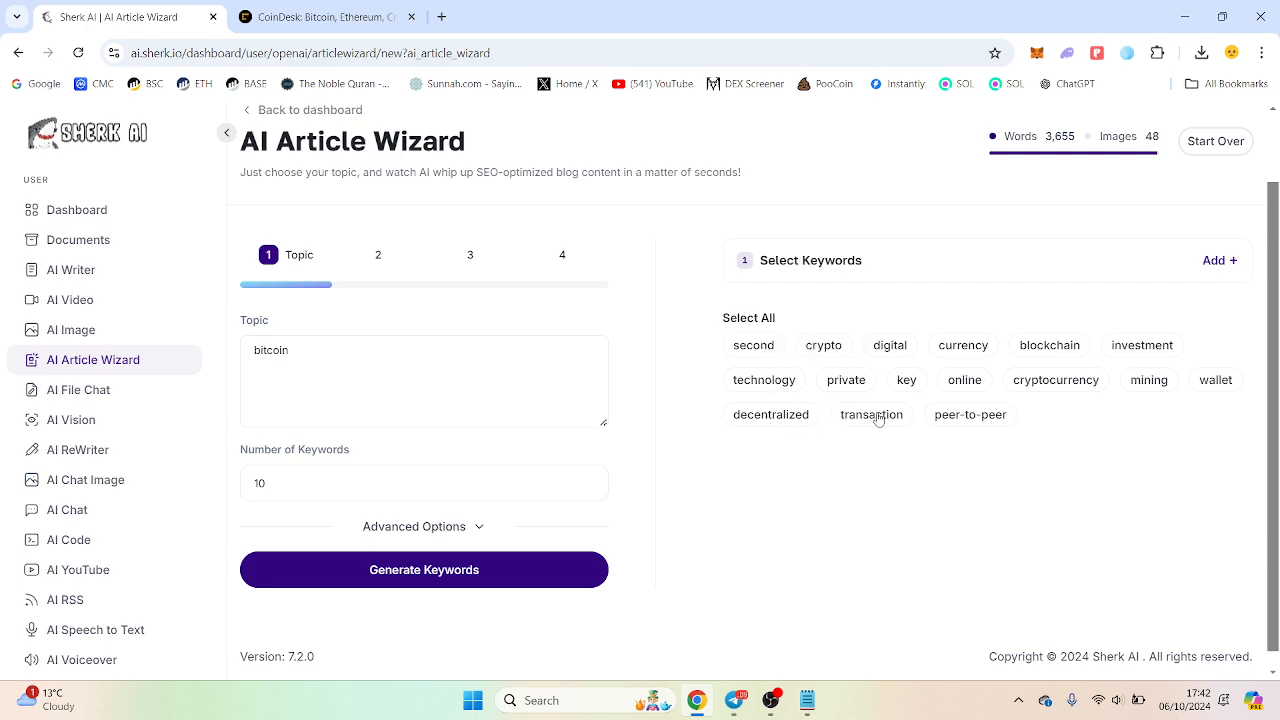
pyautogui.moveTo(966, 438)
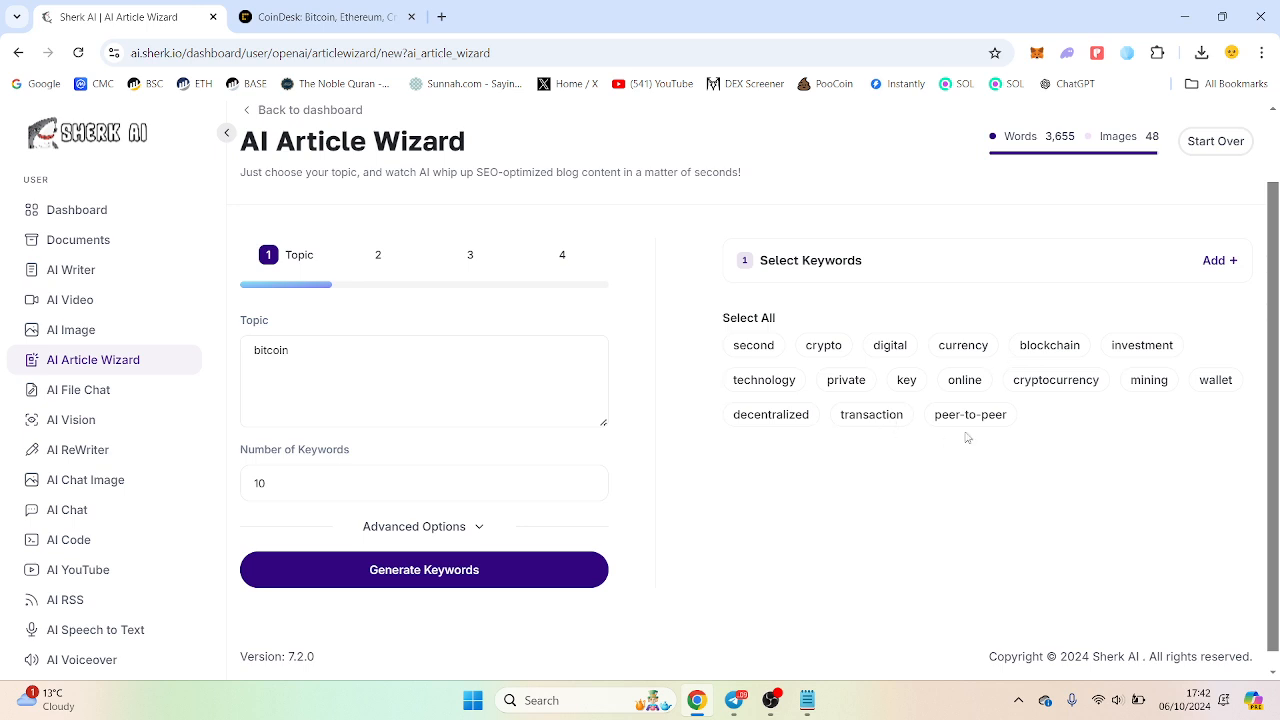
pyautogui.moveTo(140, 420)
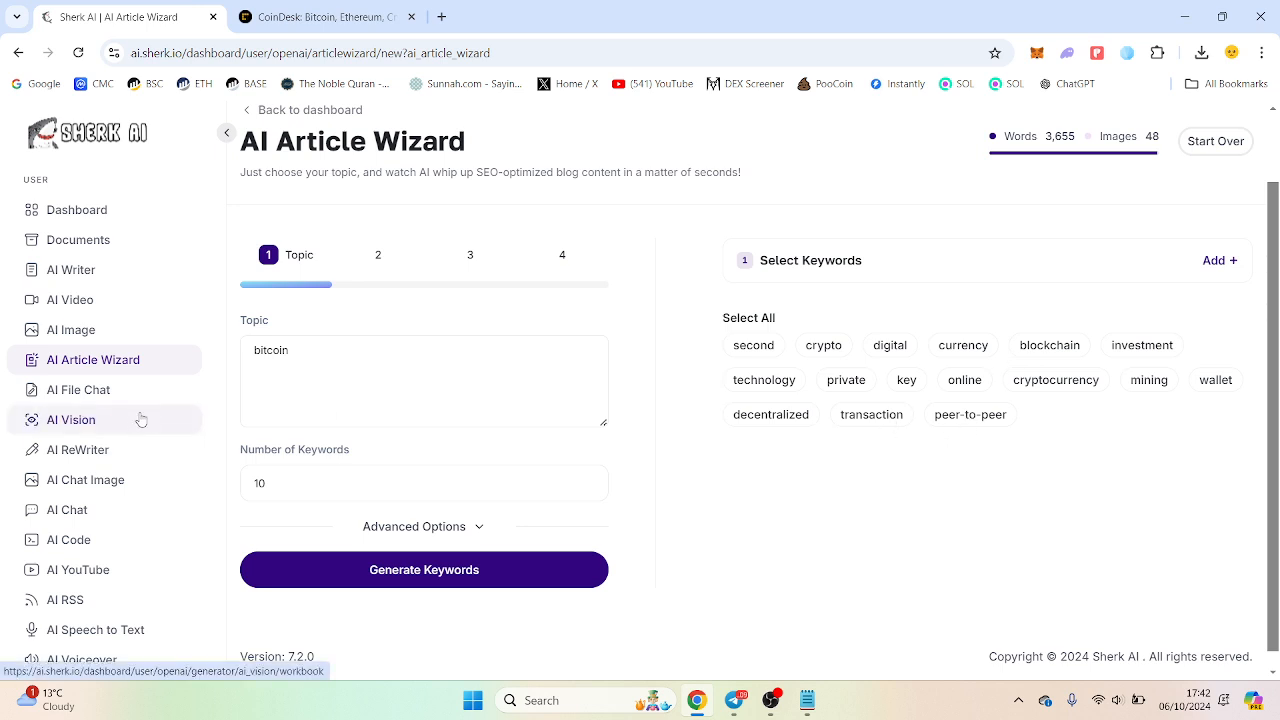
pyautogui.click(78, 388)
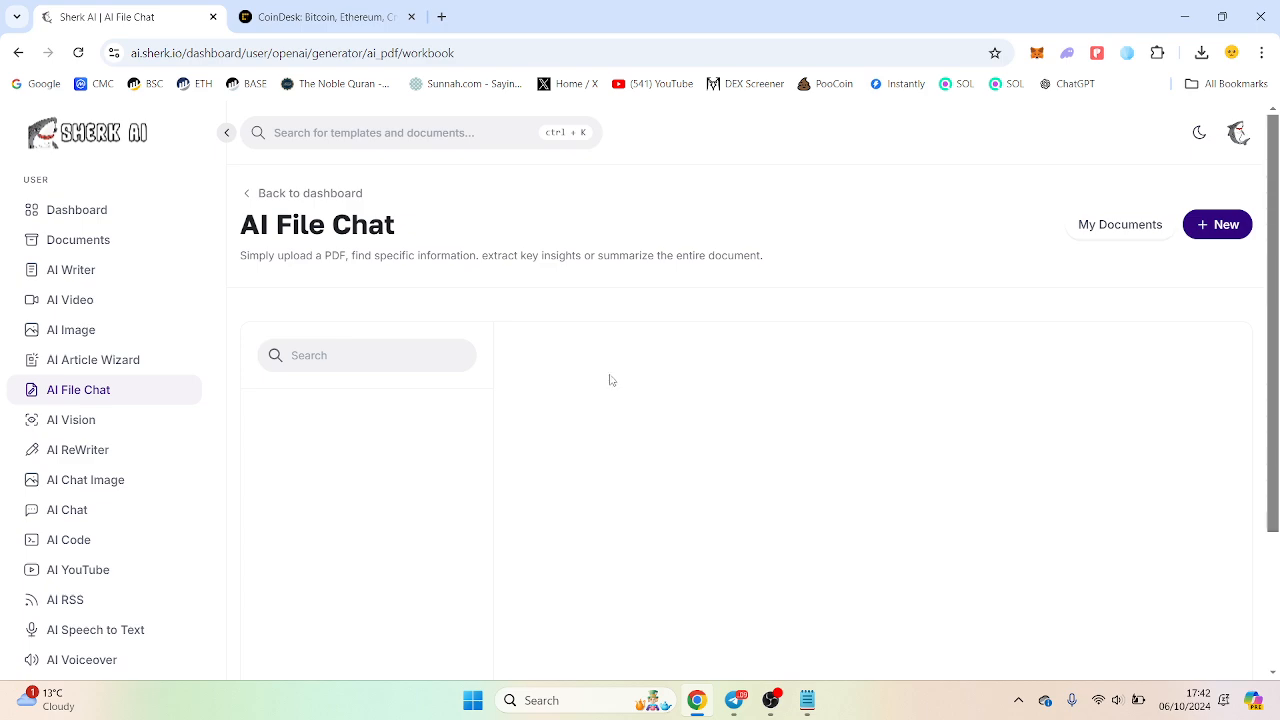
pyautogui.moveTo(528, 300)
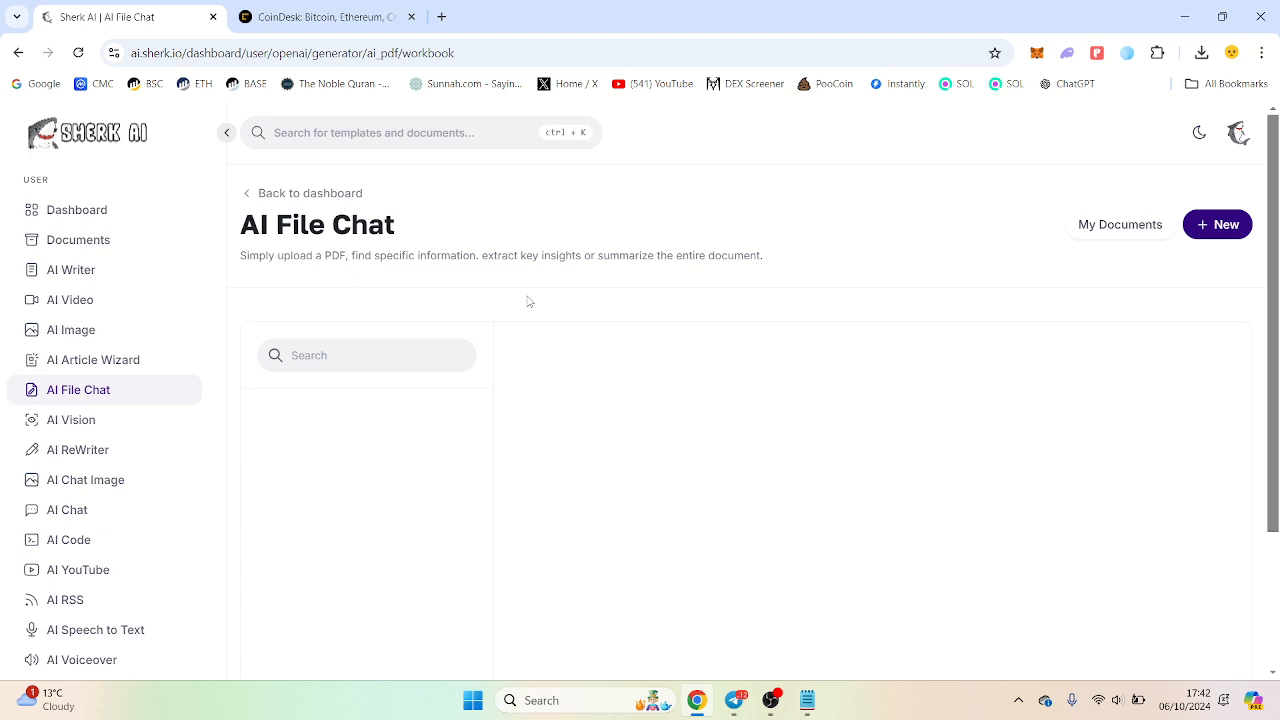
pyautogui.moveTo(1246, 286)
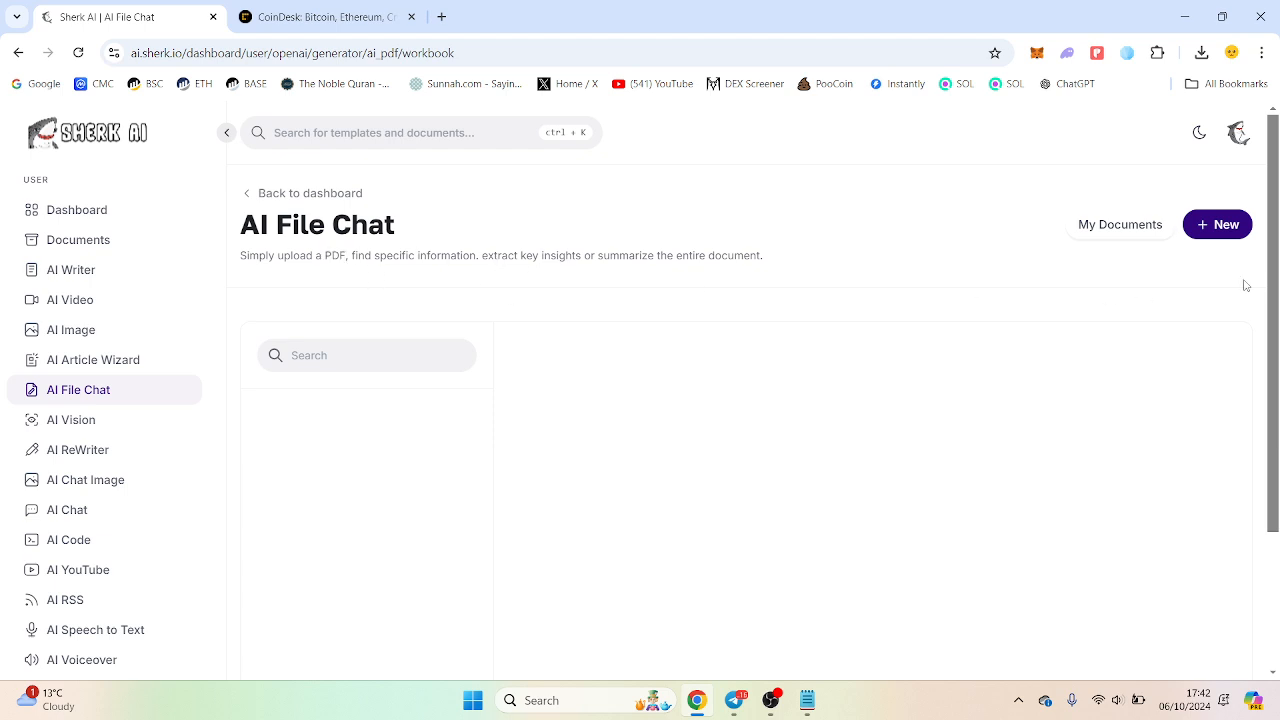
pyautogui.moveTo(524, 516)
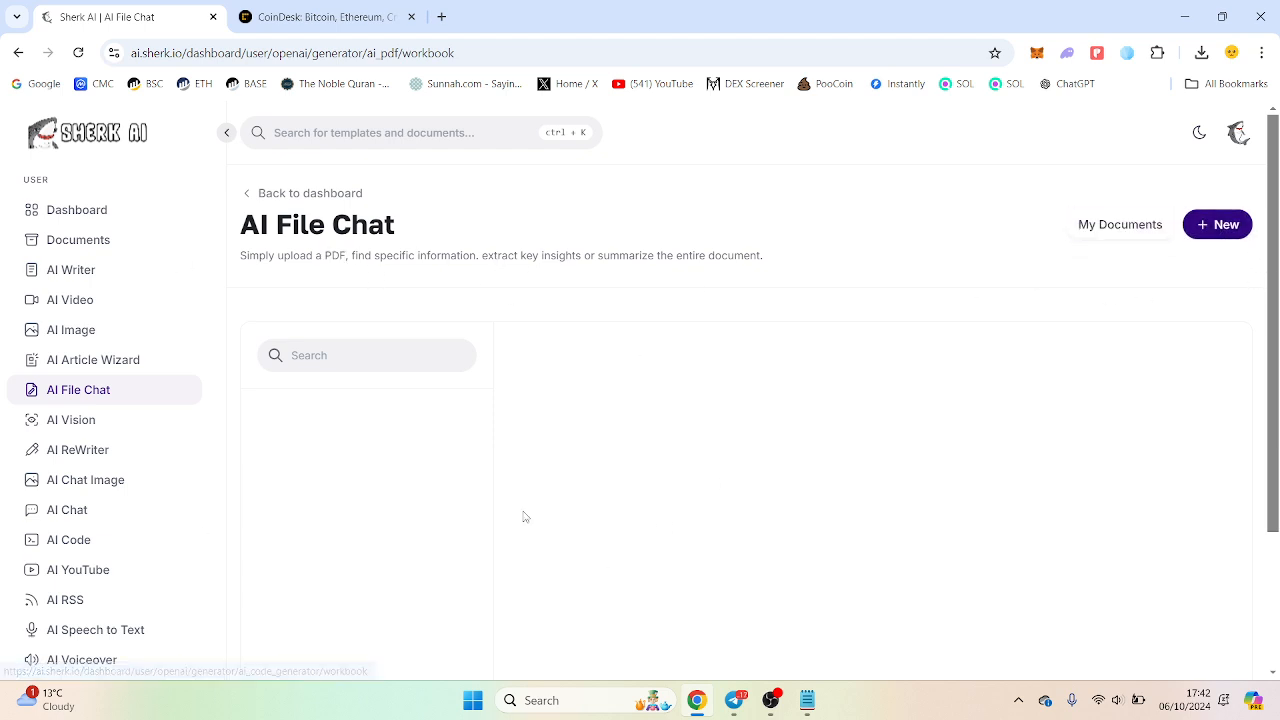
pyautogui.moveTo(772, 264)
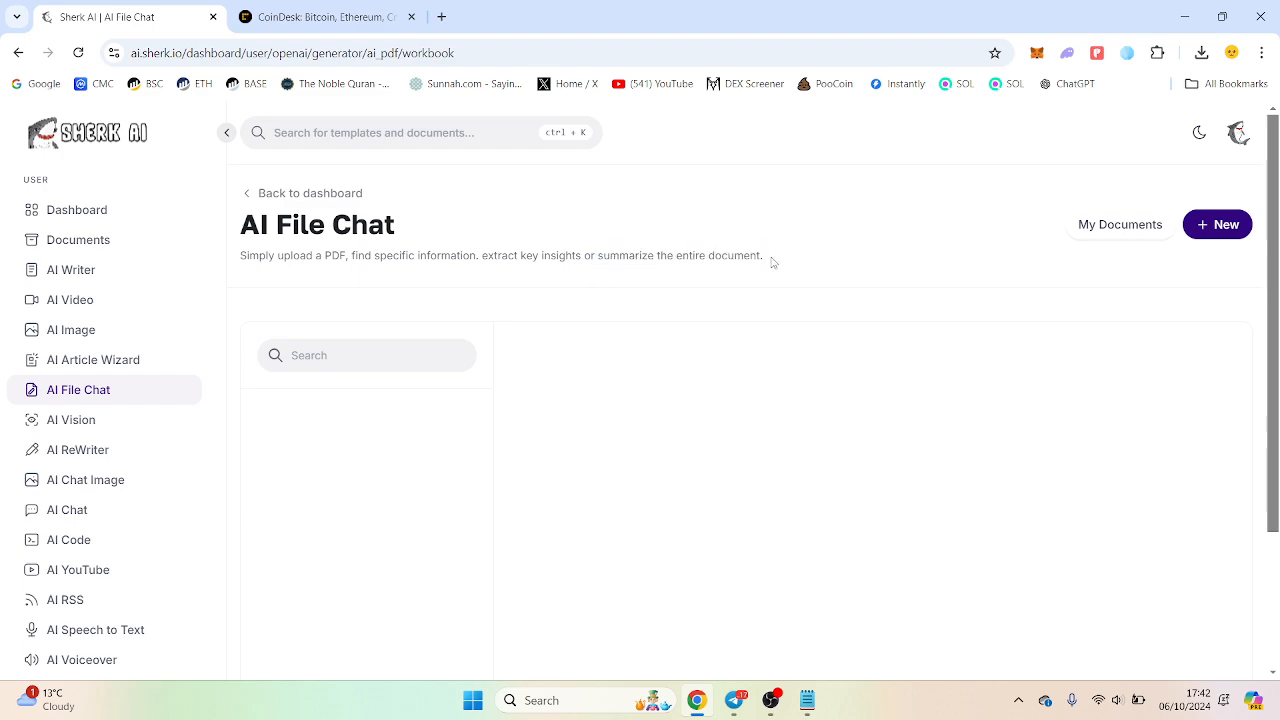
pyautogui.moveTo(764, 268)
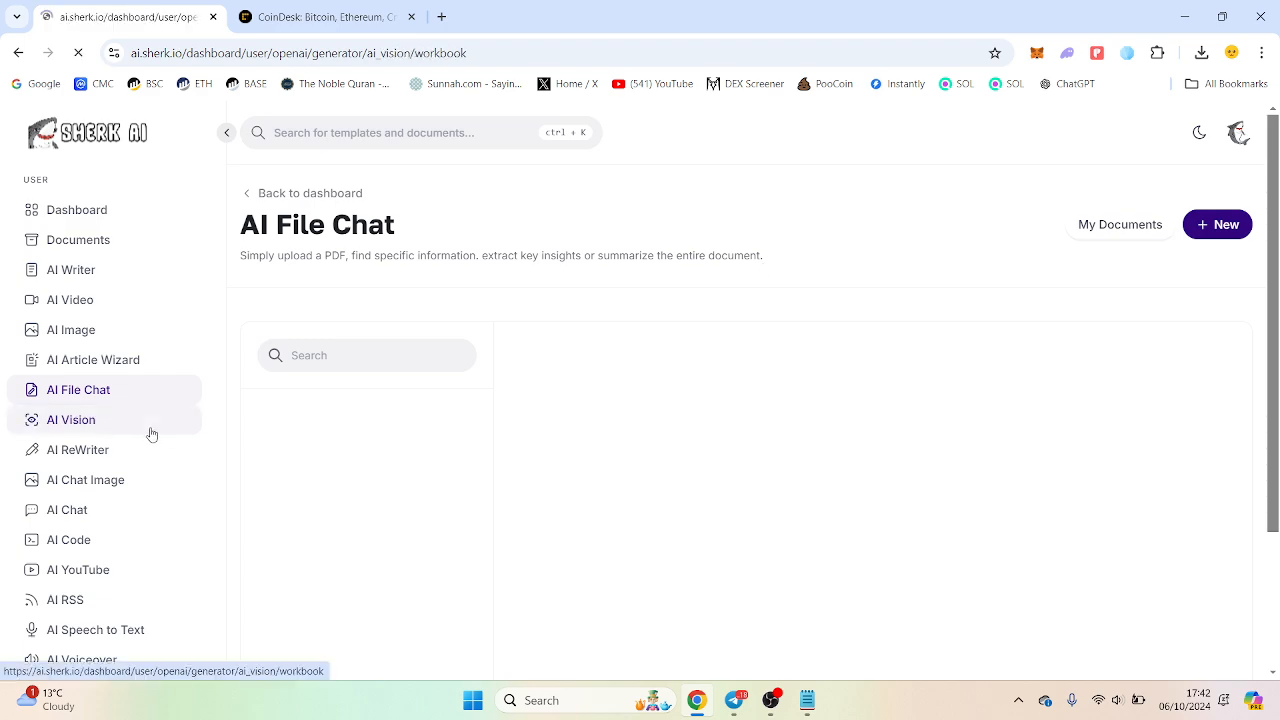
# Ask AI Vision what the attached fantasy-girl image was made from, then move to AI ReWriter.
pyautogui.click(72, 420)
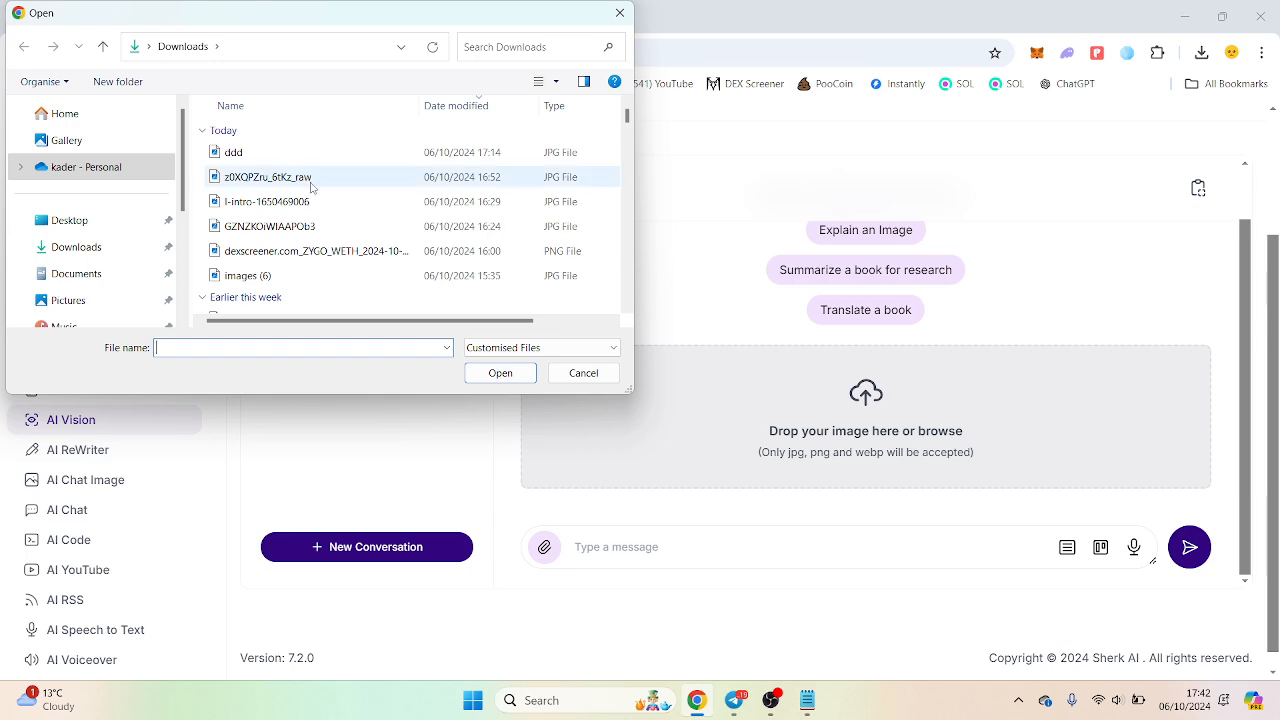
pyautogui.click(500, 372)
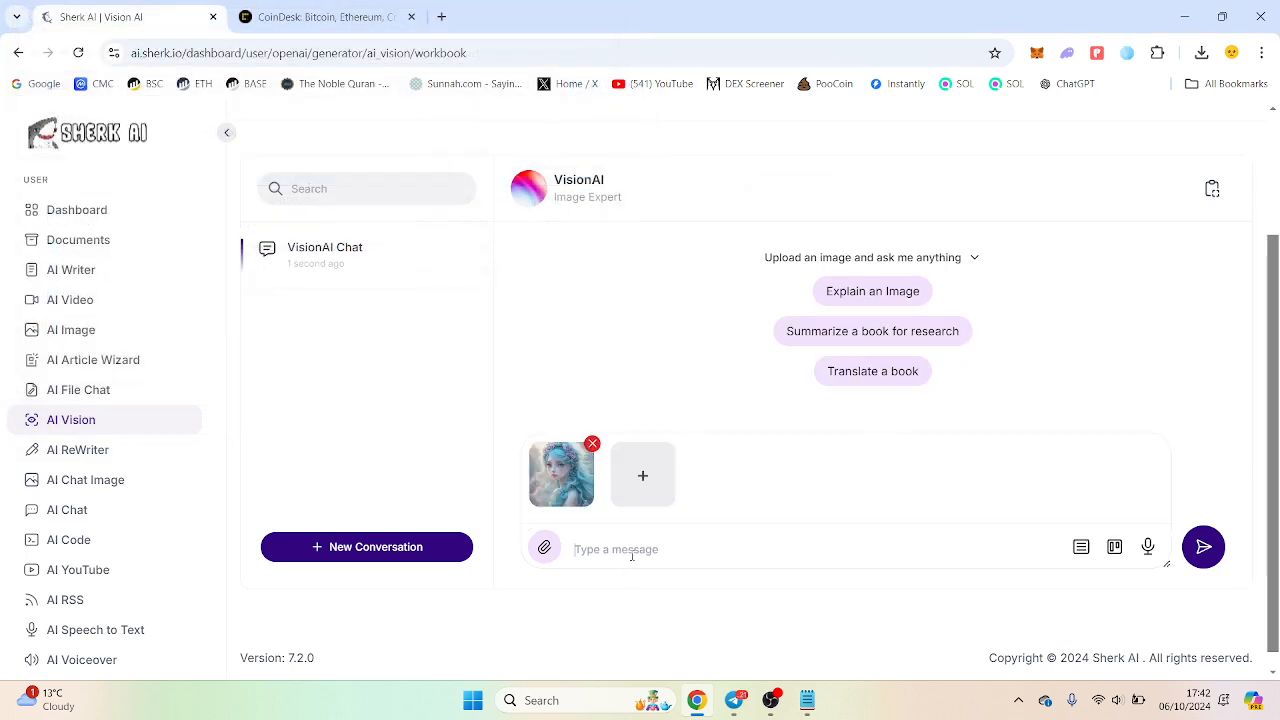
pyautogui.write('wher')
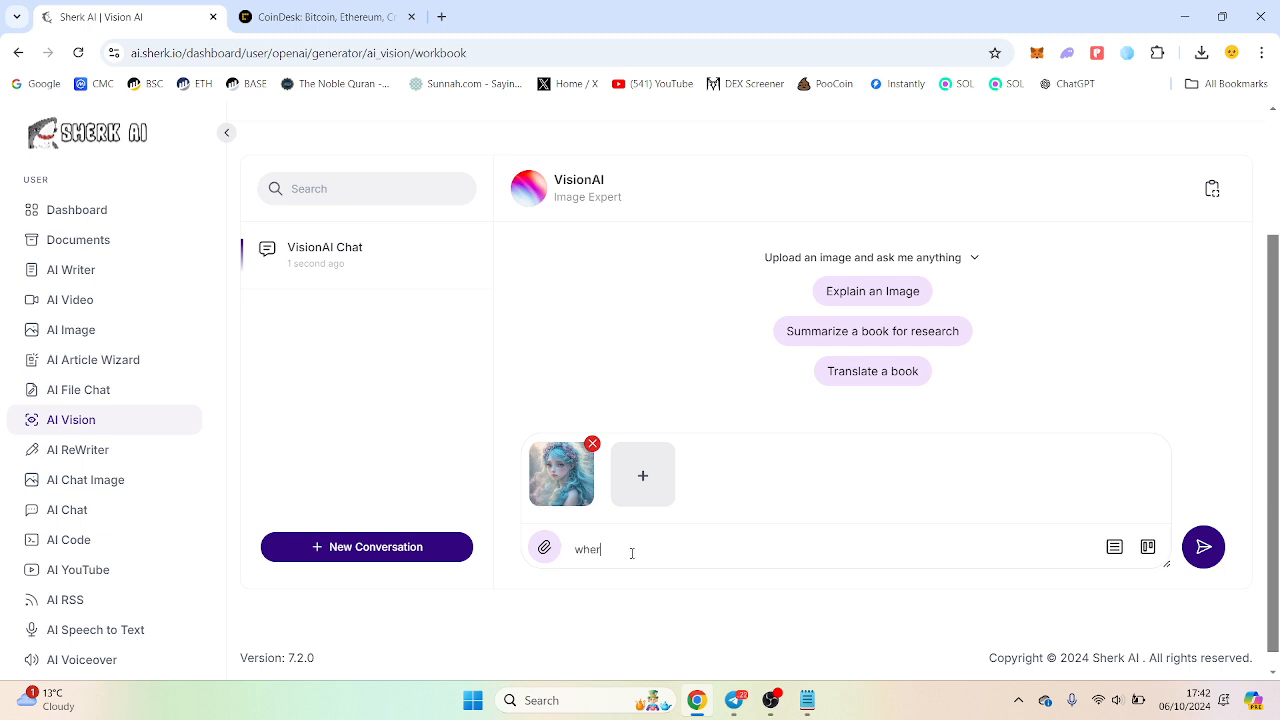
pyautogui.write('what co')
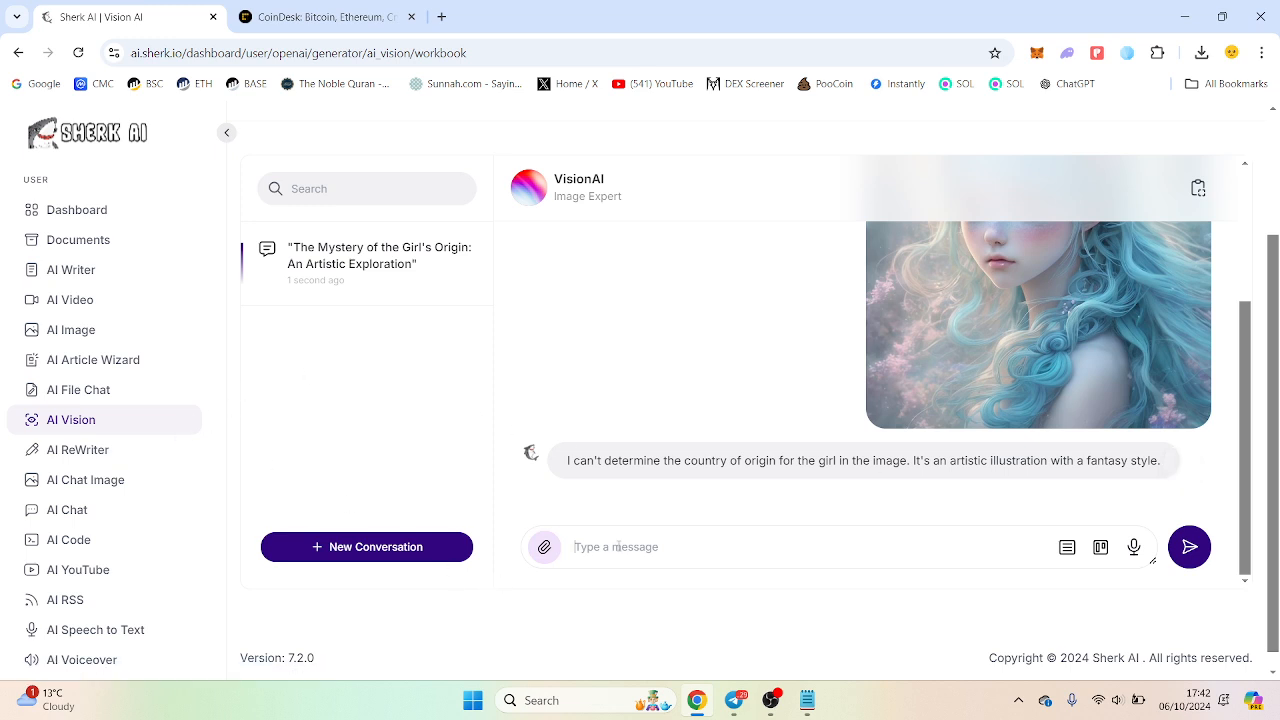
pyautogui.write('what was')
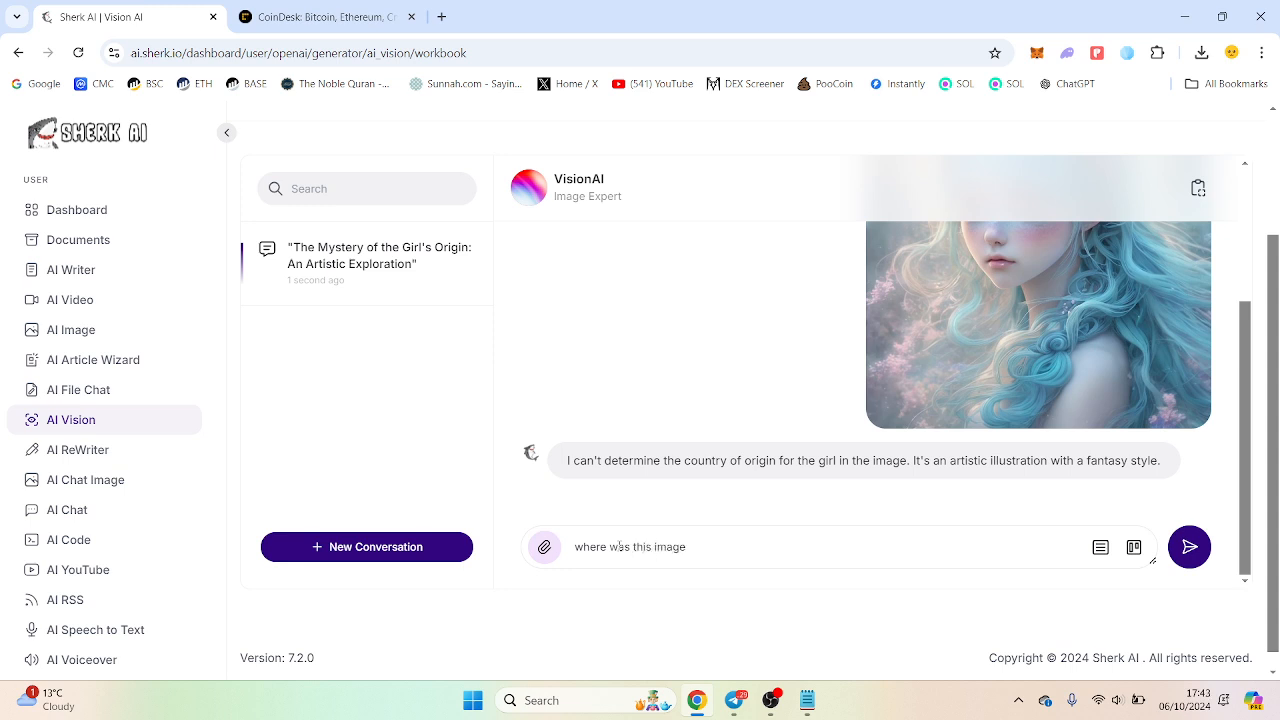
pyautogui.write('made from')
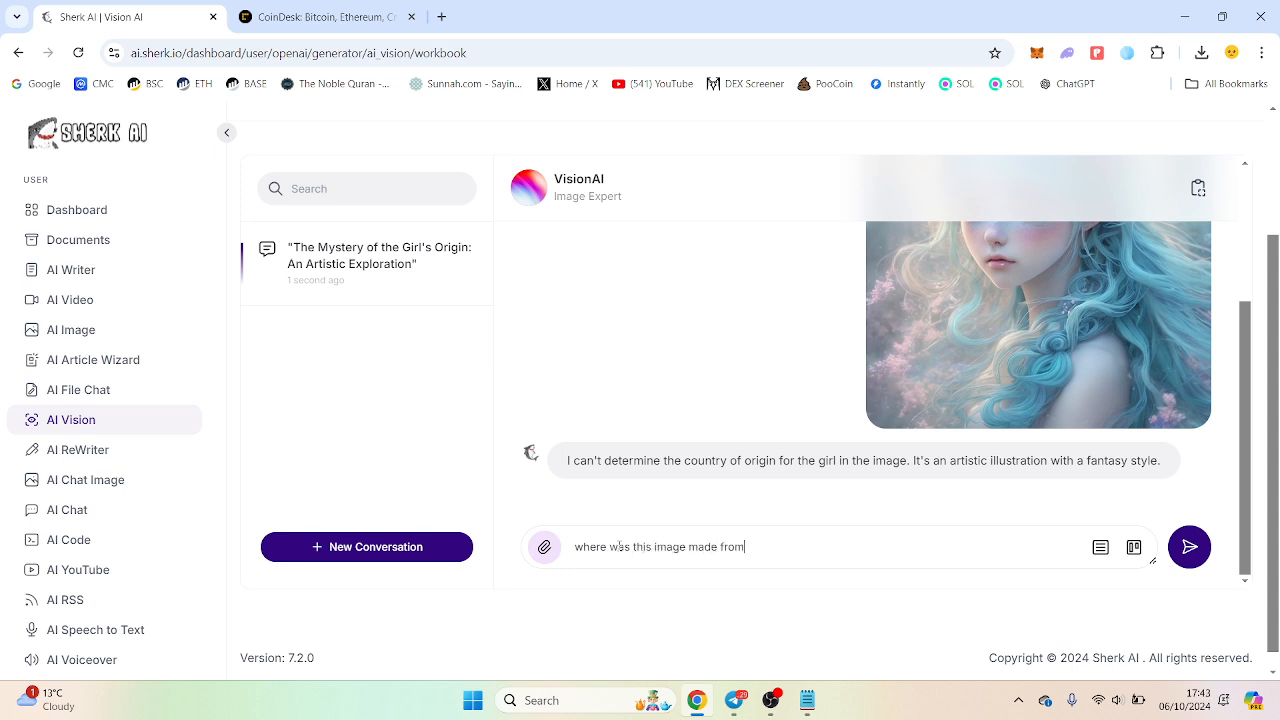
pyautogui.click(1188, 546)
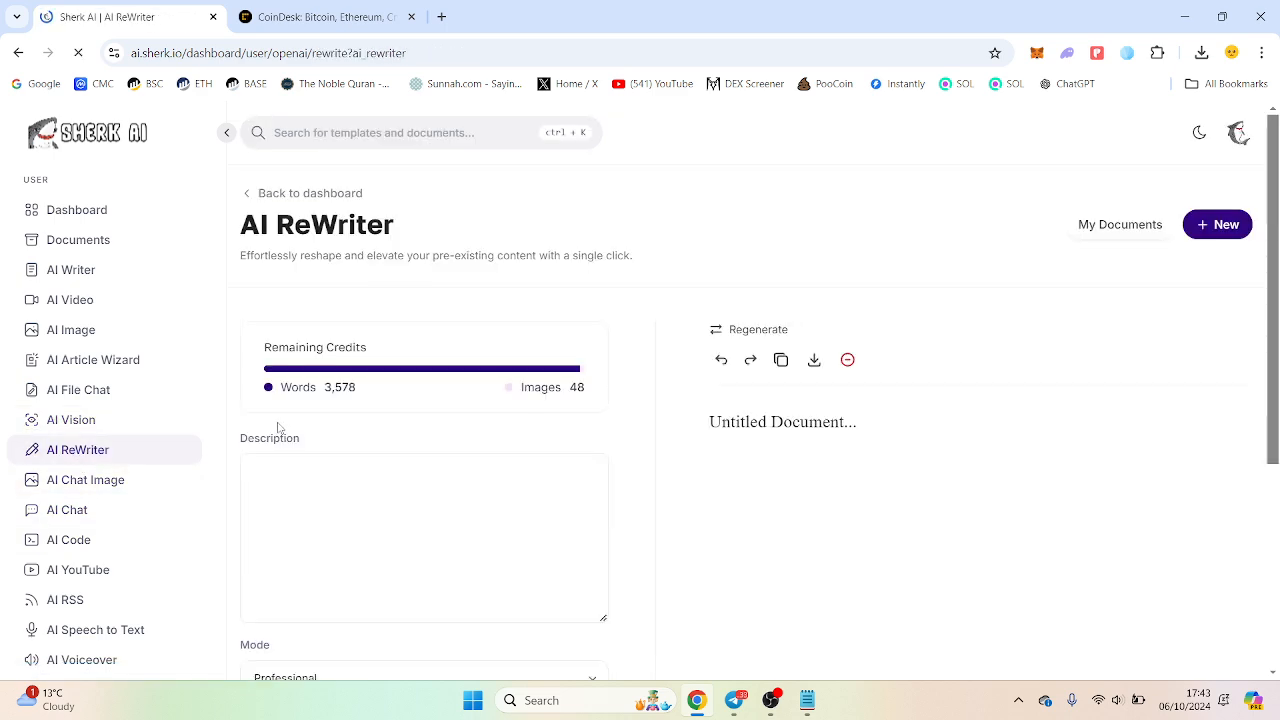
# Rewrite the CoinDesk HBO Satoshi documentary article text in AI ReWriter.
pyautogui.click(324, 16)
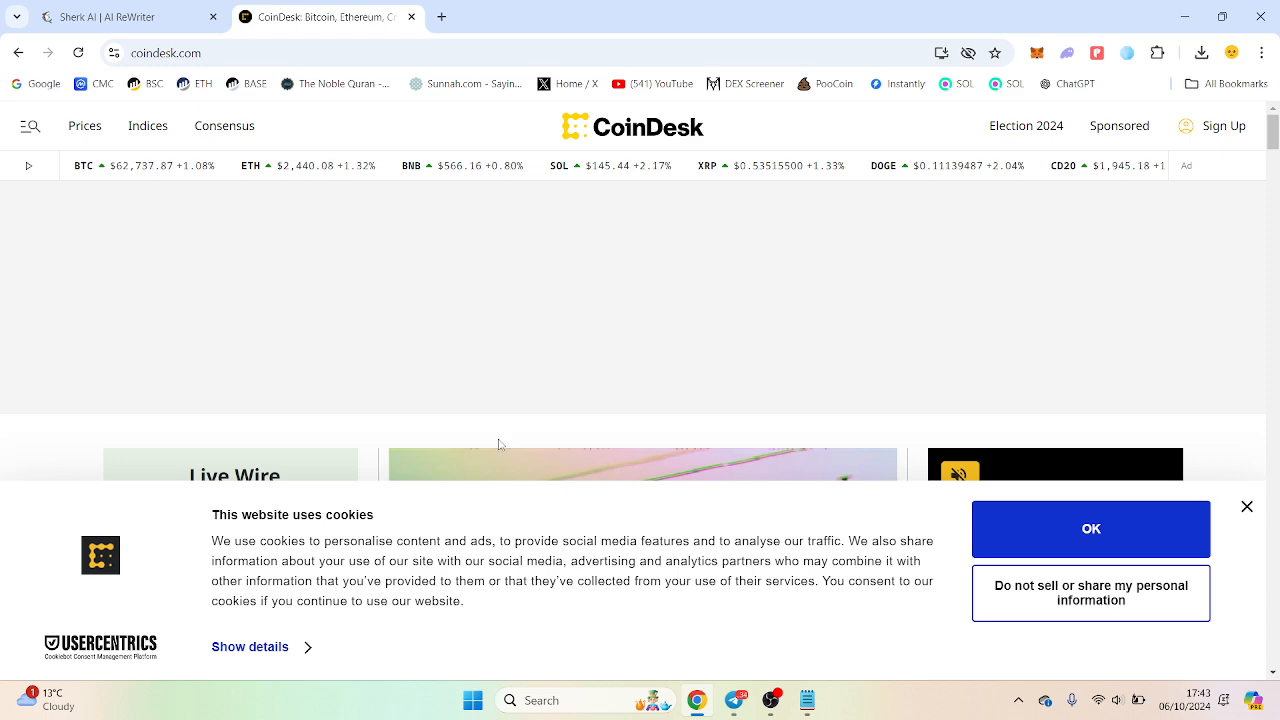
pyautogui.click(1090, 528)
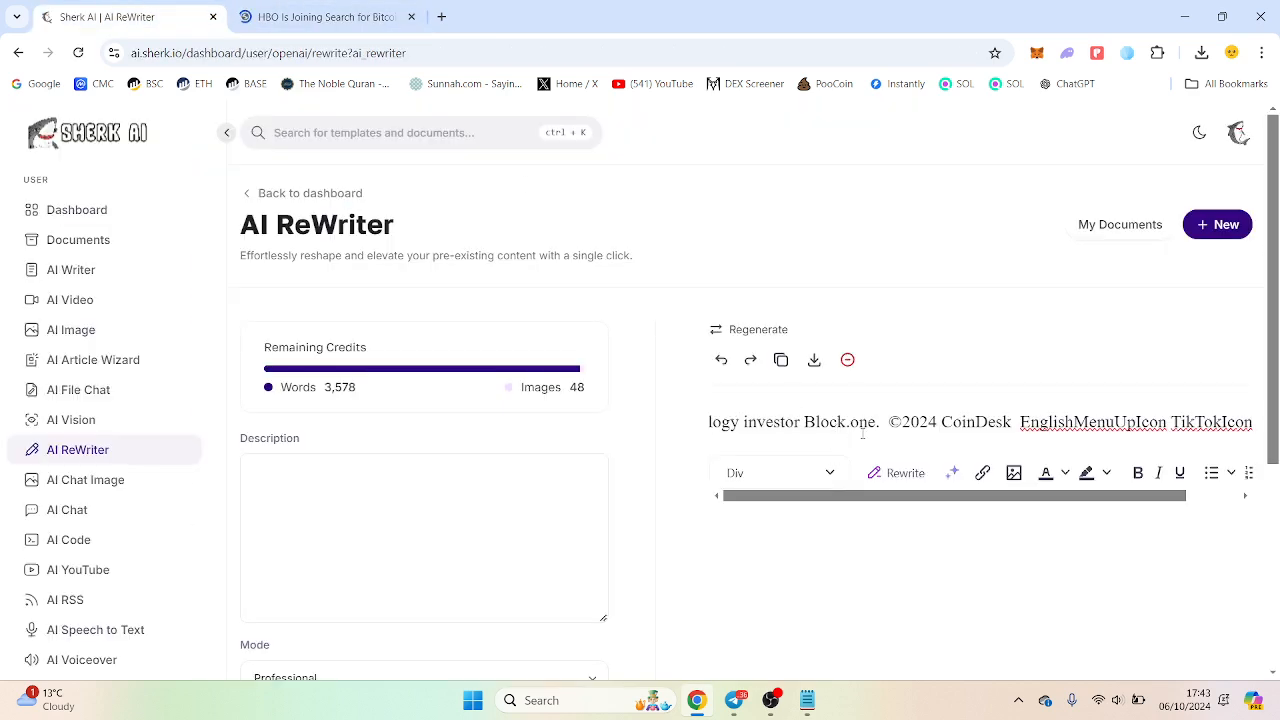
pyautogui.scroll(-3)
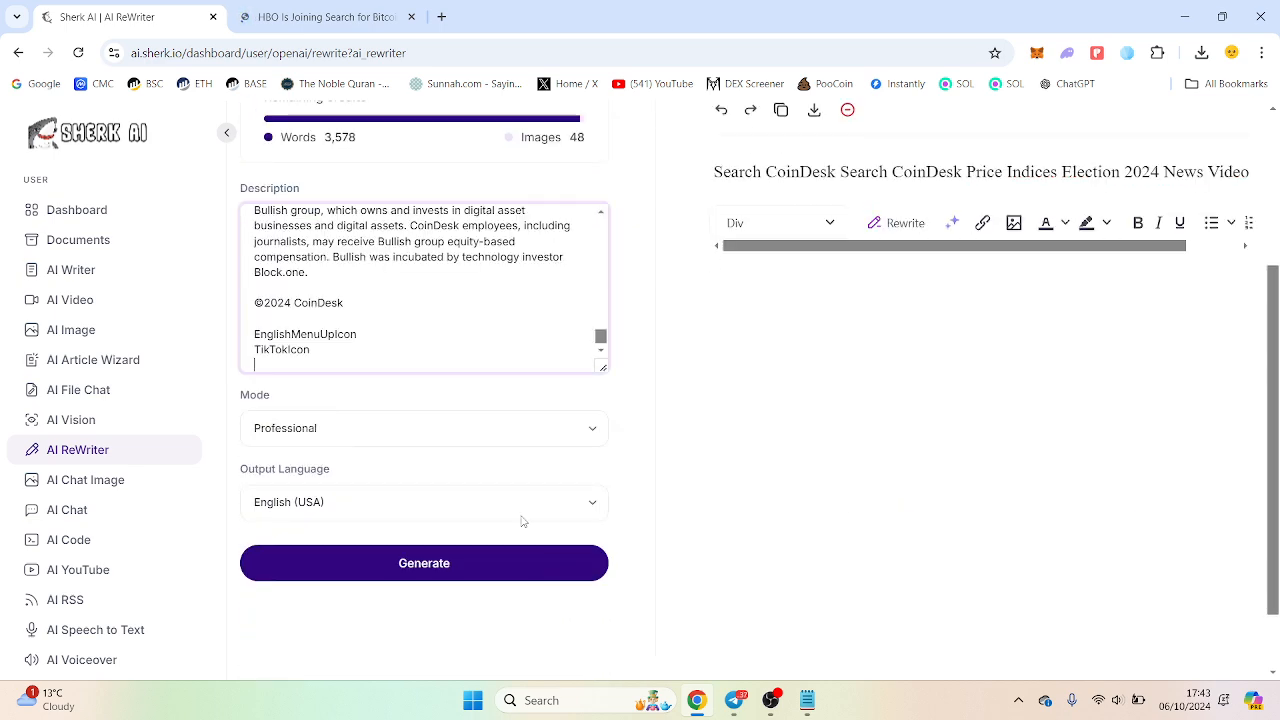
pyautogui.click(424, 564)
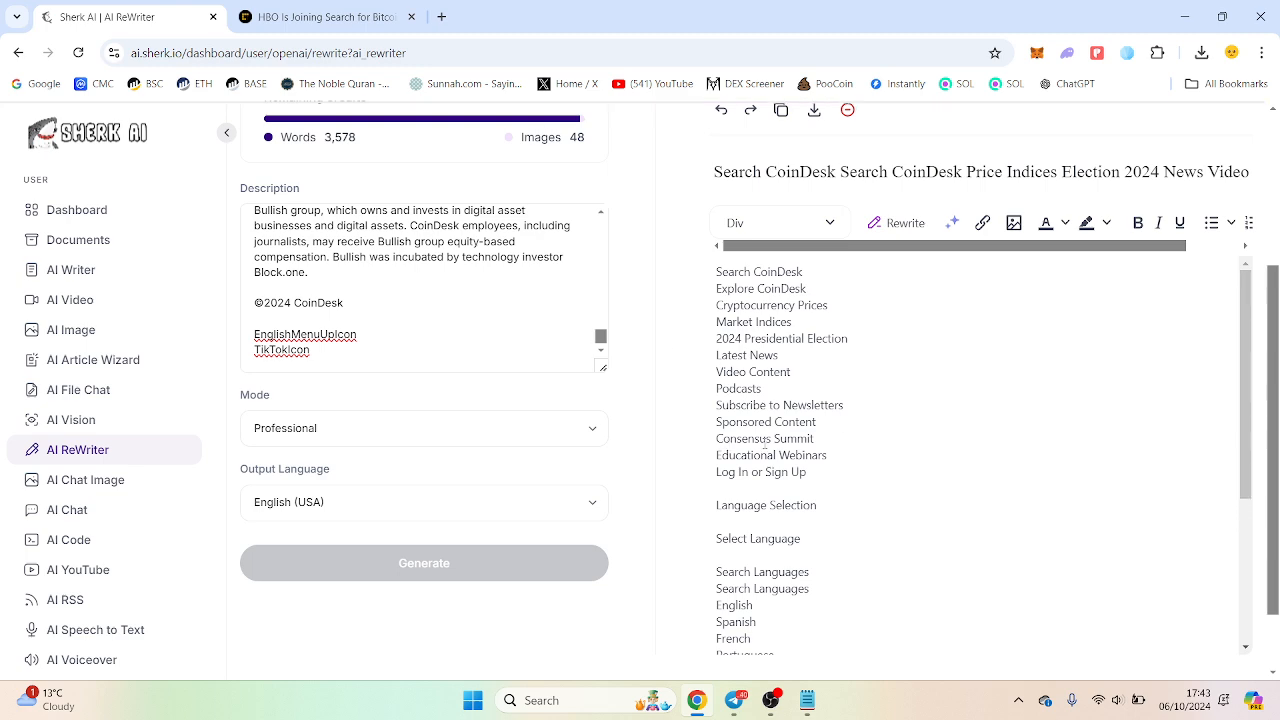
# Read through the rewritten version of the Satoshi documentary article.
pyautogui.scroll(-3)
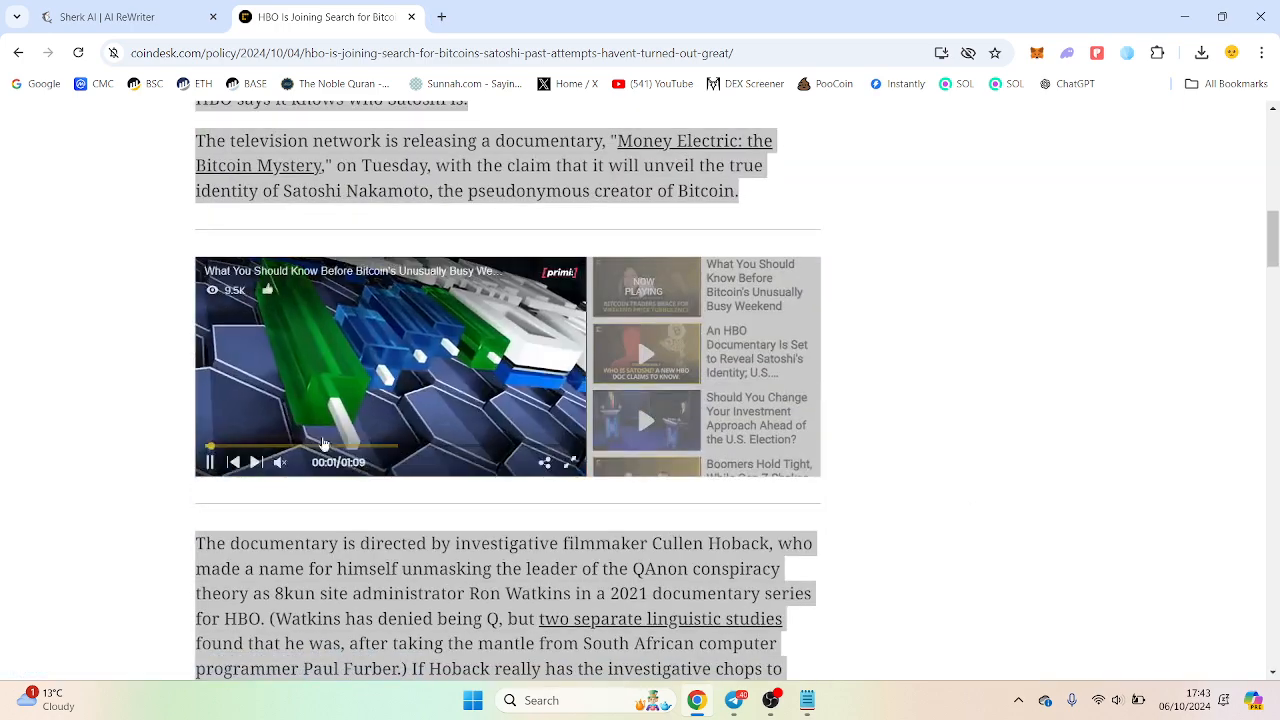
pyautogui.scroll(-3)
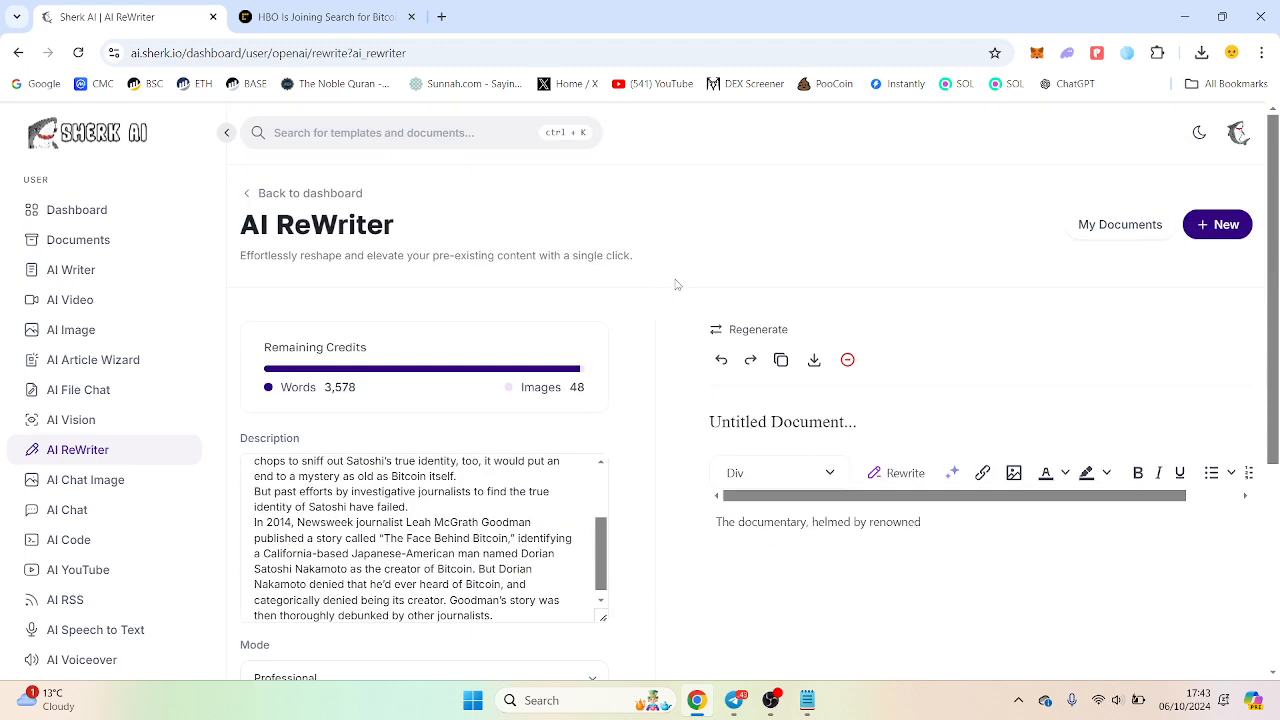
pyautogui.scroll(-3)
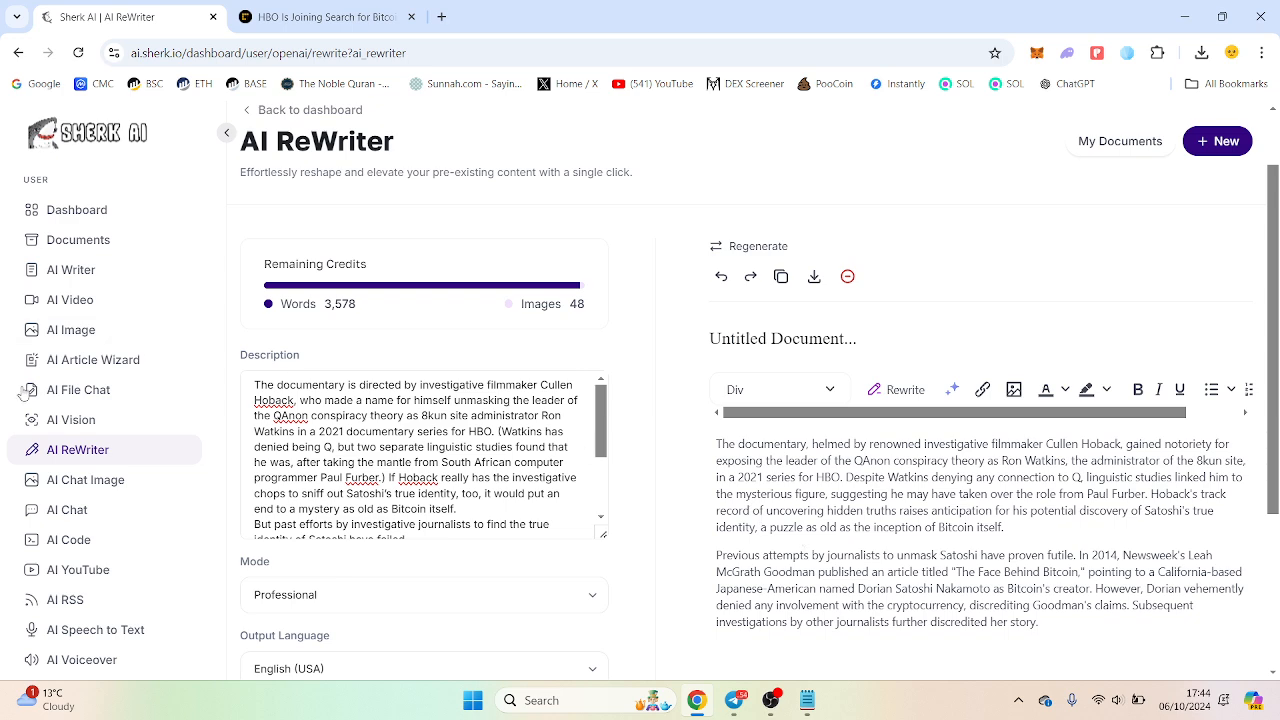
# Ask Chat Image for a picture of 'a rat riding a bike'.
pyautogui.click(84, 480)
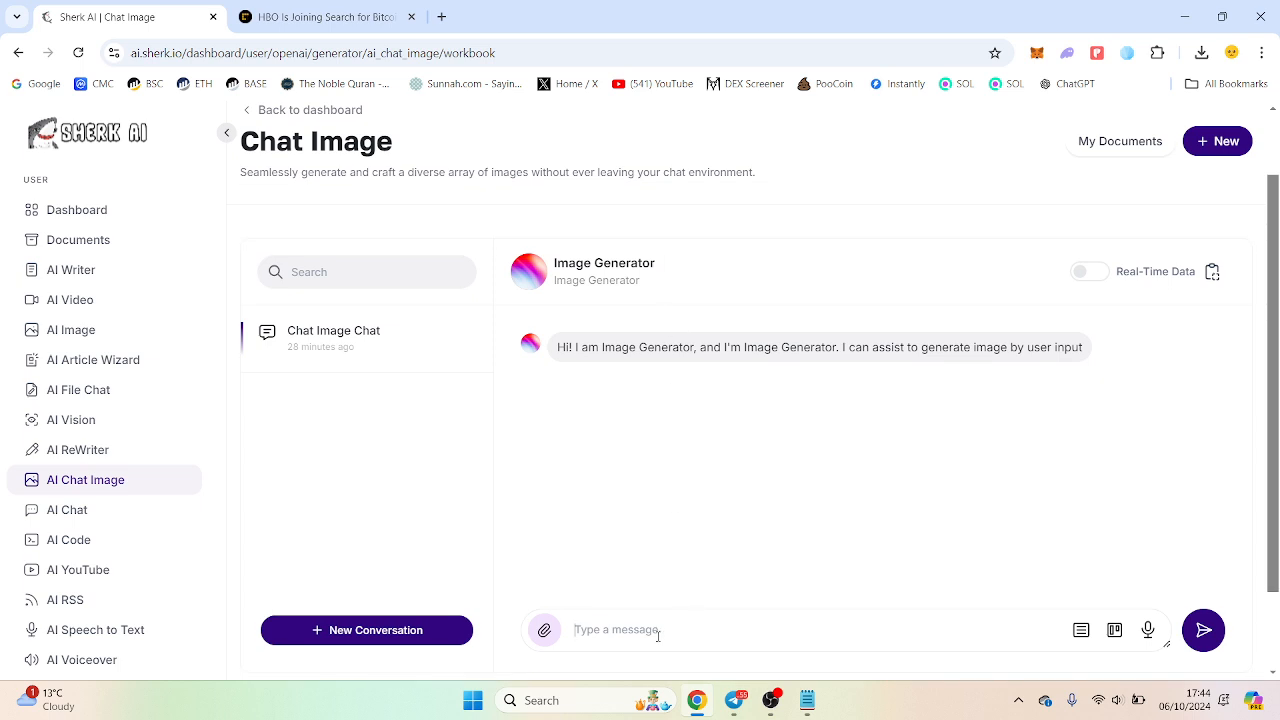
pyautogui.write('a')
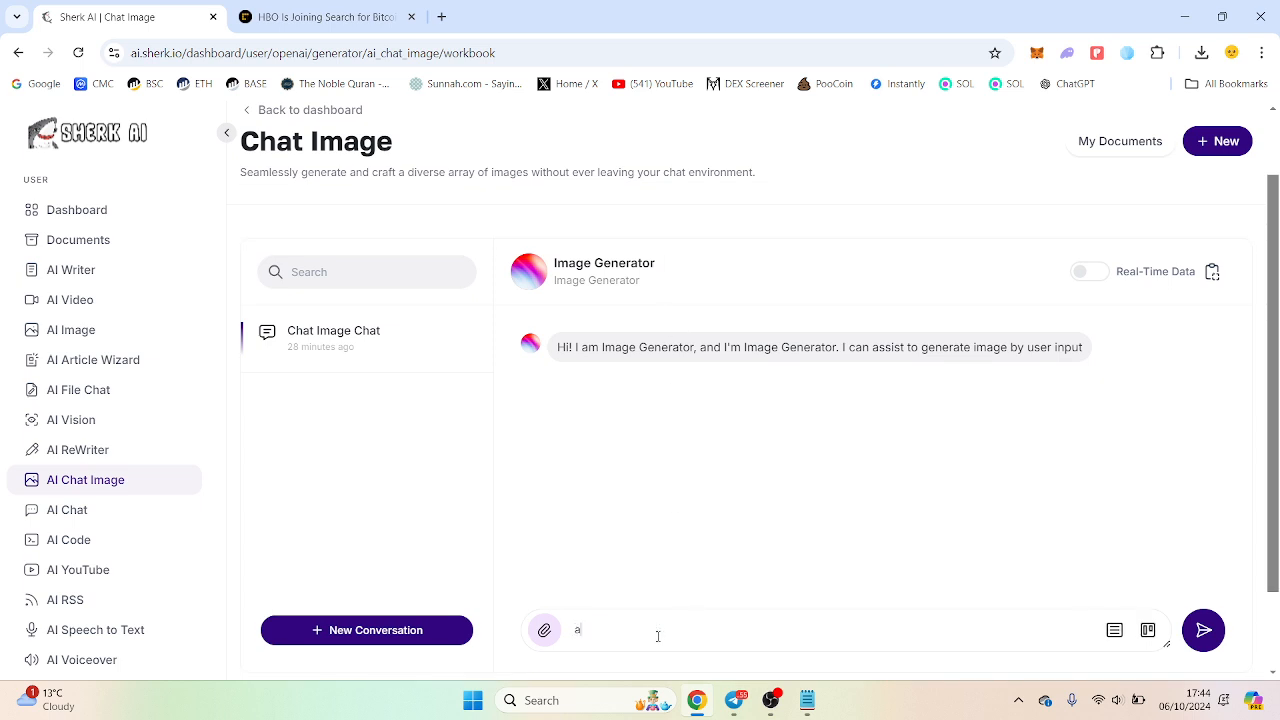
pyautogui.write('ng')
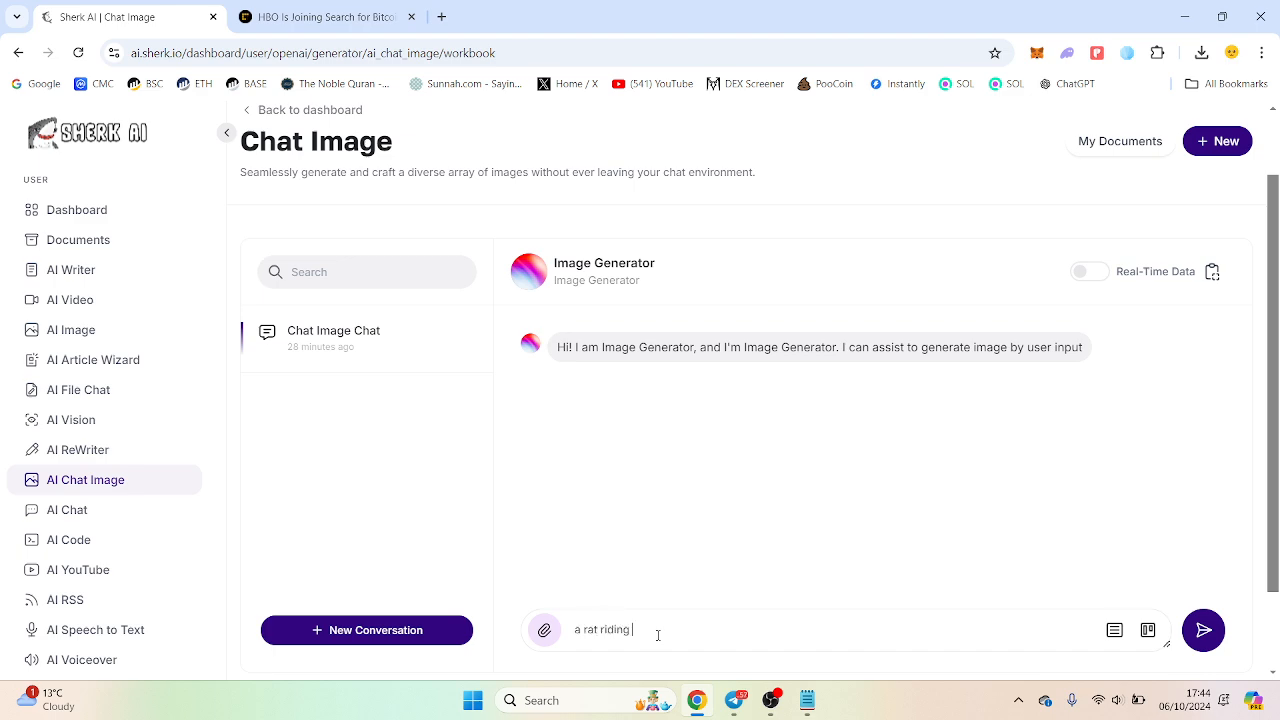
pyautogui.click(1204, 630)
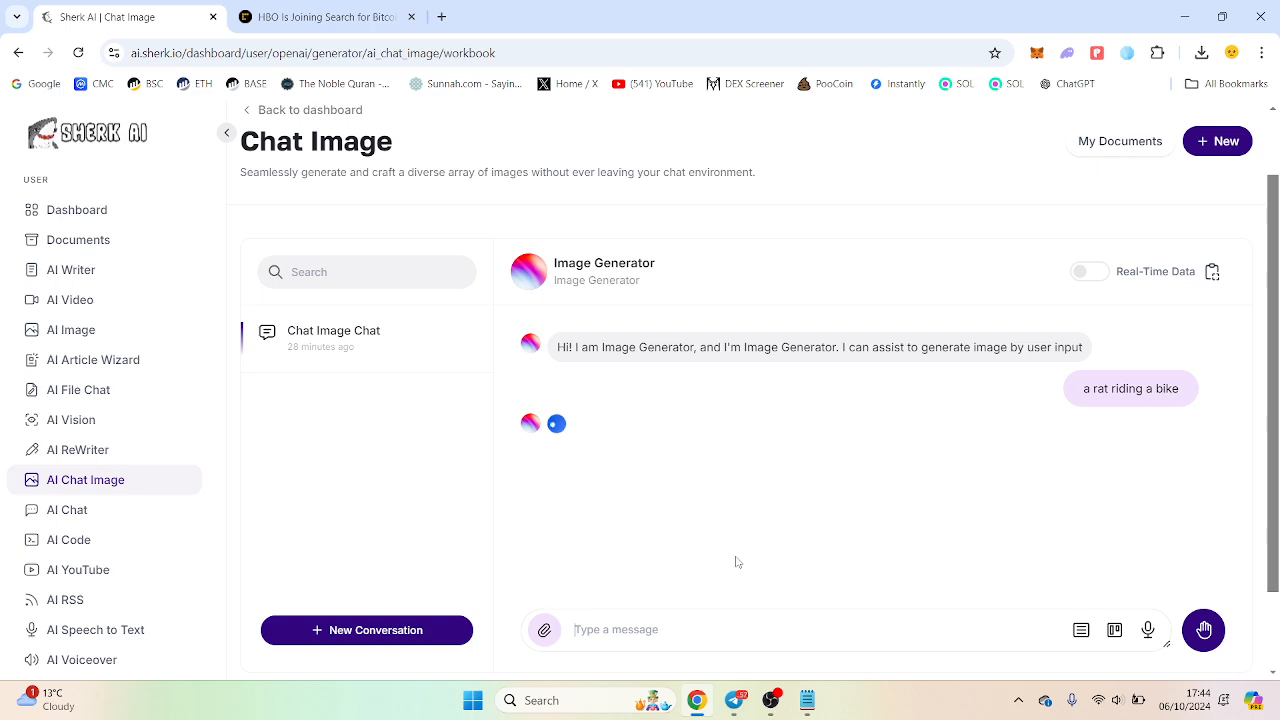
pyautogui.moveTo(768, 556)
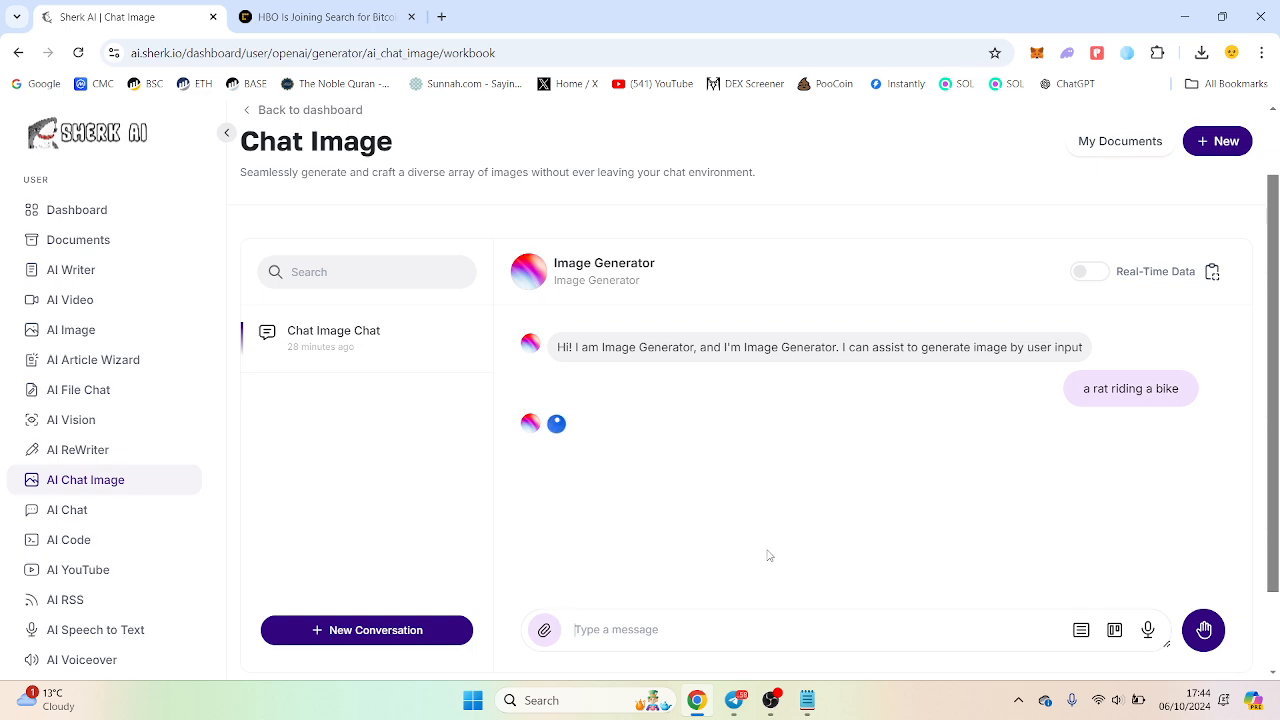
pyautogui.moveTo(790, 522)
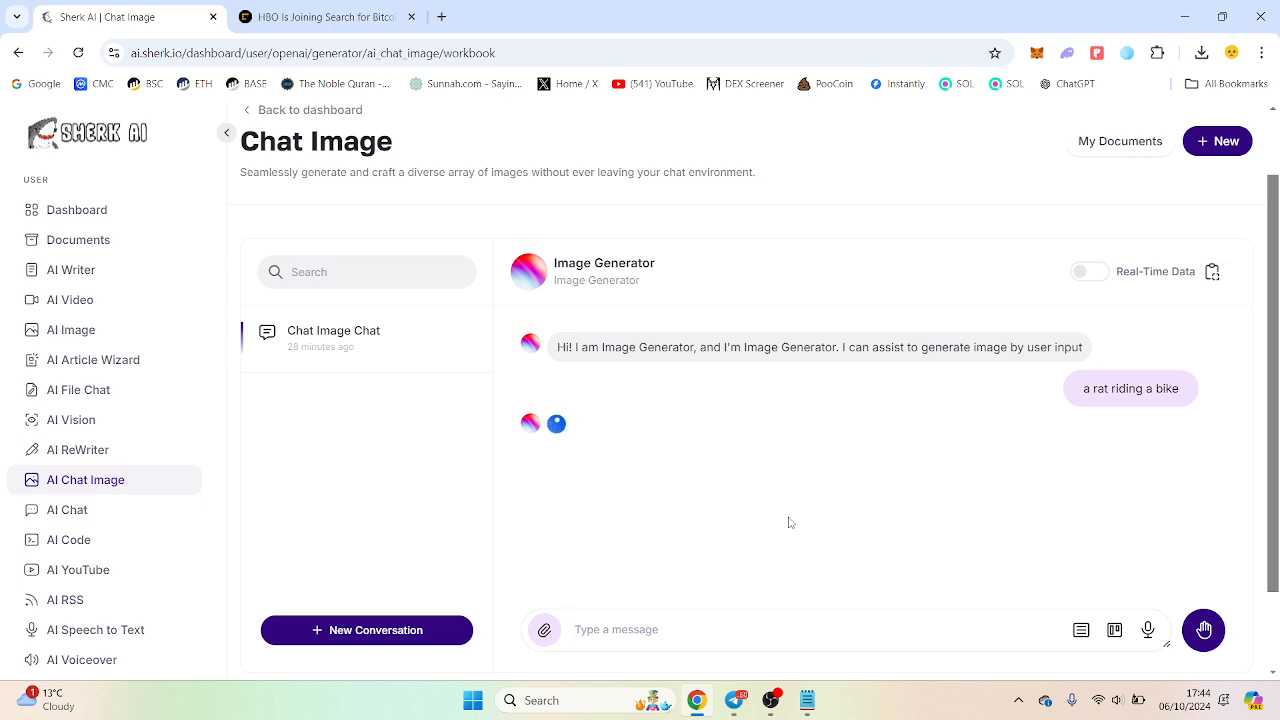
pyautogui.moveTo(792, 518)
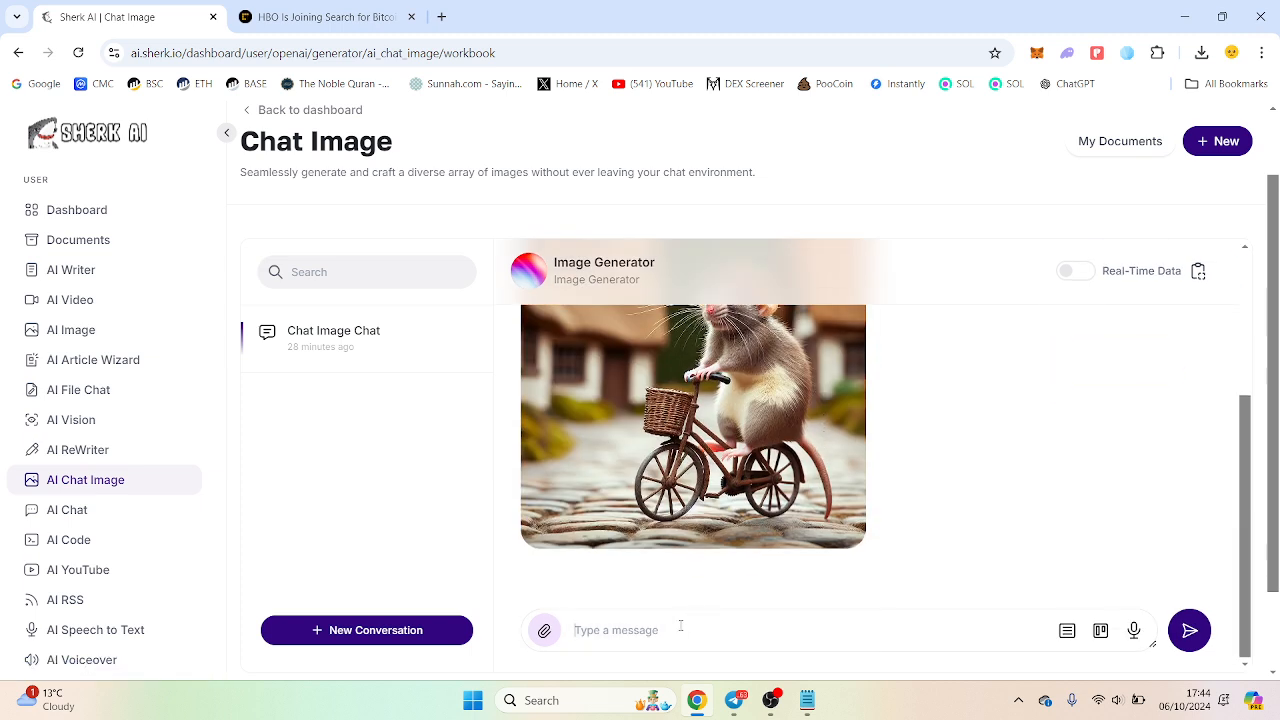
# Ask Chat Image to make the rat's bike red.
pyautogui.write('can you mak')
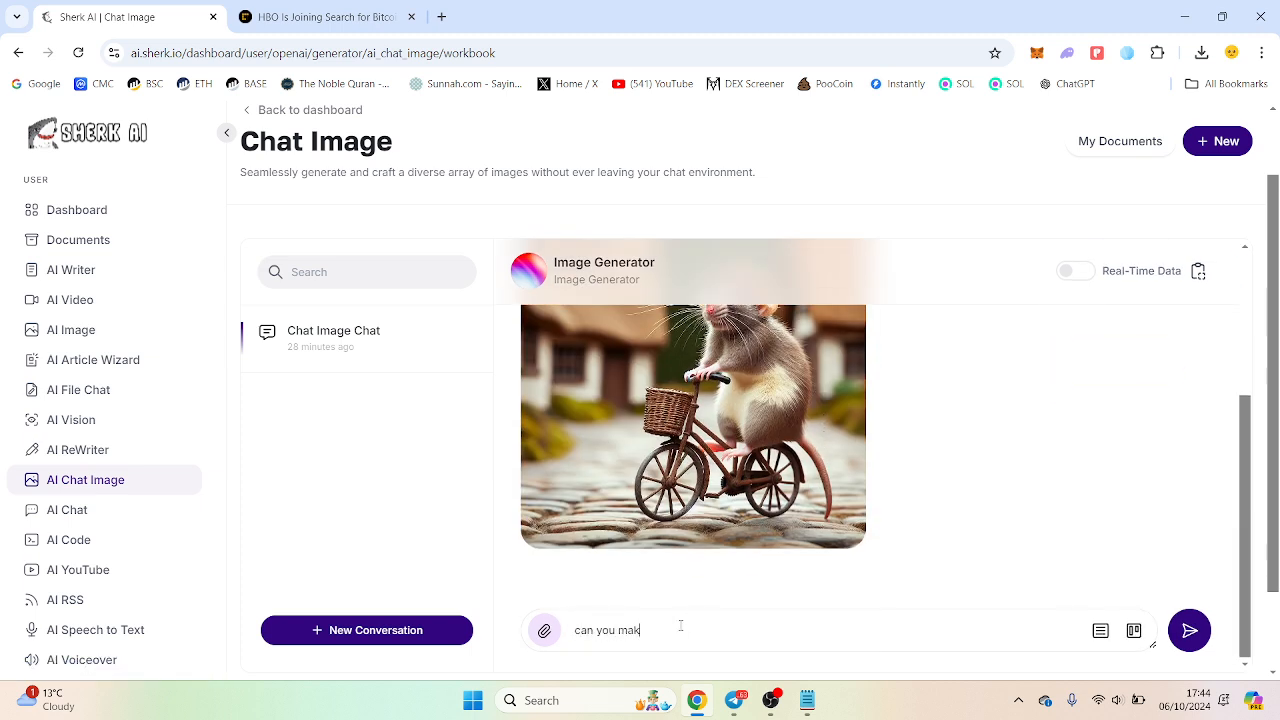
pyautogui.write('e the bk')
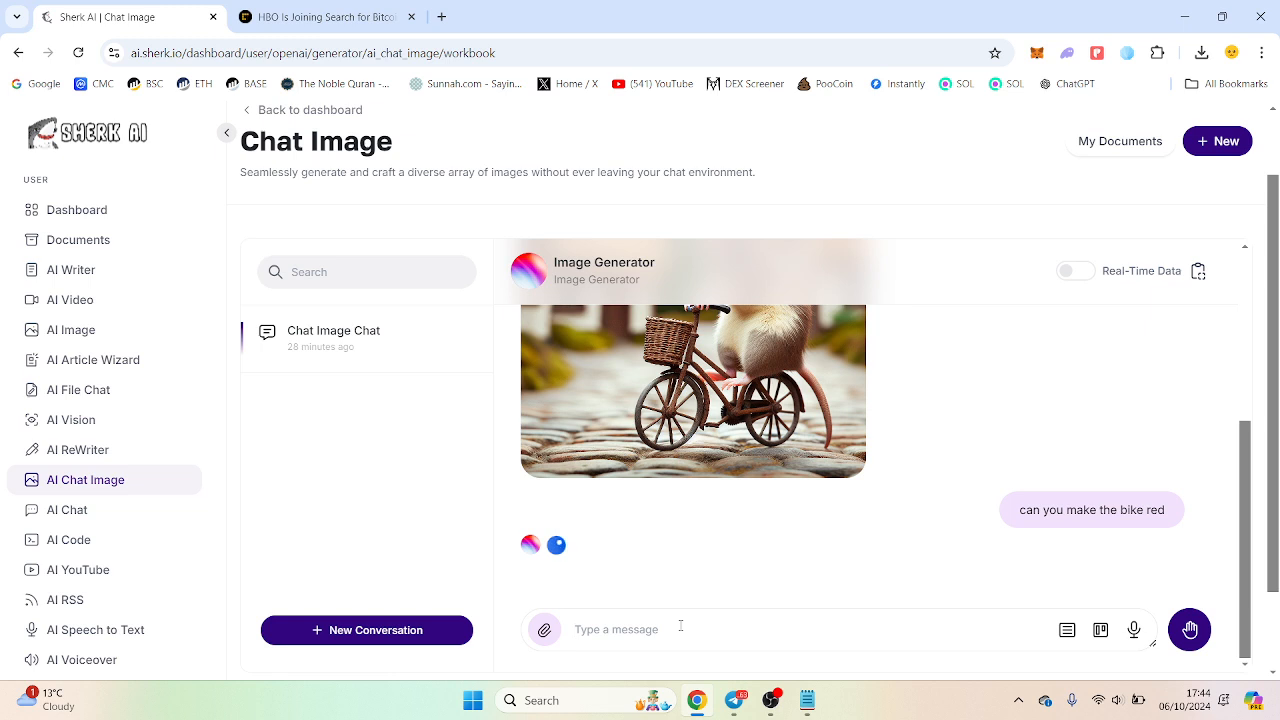
pyautogui.moveTo(718, 602)
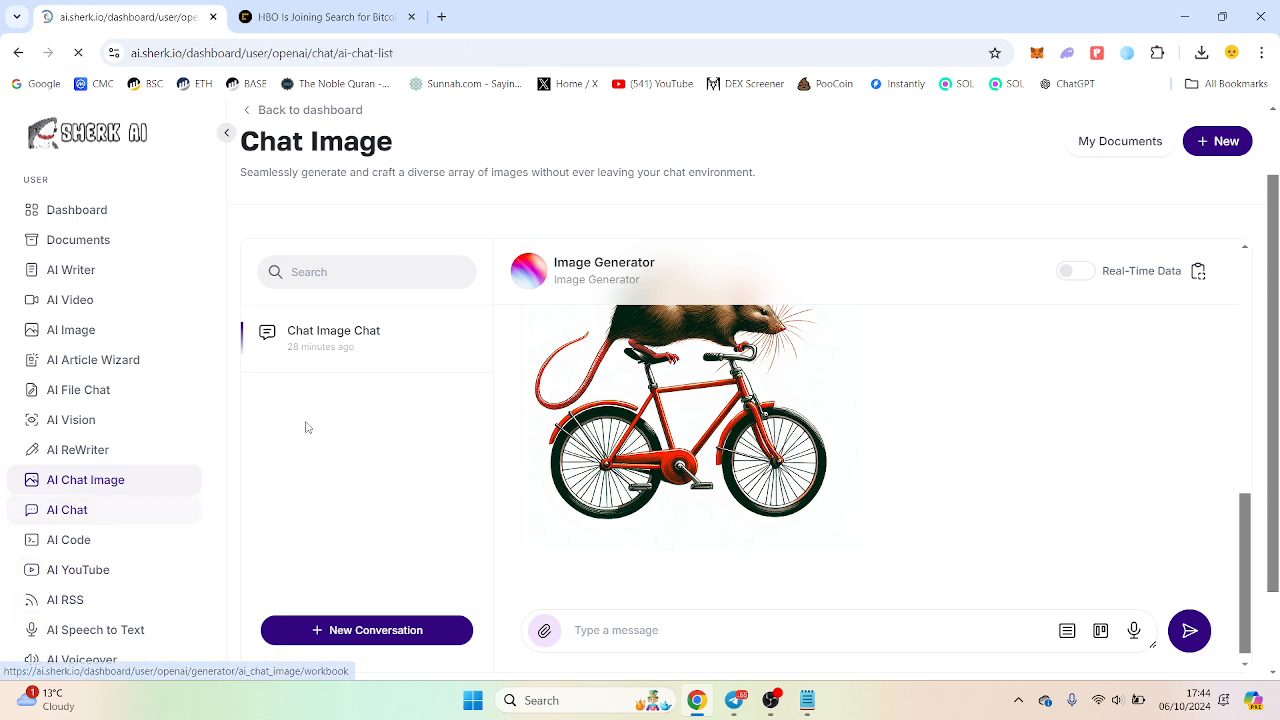
# Browse the AI Chat expert personas down to the Finance Expert.
pyautogui.click(66, 510)
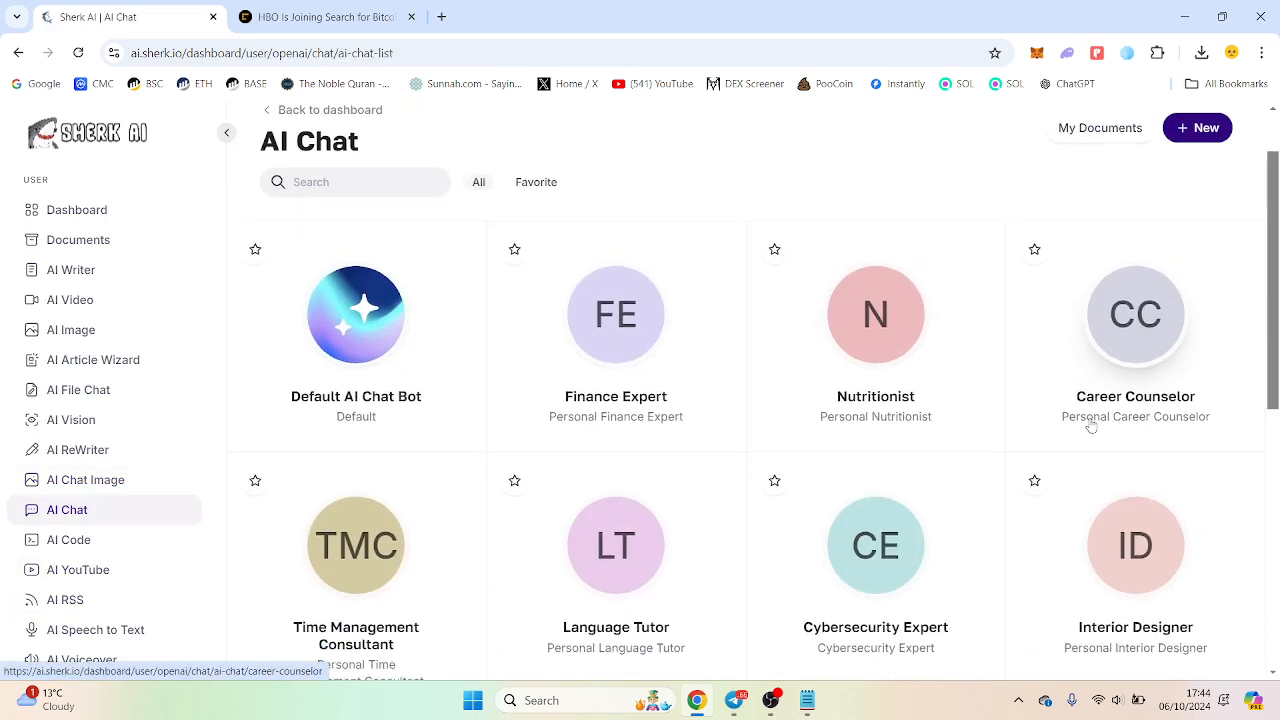
pyautogui.scroll(-3)
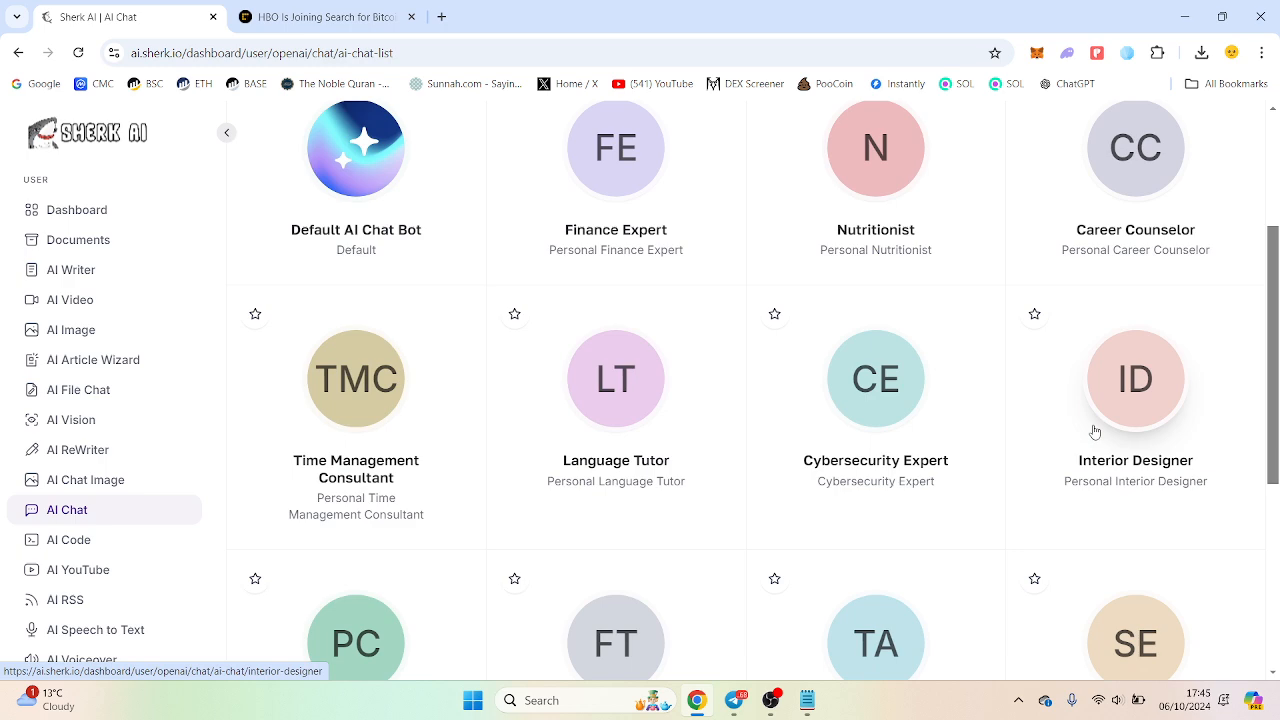
pyautogui.moveTo(1036, 468)
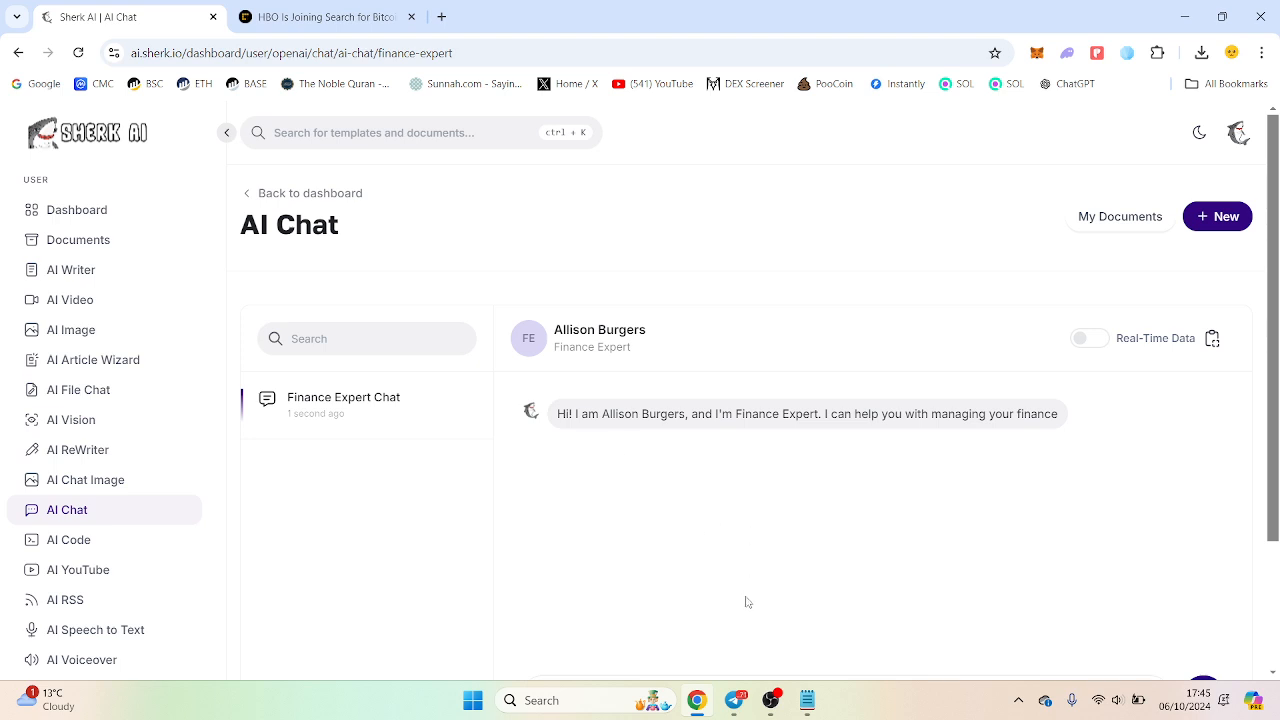
# Ask the Finance Expert how to generate a 5% return and read its dividend, REIT and bond suggestions.
pyautogui.scroll(-3)
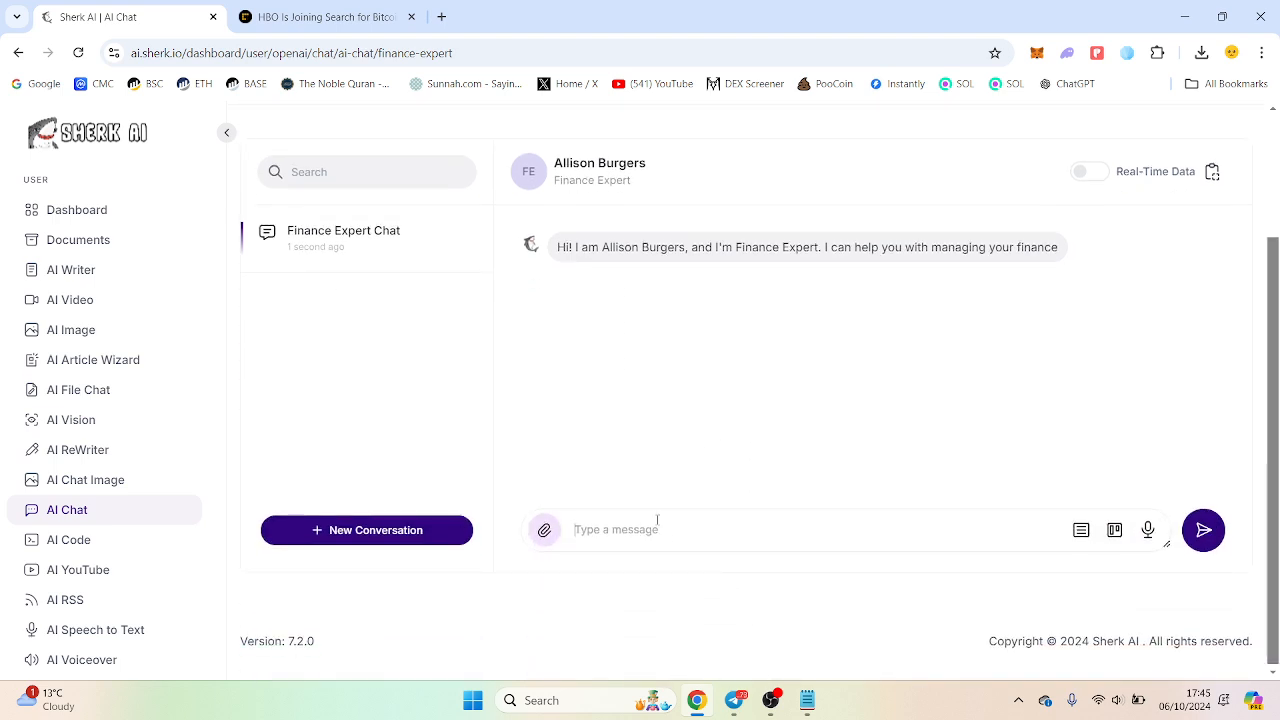
pyautogui.write('how do i generate')
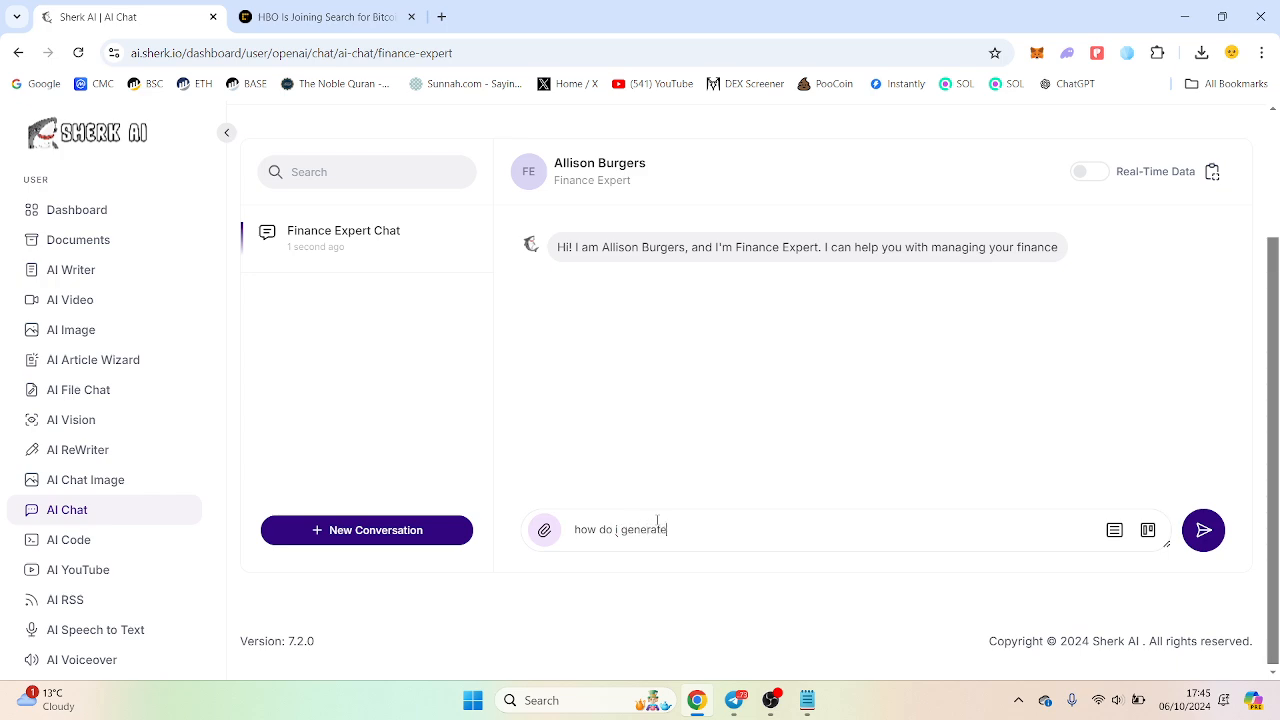
pyautogui.write('a 5%')
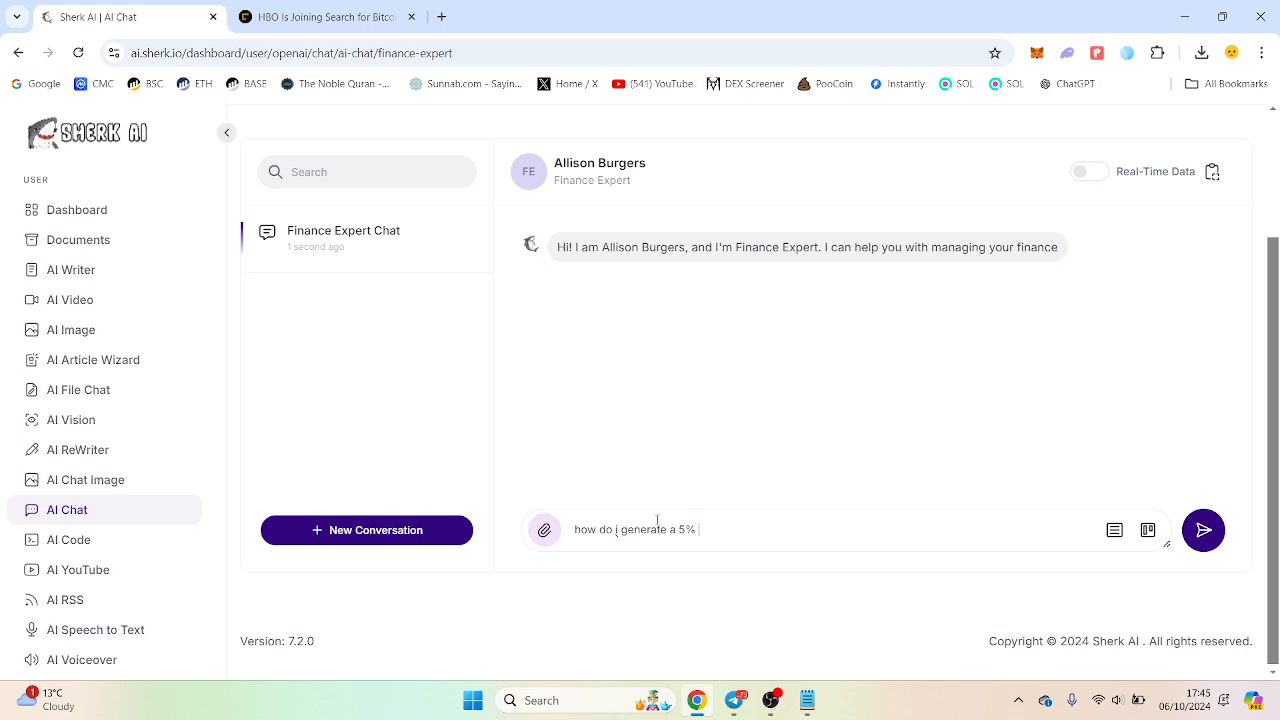
pyautogui.click(1204, 530)
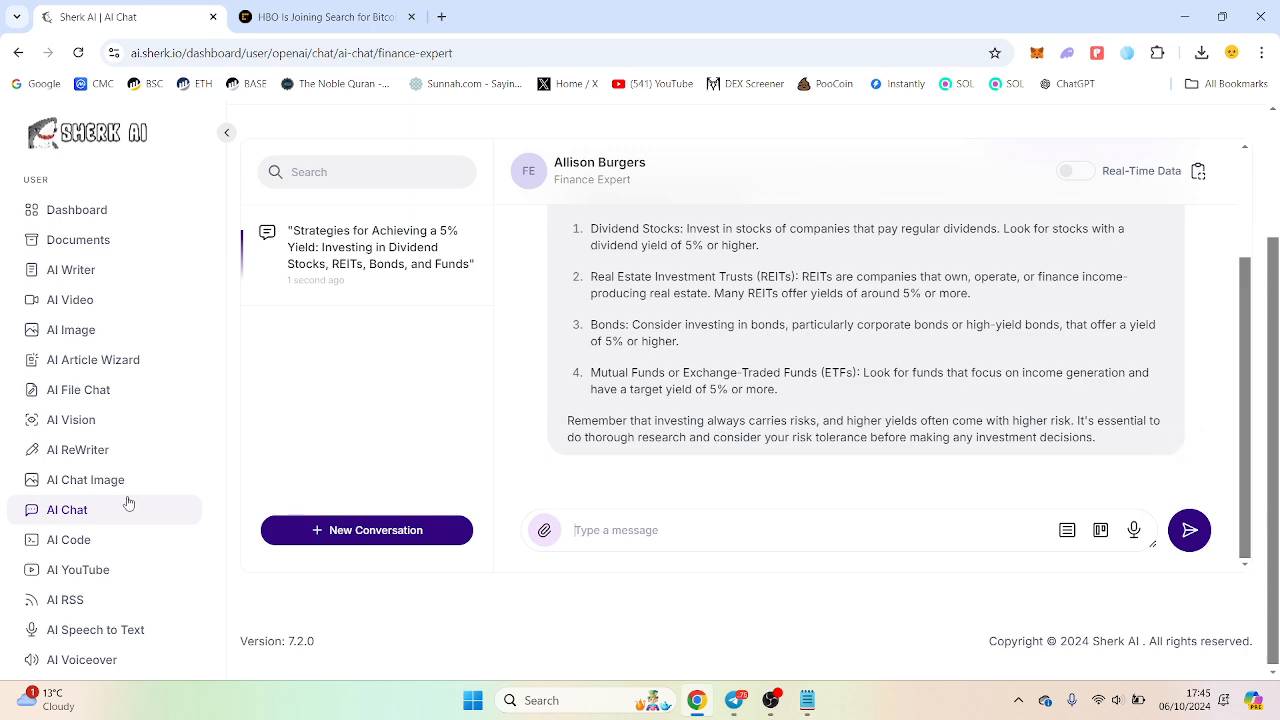
pyautogui.scroll(-3)
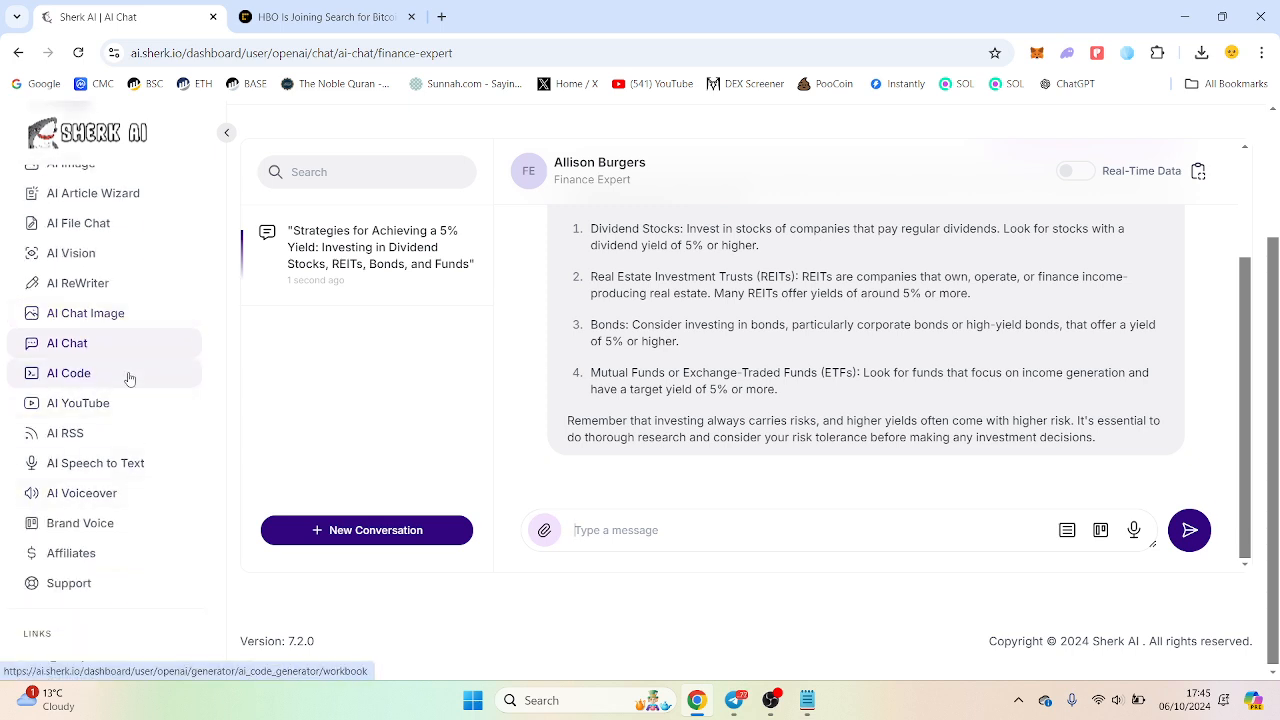
# Generate HTML for a one-page website with three call-to-action buttons via AI Code.
pyautogui.click(68, 374)
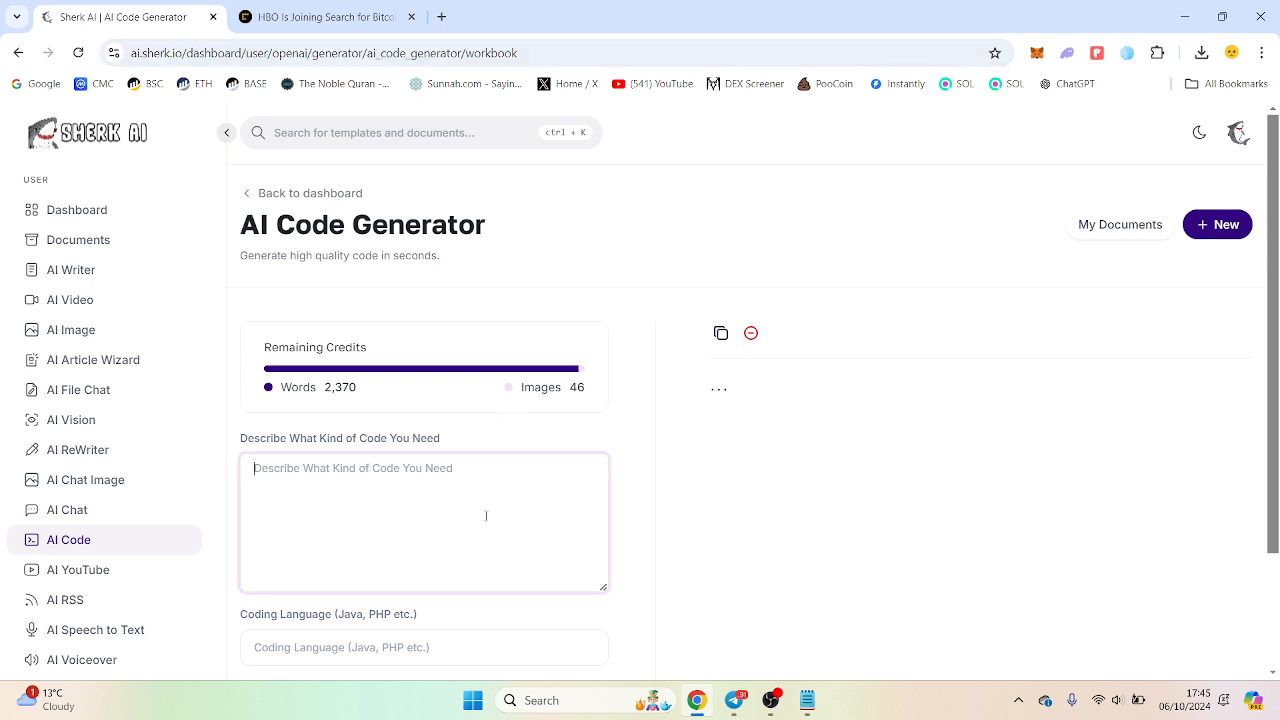
pyautogui.write('make a')
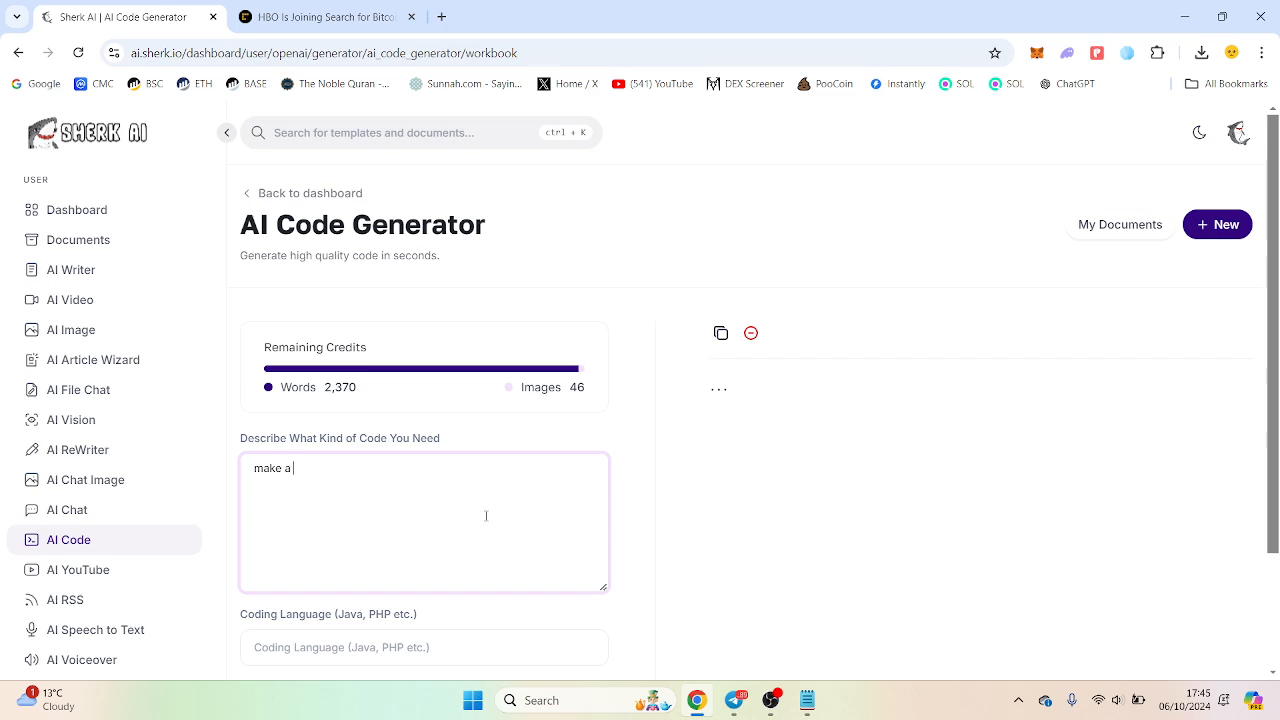
pyautogui.write('one page w')
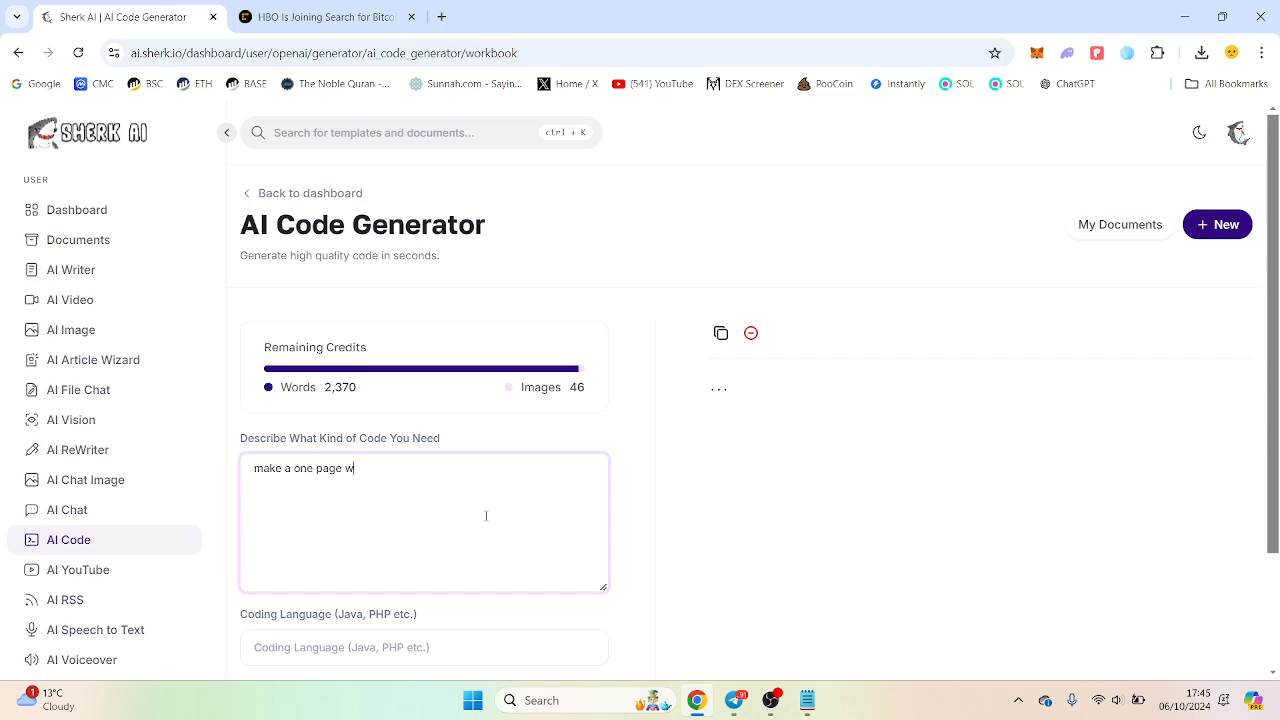
pyautogui.write('ebsite with 3 call to action buttons')
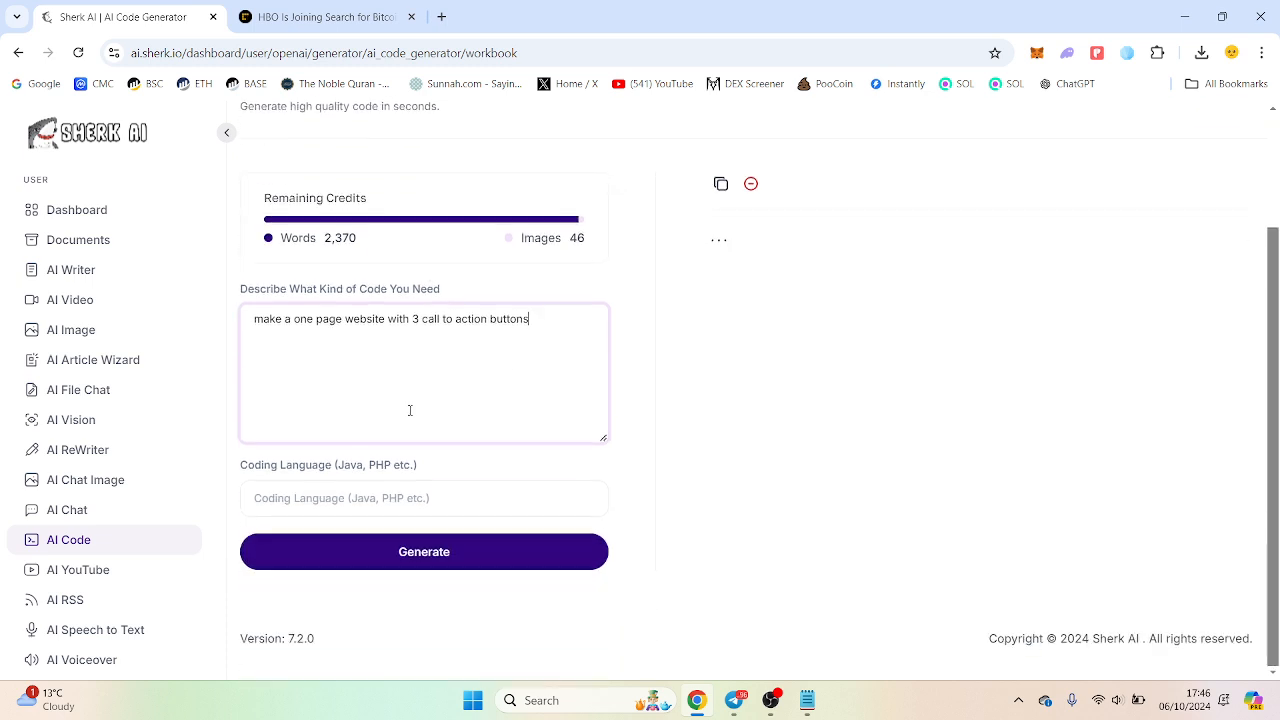
pyautogui.write('html')
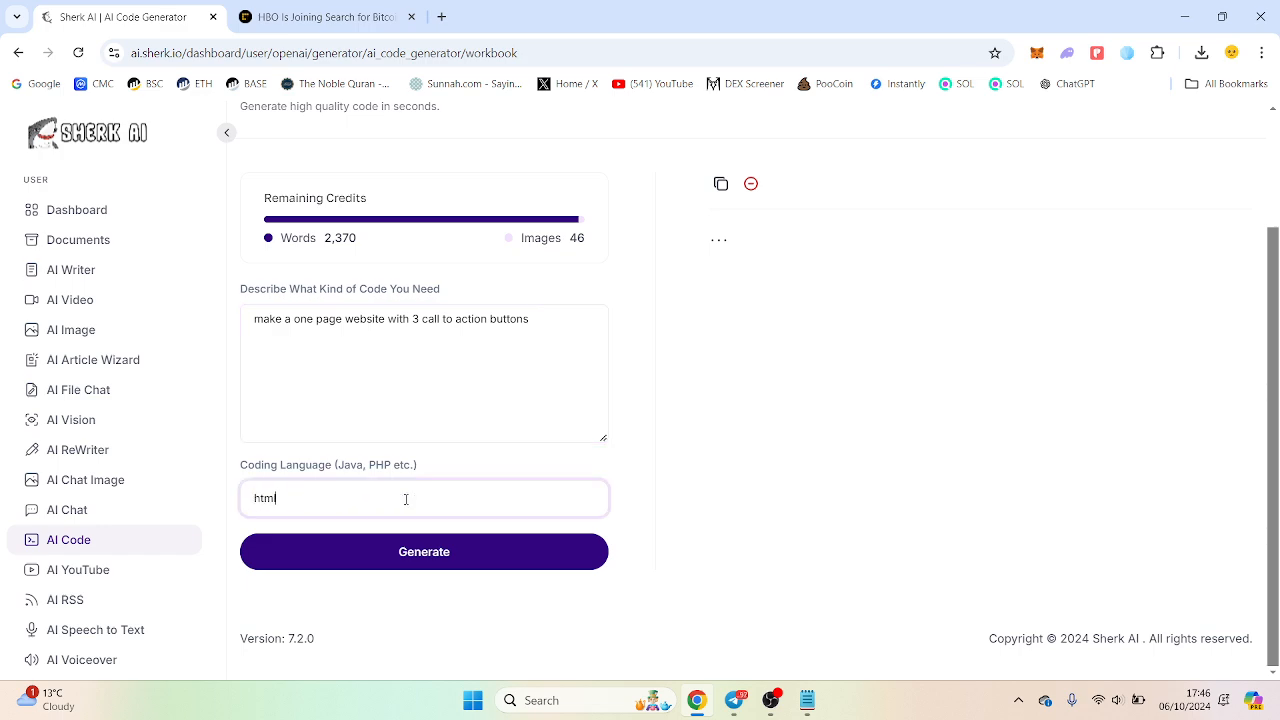
pyautogui.click(424, 552)
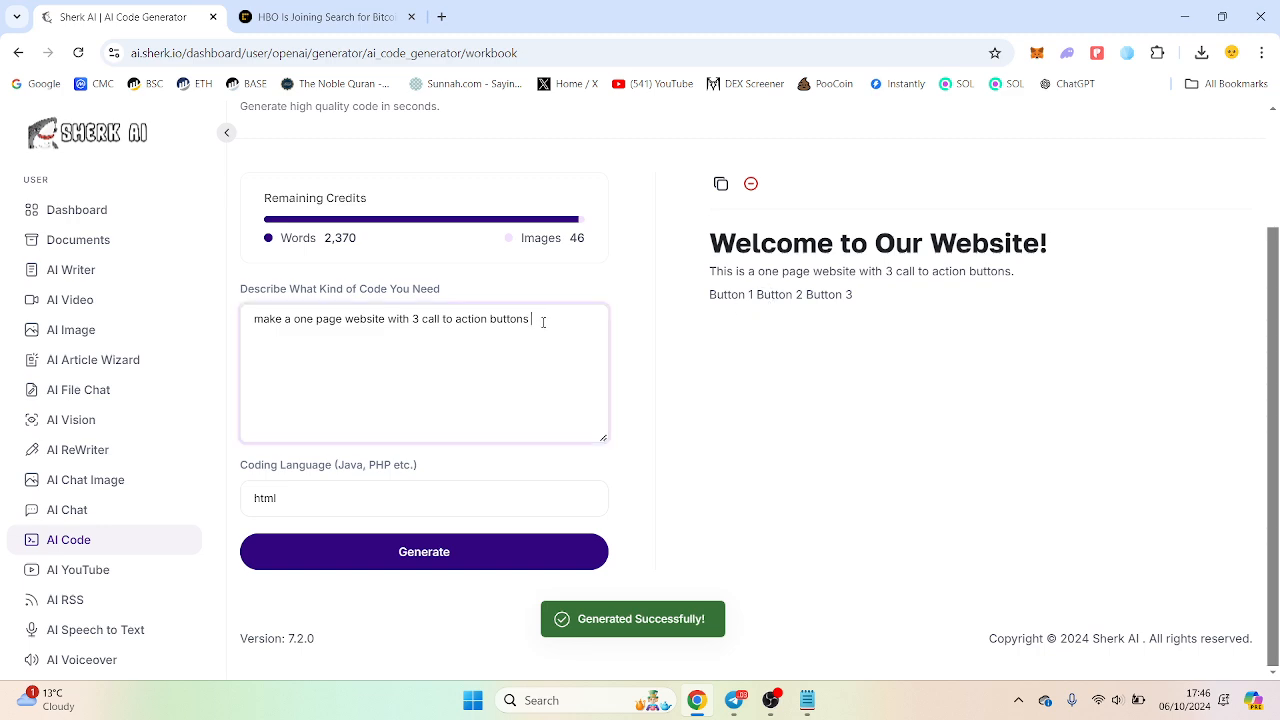
# Extend the description with 'make the buttons red' and regenerate the page.
pyautogui.write('make the buttons red')
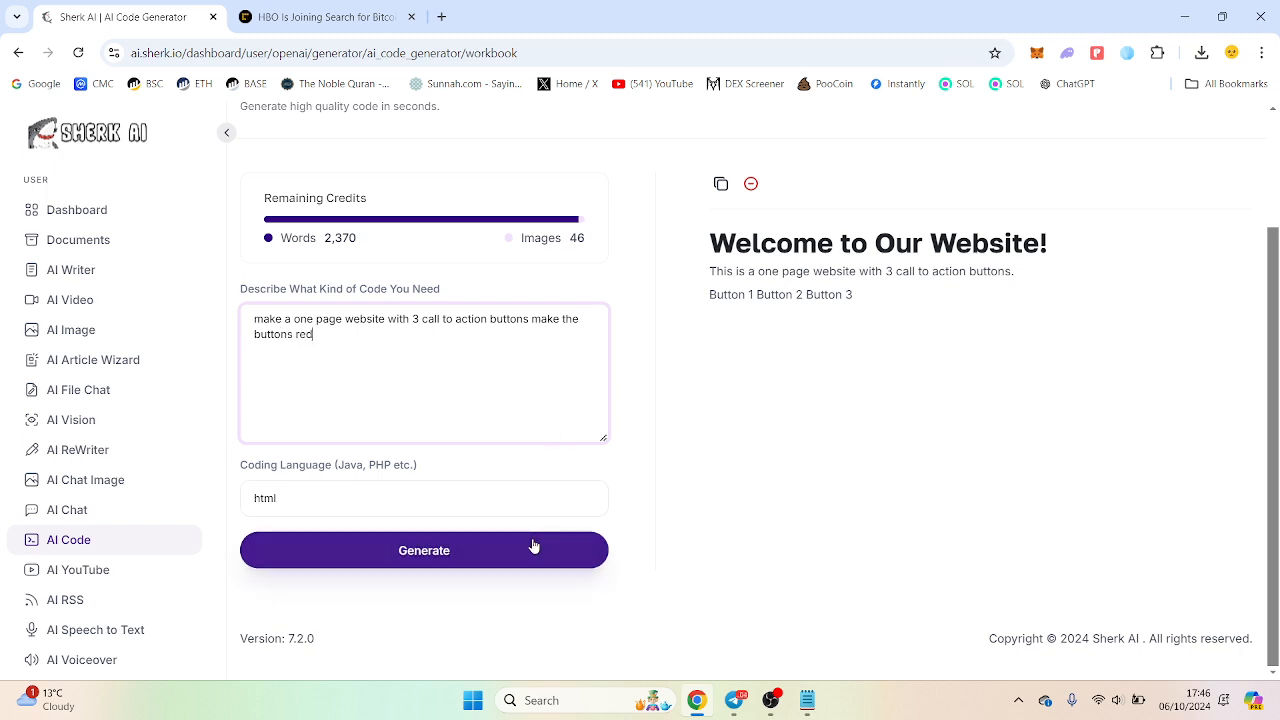
pyautogui.click(424, 550)
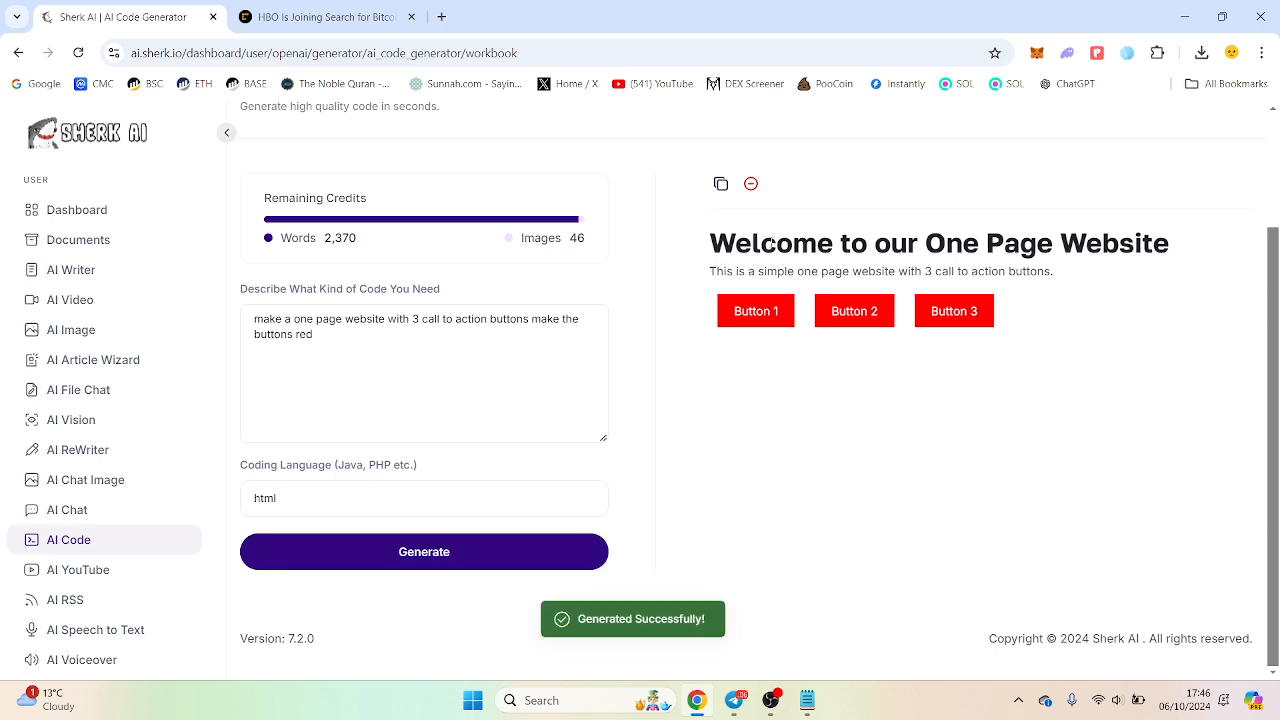
pyautogui.moveTo(736, 210)
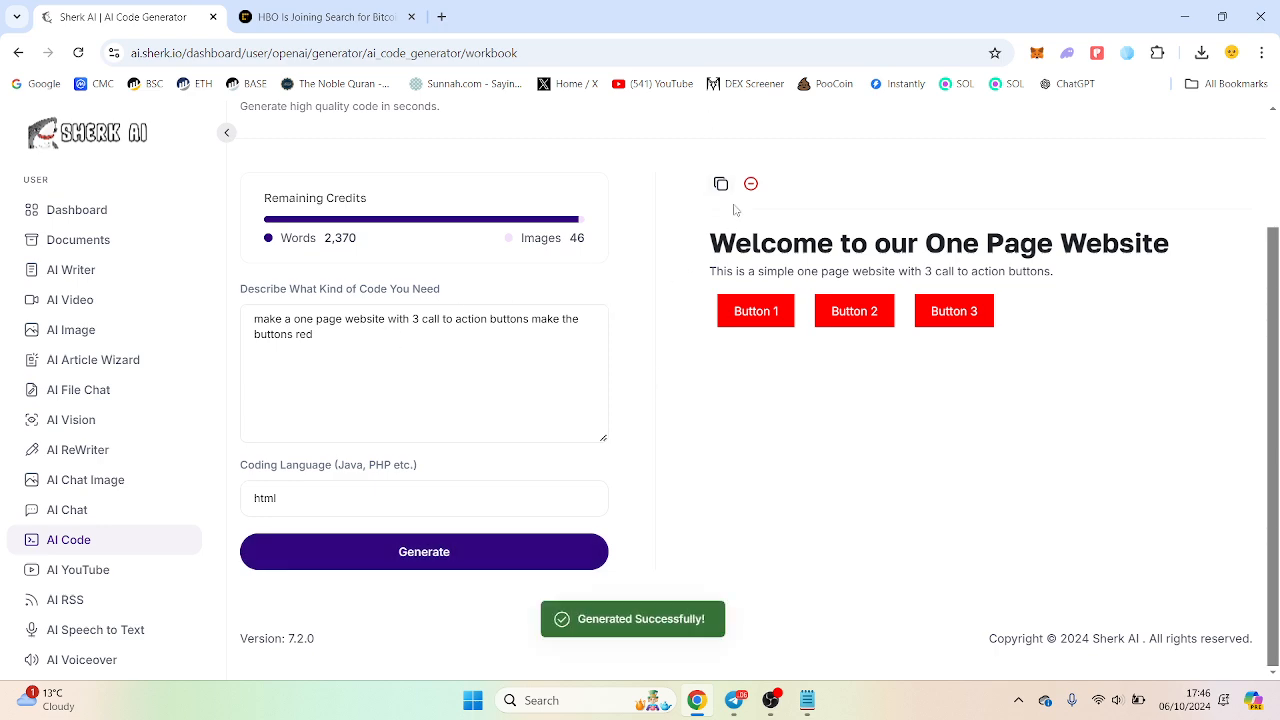
# Copy the red-button HTML, inspect its h1 heading in Notepad, and return to Sherk AI.
pyautogui.click(720, 184)
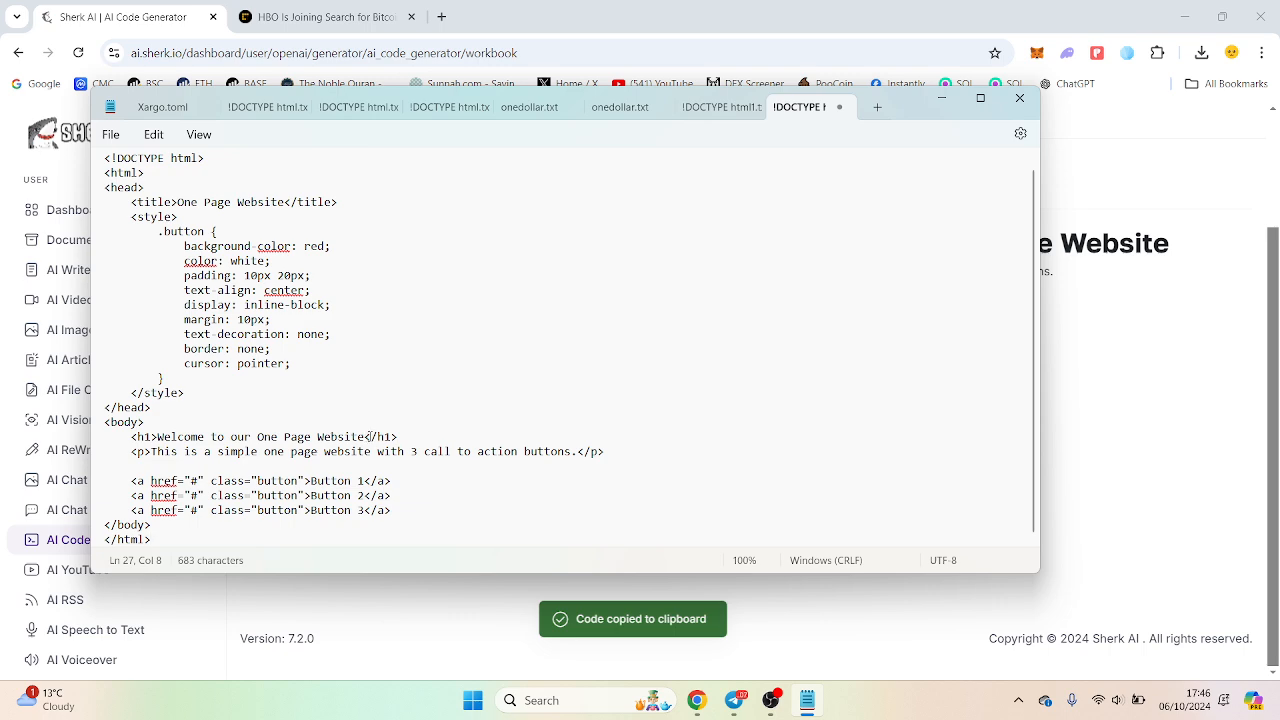
pyautogui.moveTo(160, 436); pyautogui.dragTo(366, 436)
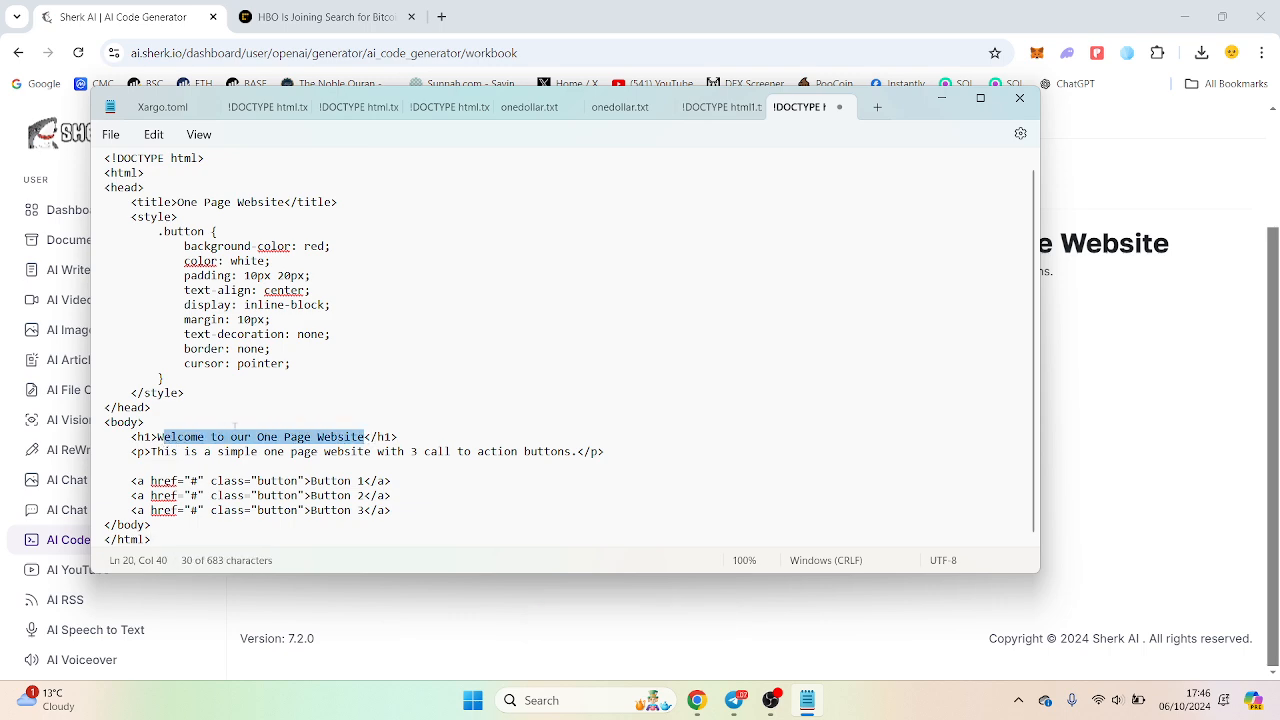
pyautogui.click(1020, 98)
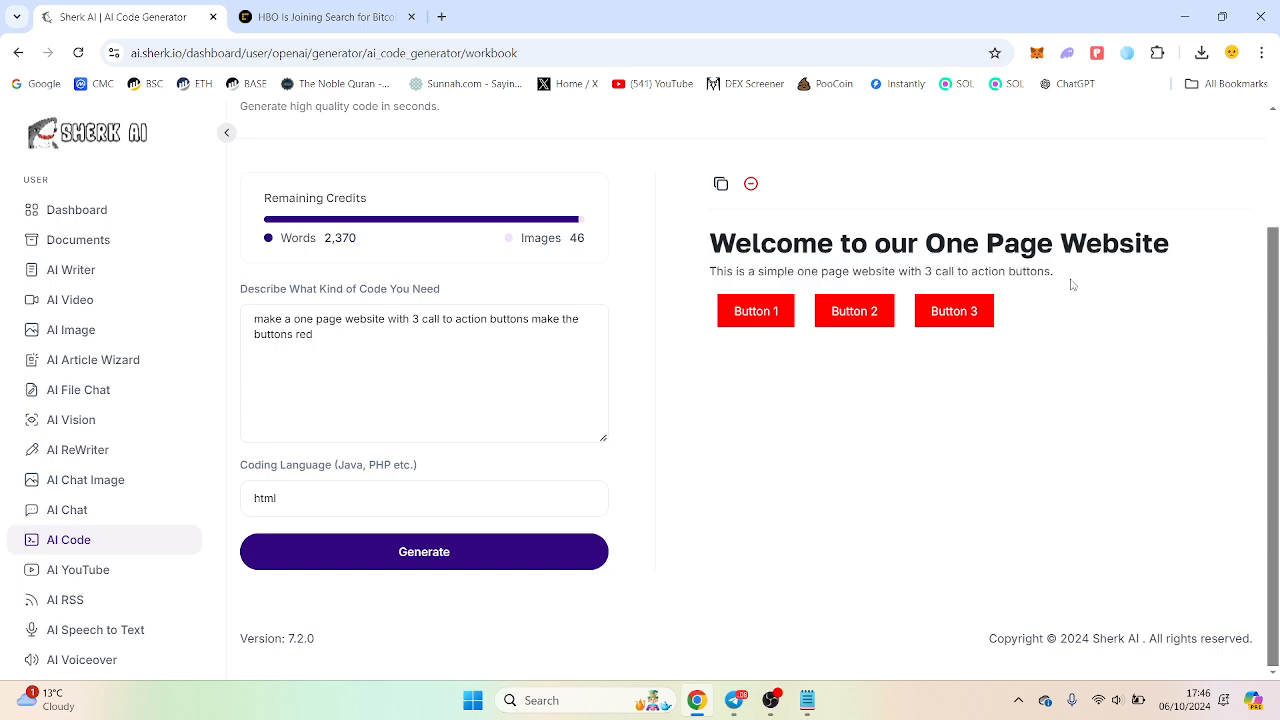
# Extend the description with 'with centred buttons' and regenerate the website.
pyautogui.moveTo(708, 272); pyautogui.dragTo(988, 272)
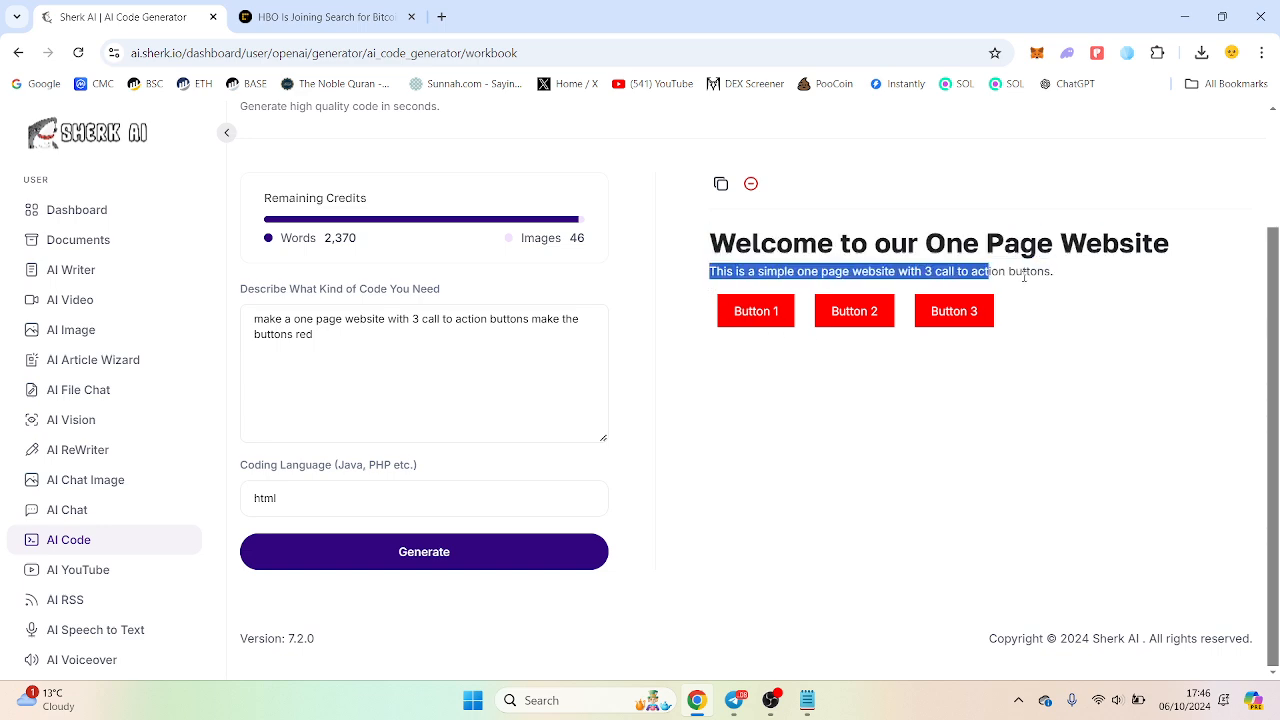
pyautogui.click(372, 340)
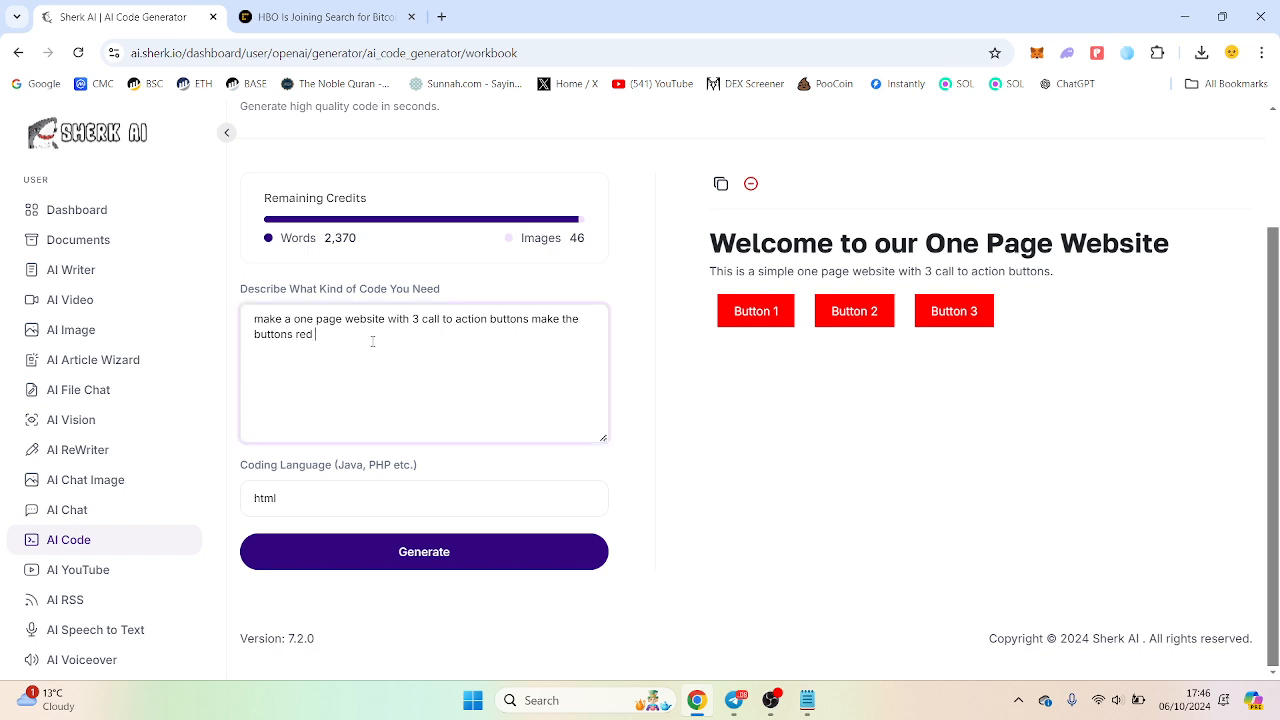
pyautogui.write('with c')
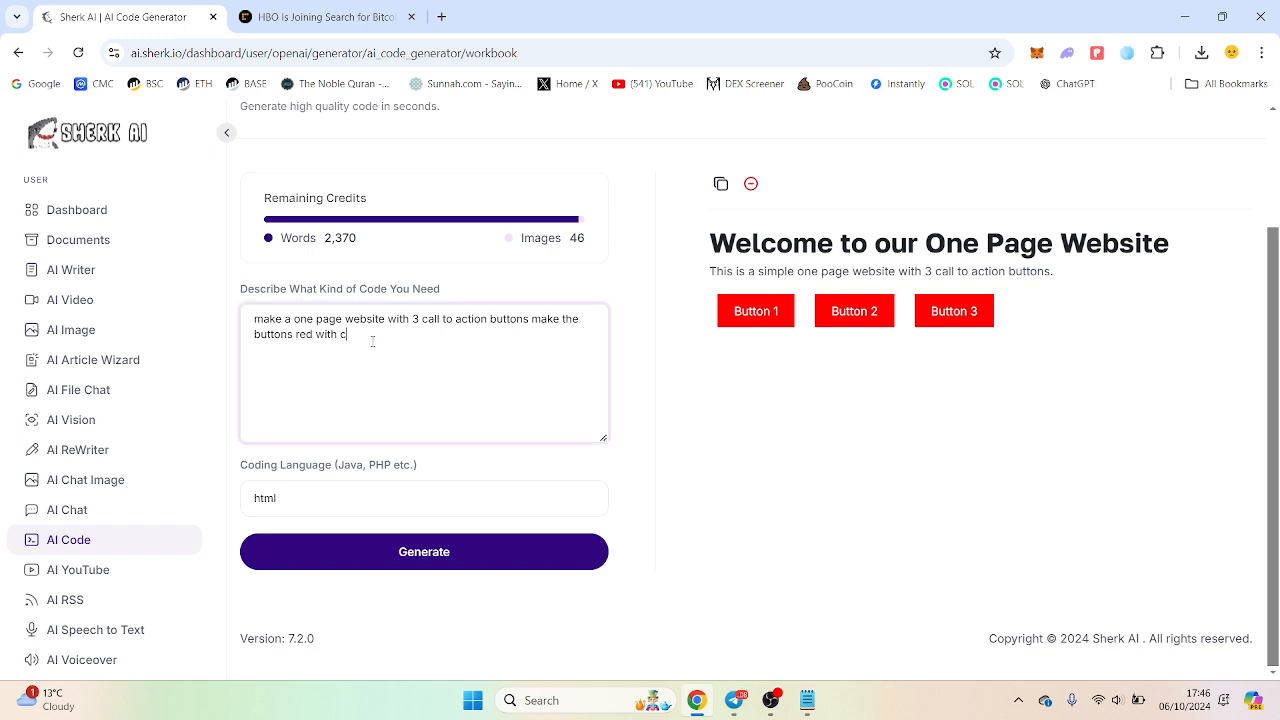
pyautogui.write('entred butto')
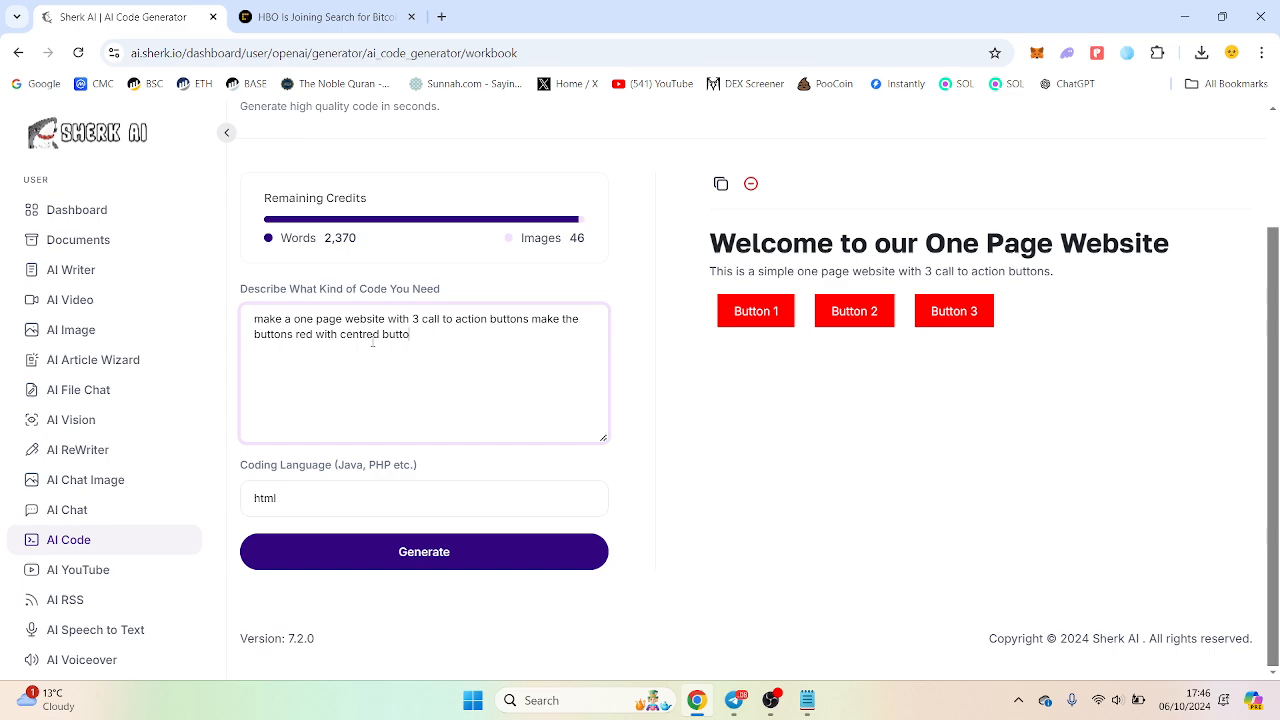
pyautogui.click(424, 552)
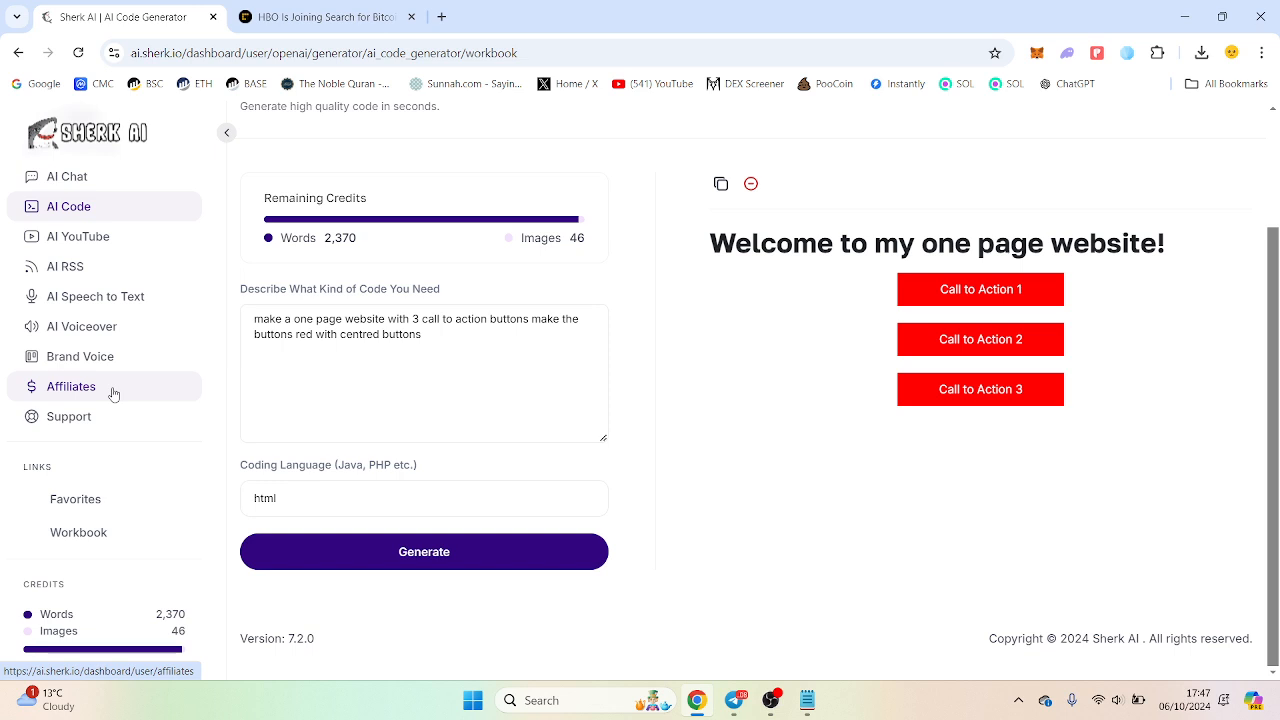
pyautogui.scroll(-3)
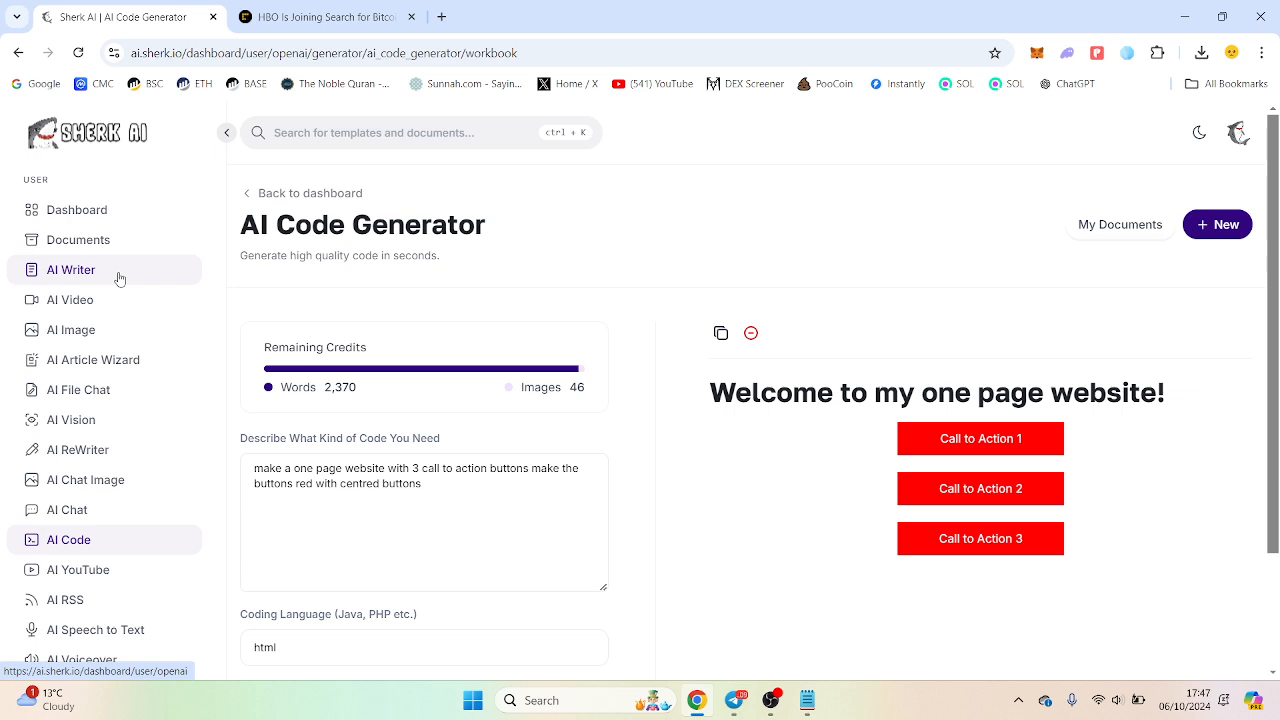
pyautogui.moveTo(100, 276)
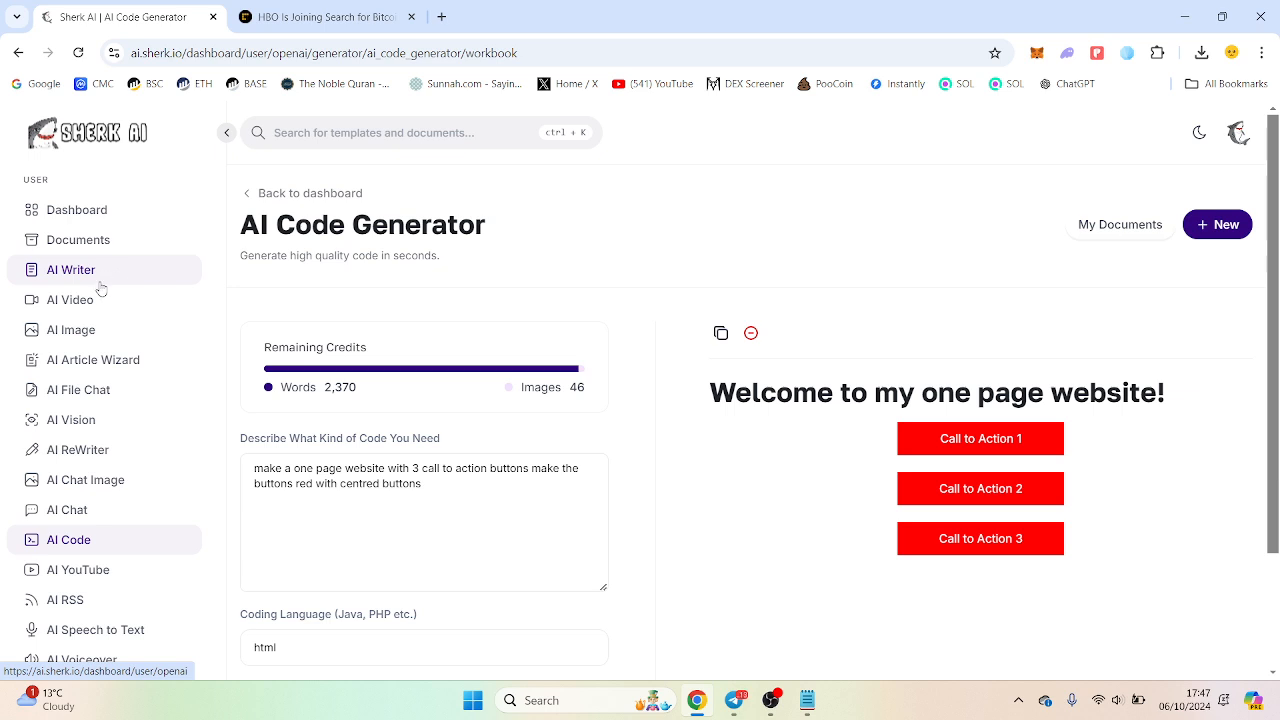
pyautogui.moveTo(544, 236)
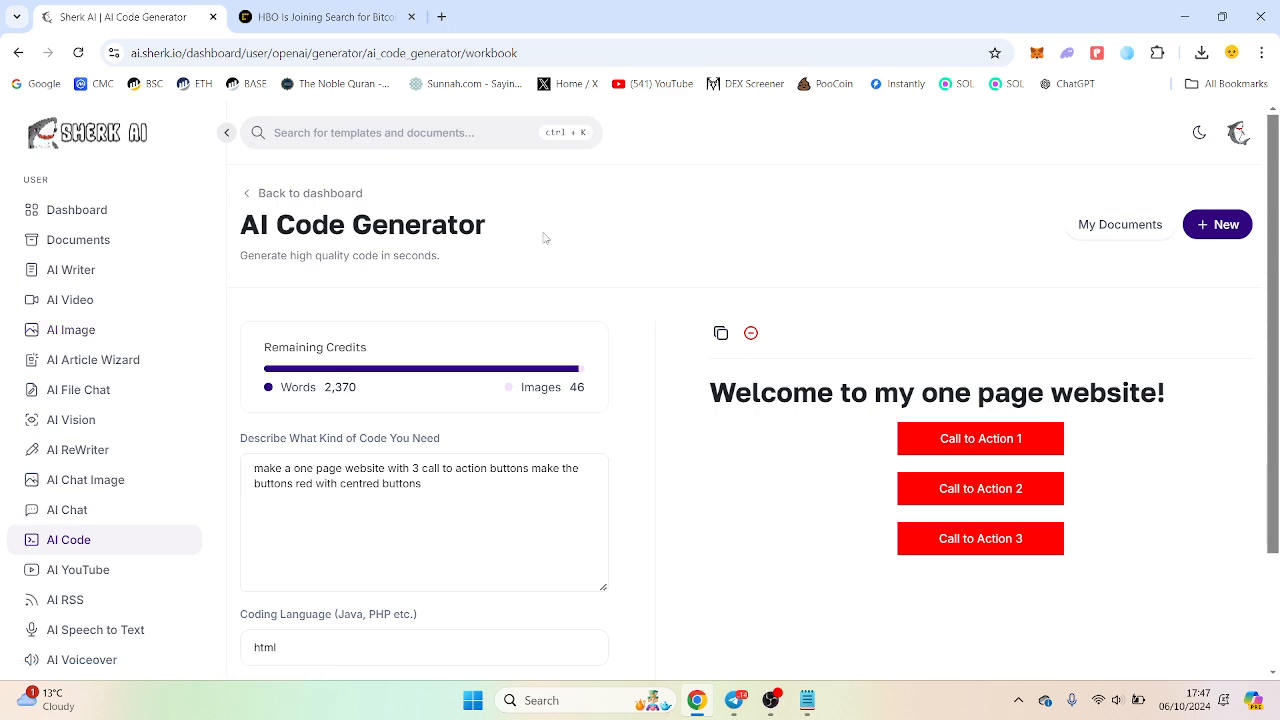